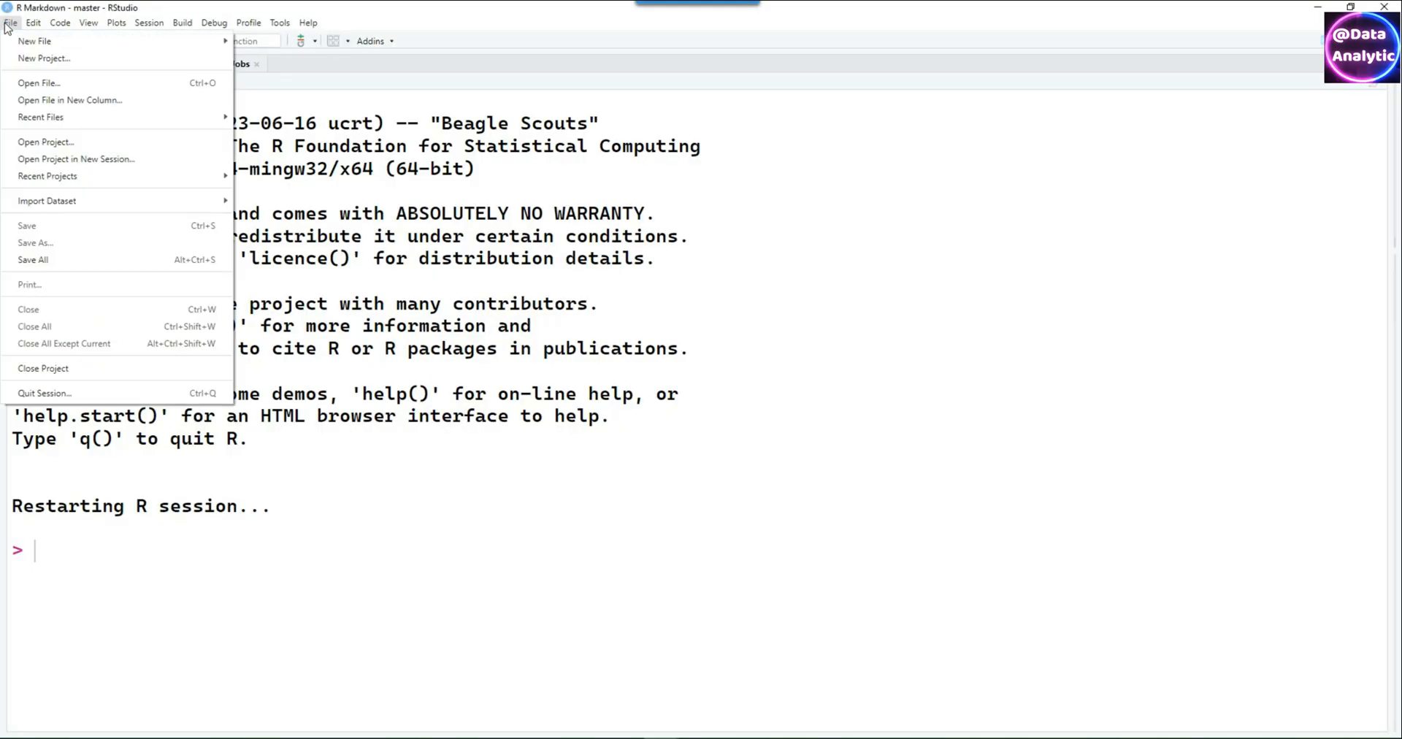
mouse_move(41, 41)
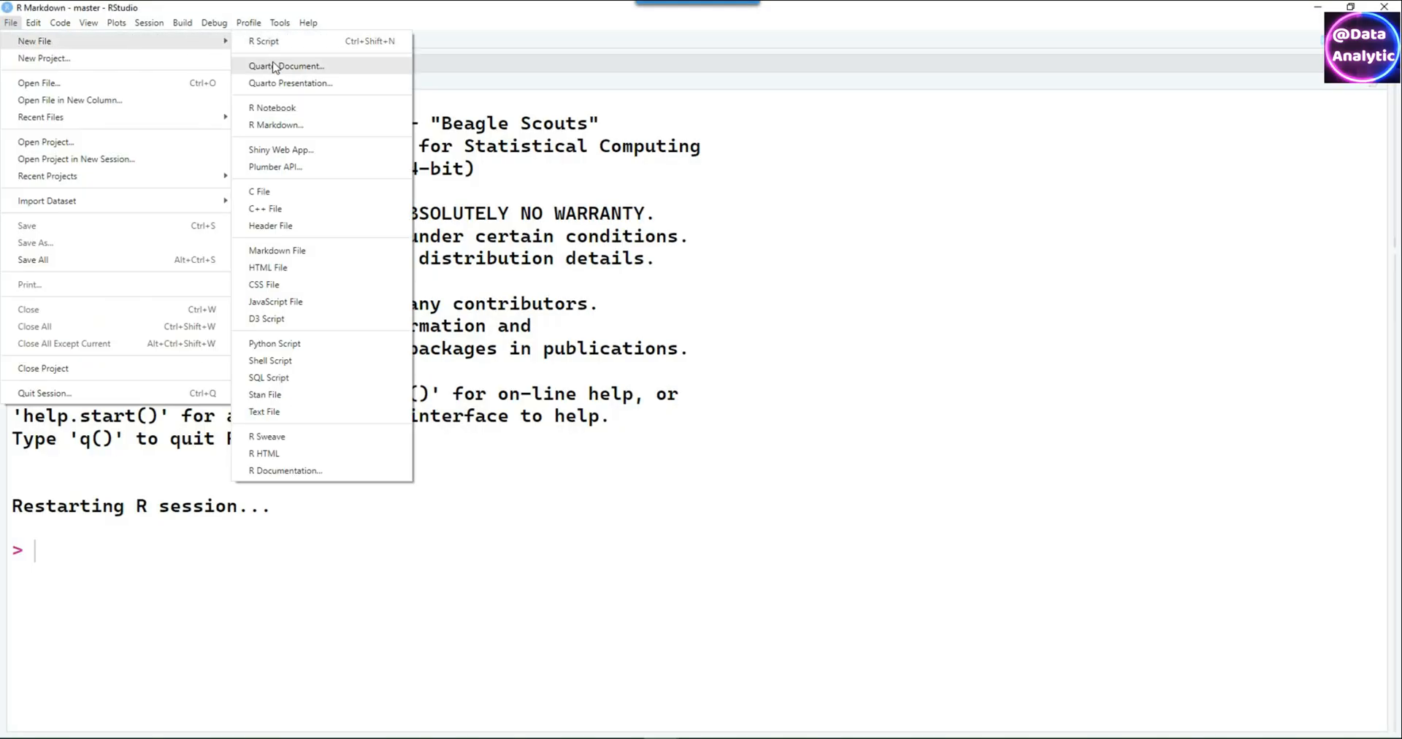
mouse_move(283, 130)
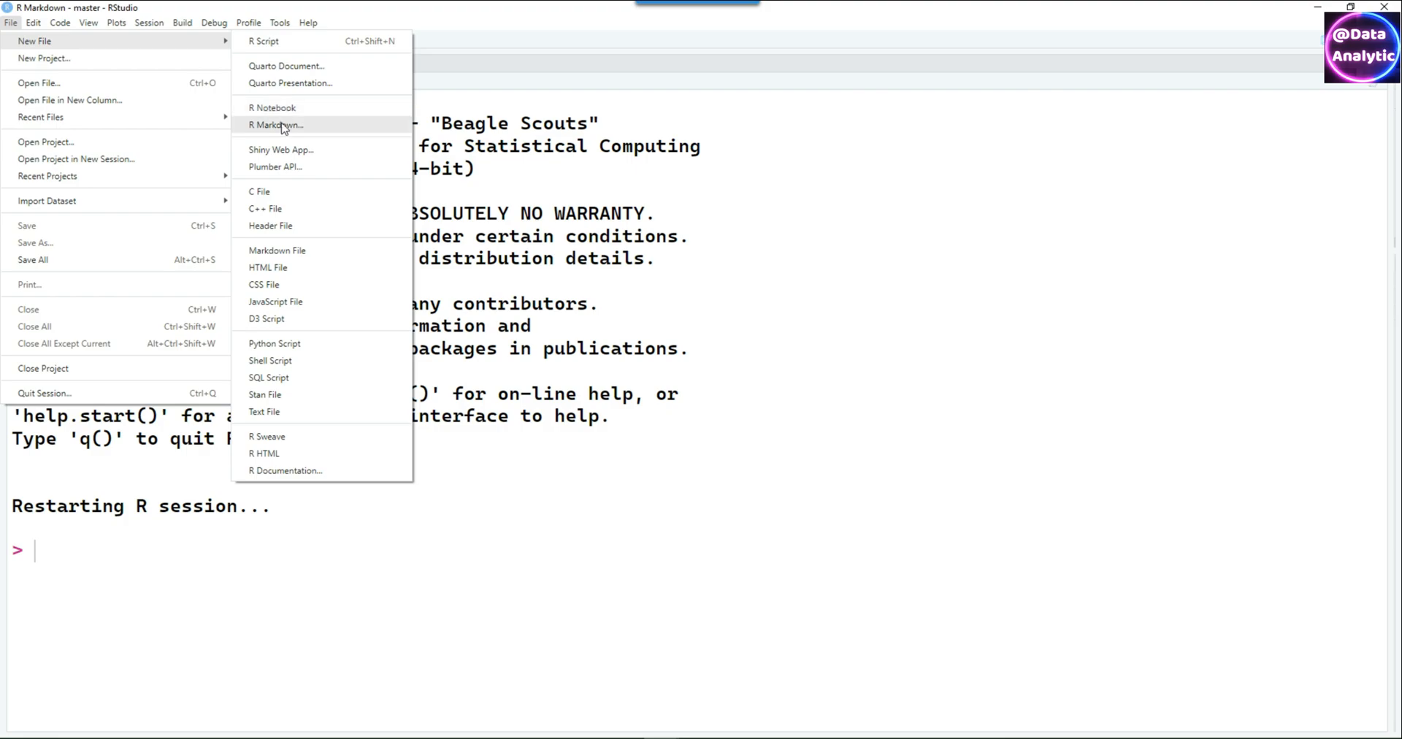
Create a new R Markdown file from the officedown Advanced Word document template
left_click(275, 126)
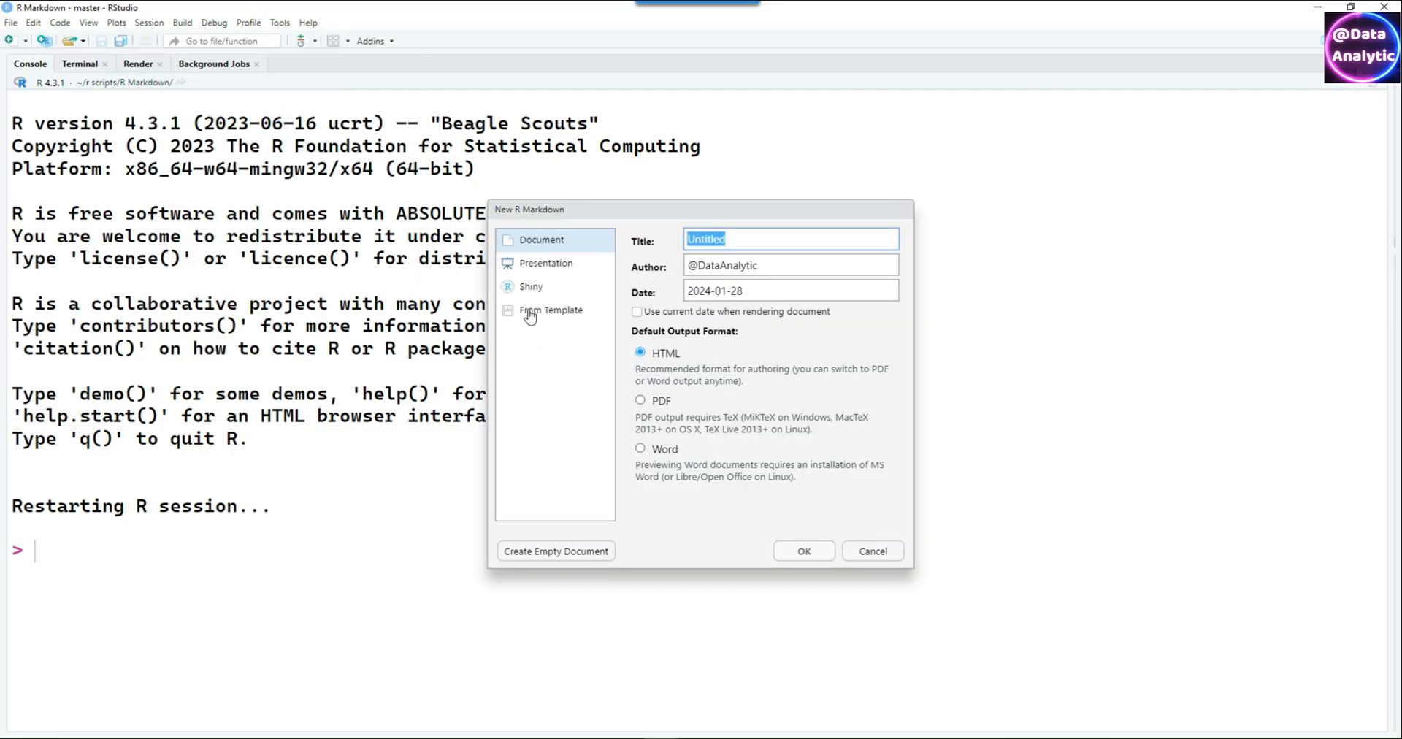
left_click(550, 309)
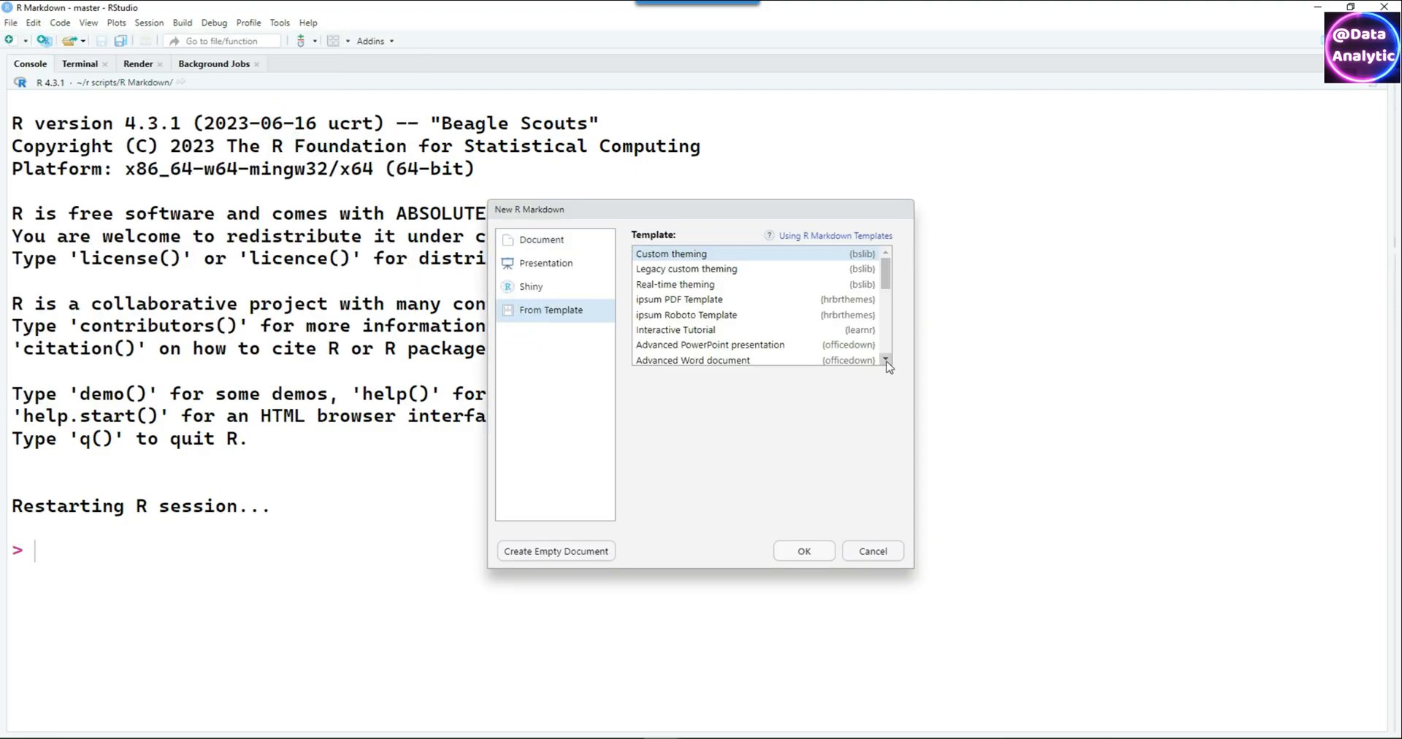
scroll("down", 3)
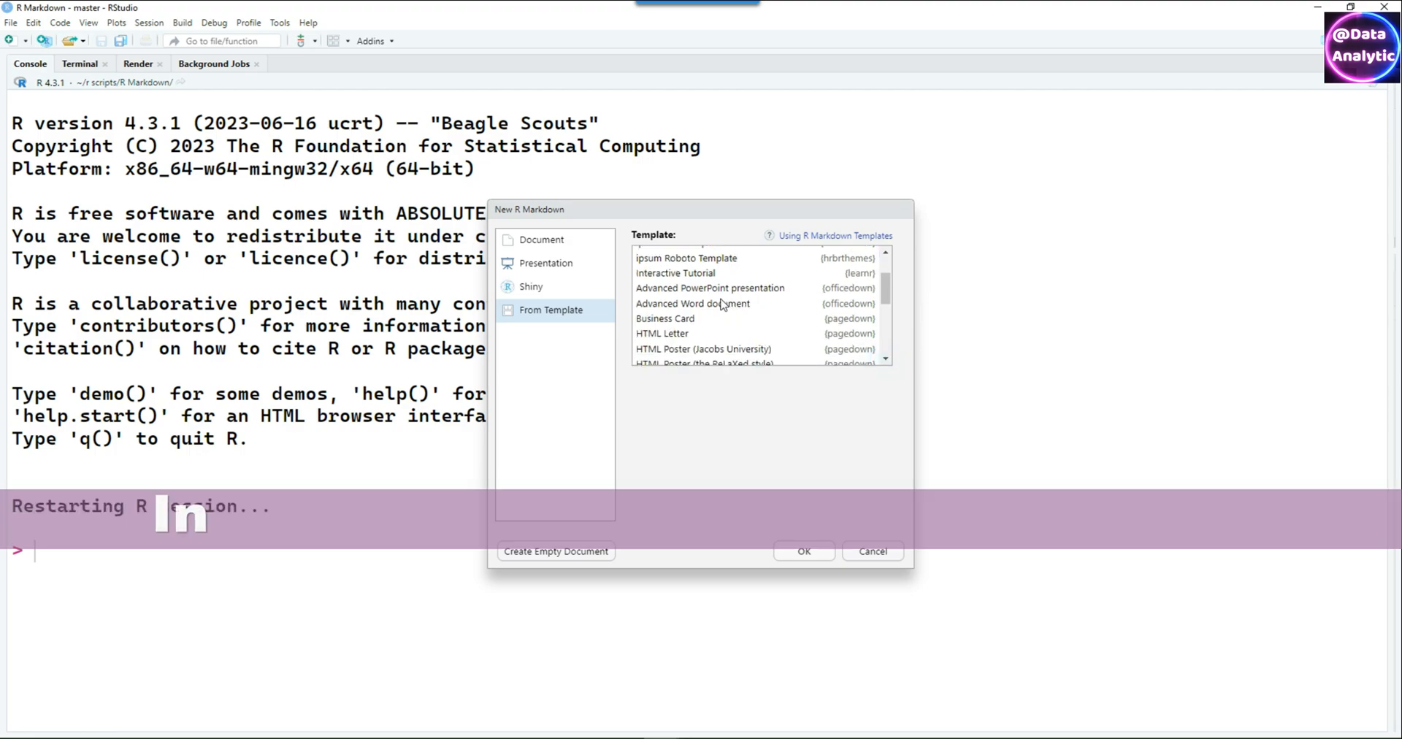
left_click(692, 304)
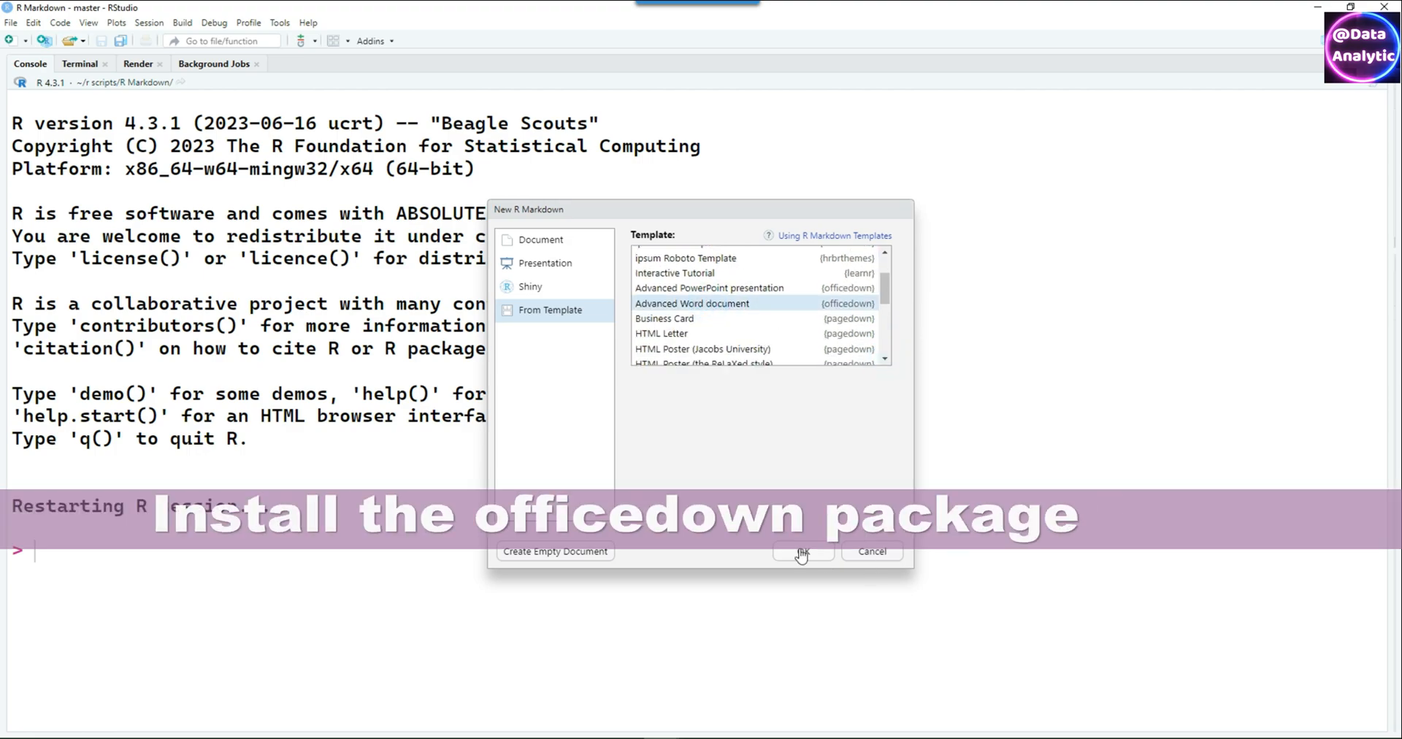
left_click(804, 552)
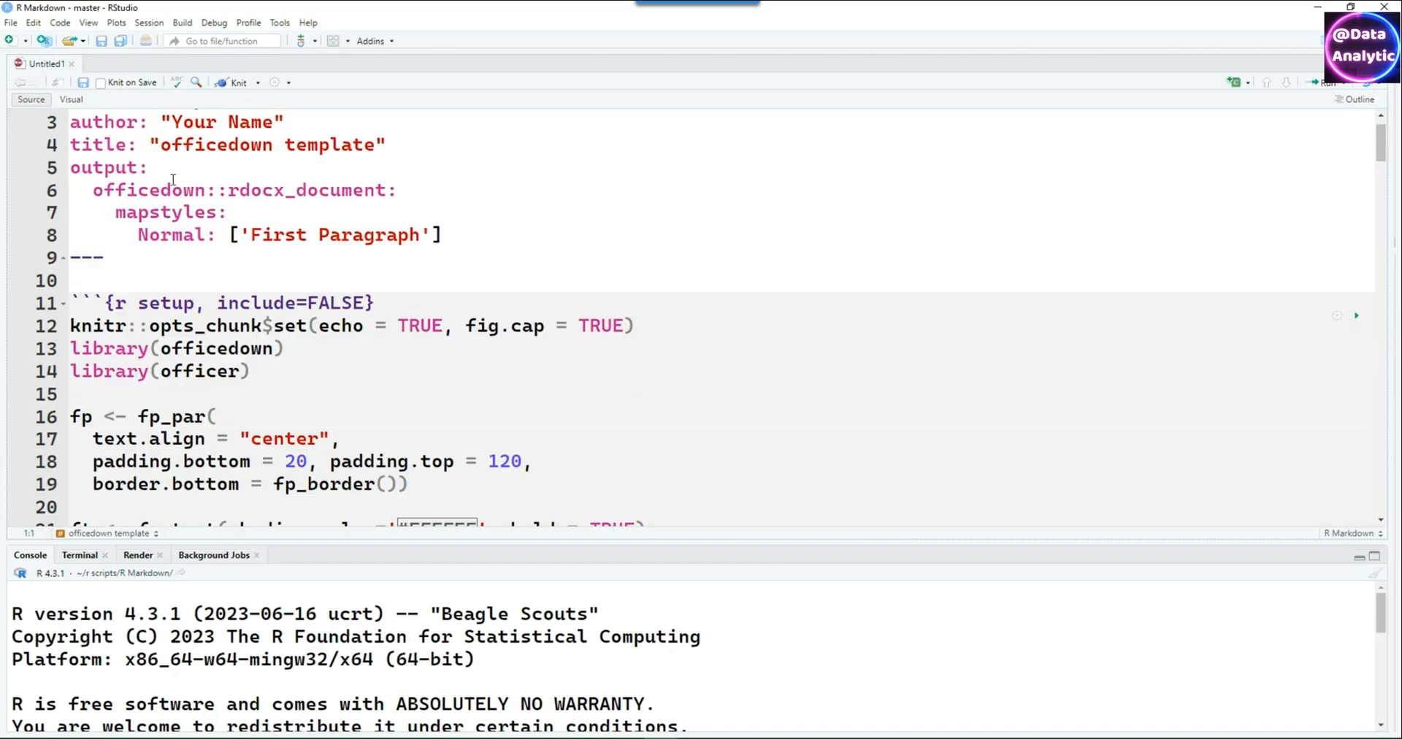
scroll("down", 3)
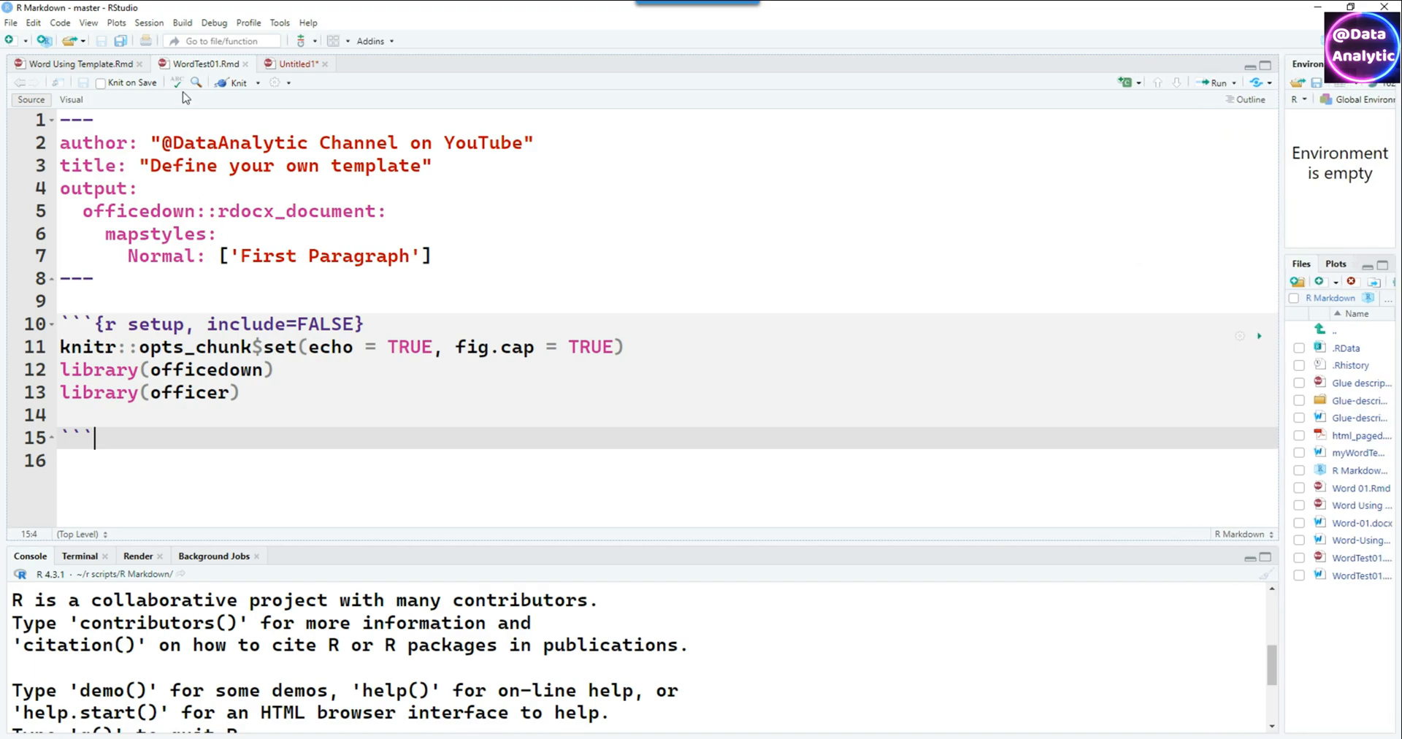
Knit WordTest01.Rmd to a .docx, let Word open, then return to the source
left_click(257, 83)
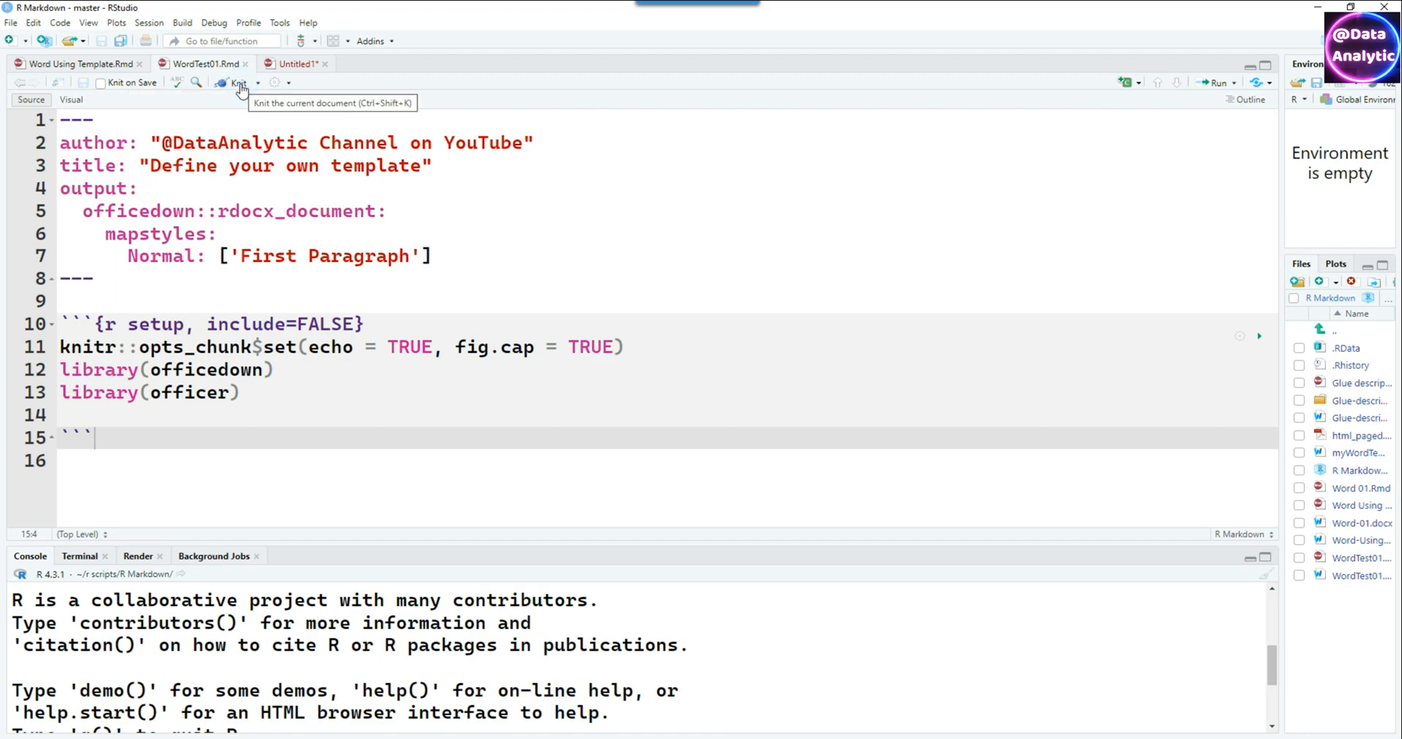
left_click(239, 83)
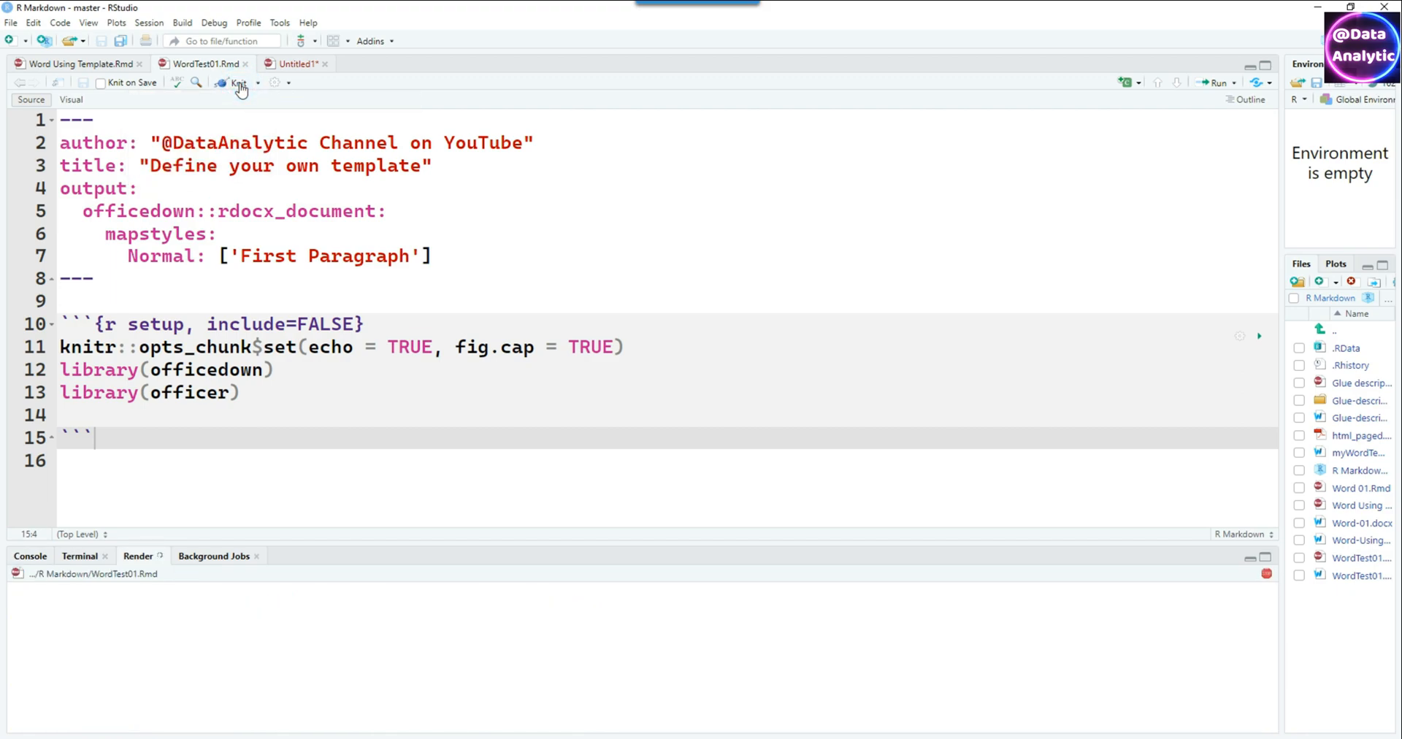
left_click(234, 83)
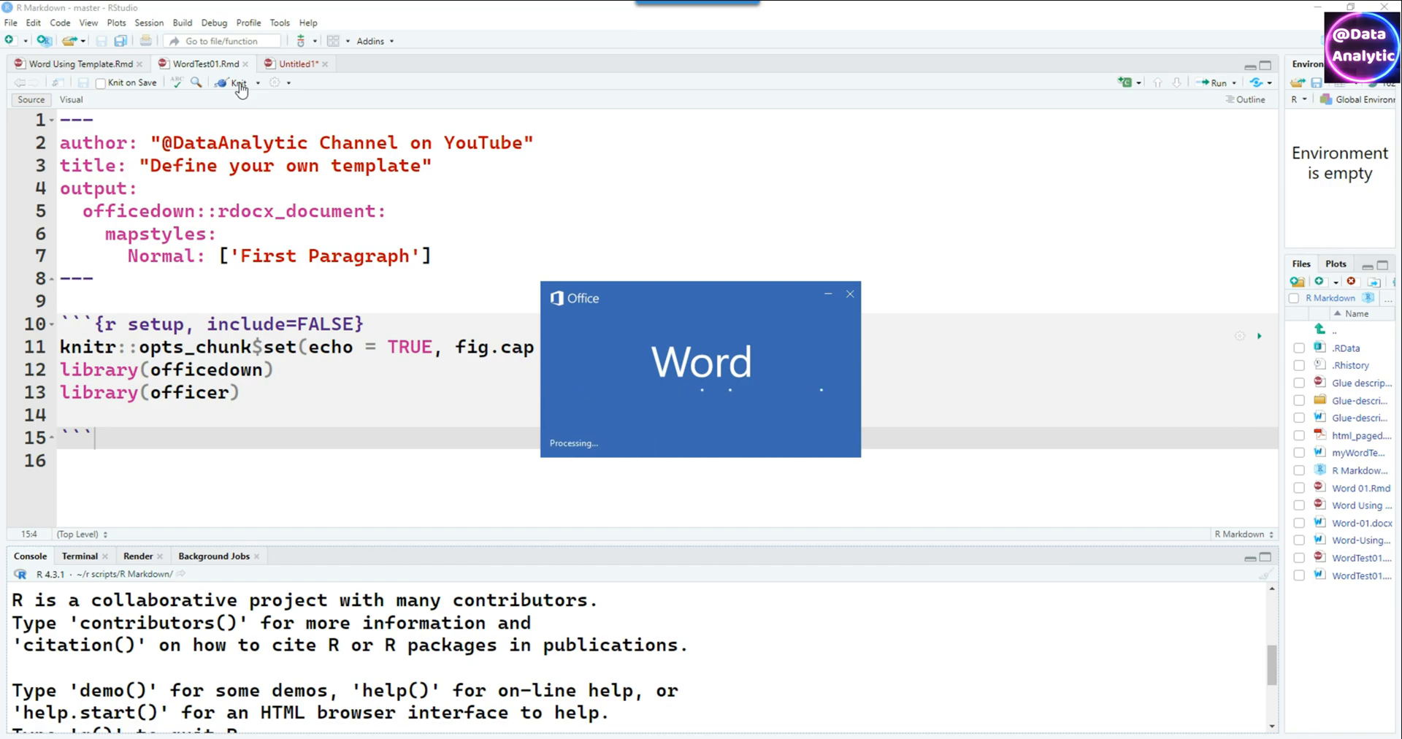
left_click(237, 83)
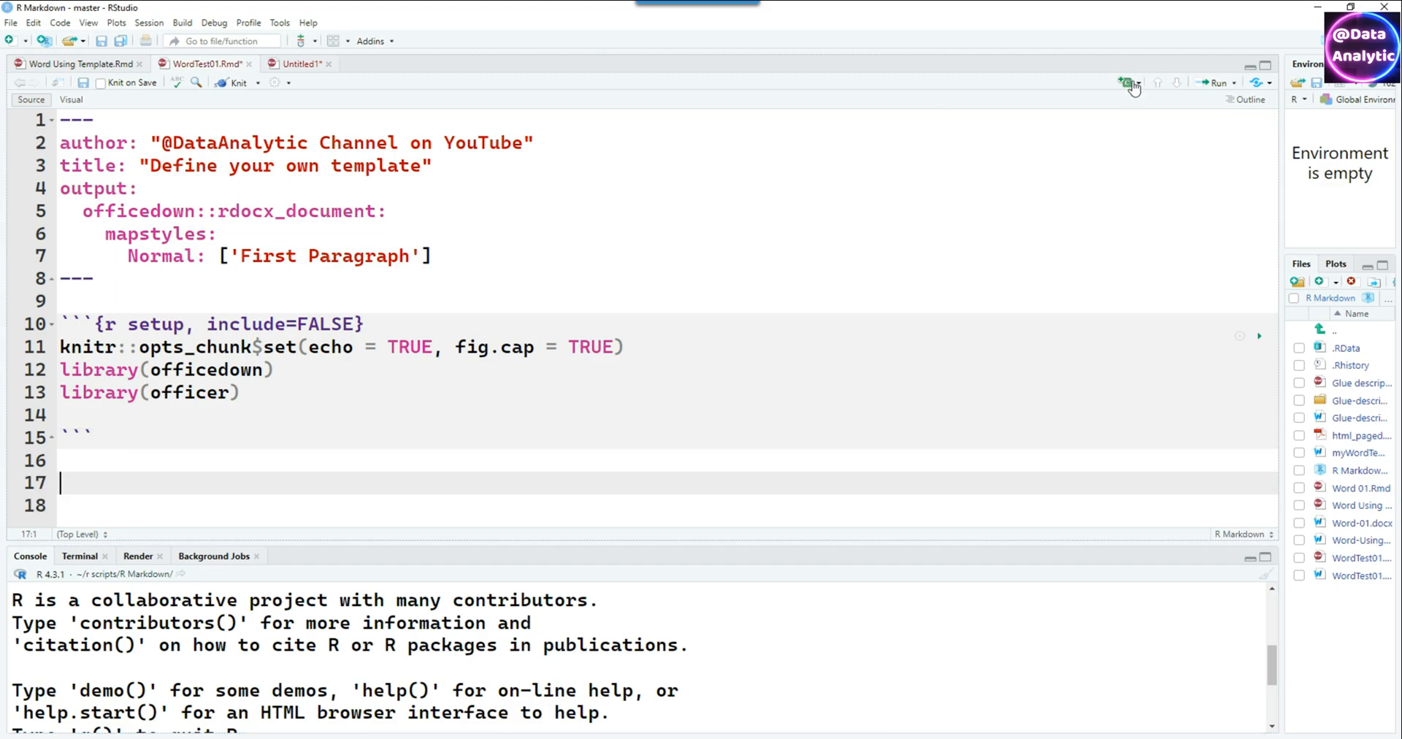
Add an R chunk with the comment '# Libraries' and library(ggplot2)
left_click(1124, 82)
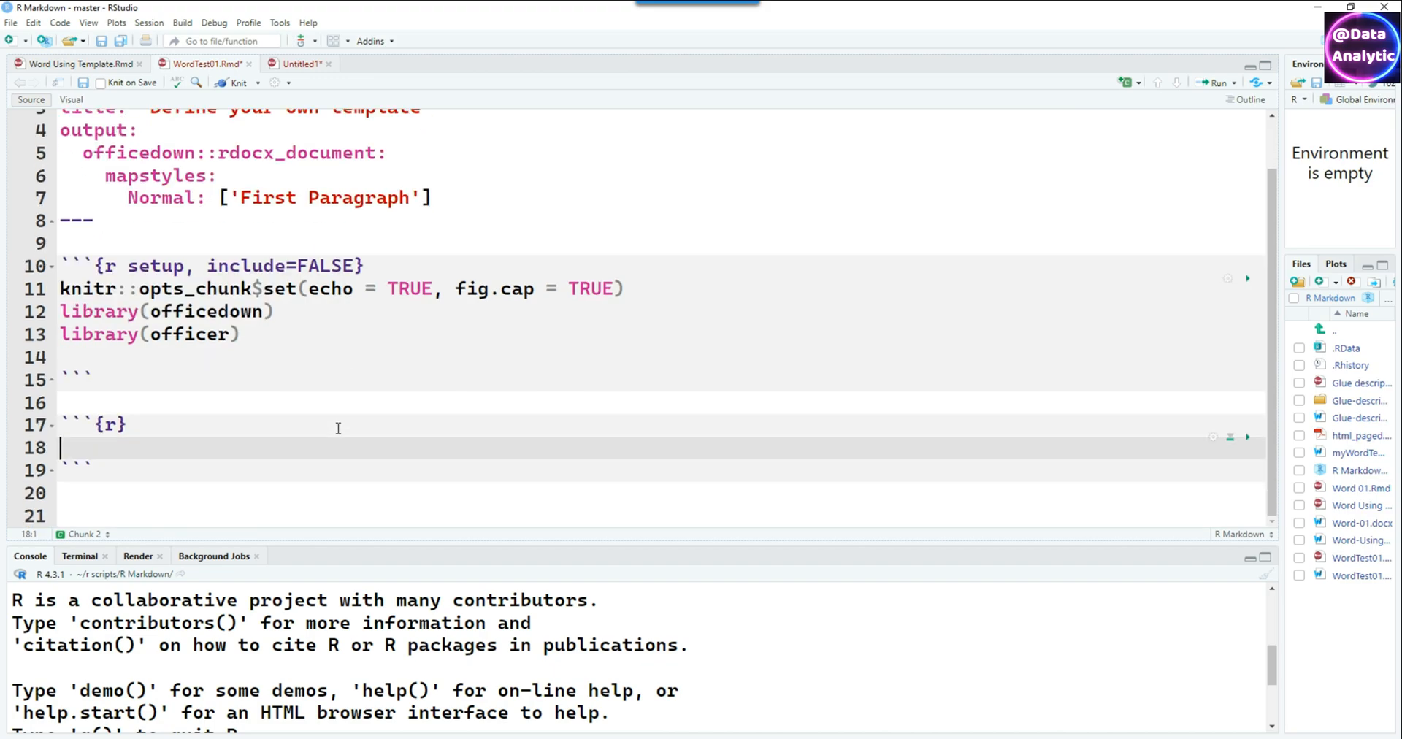
type("library(ggplot2)")
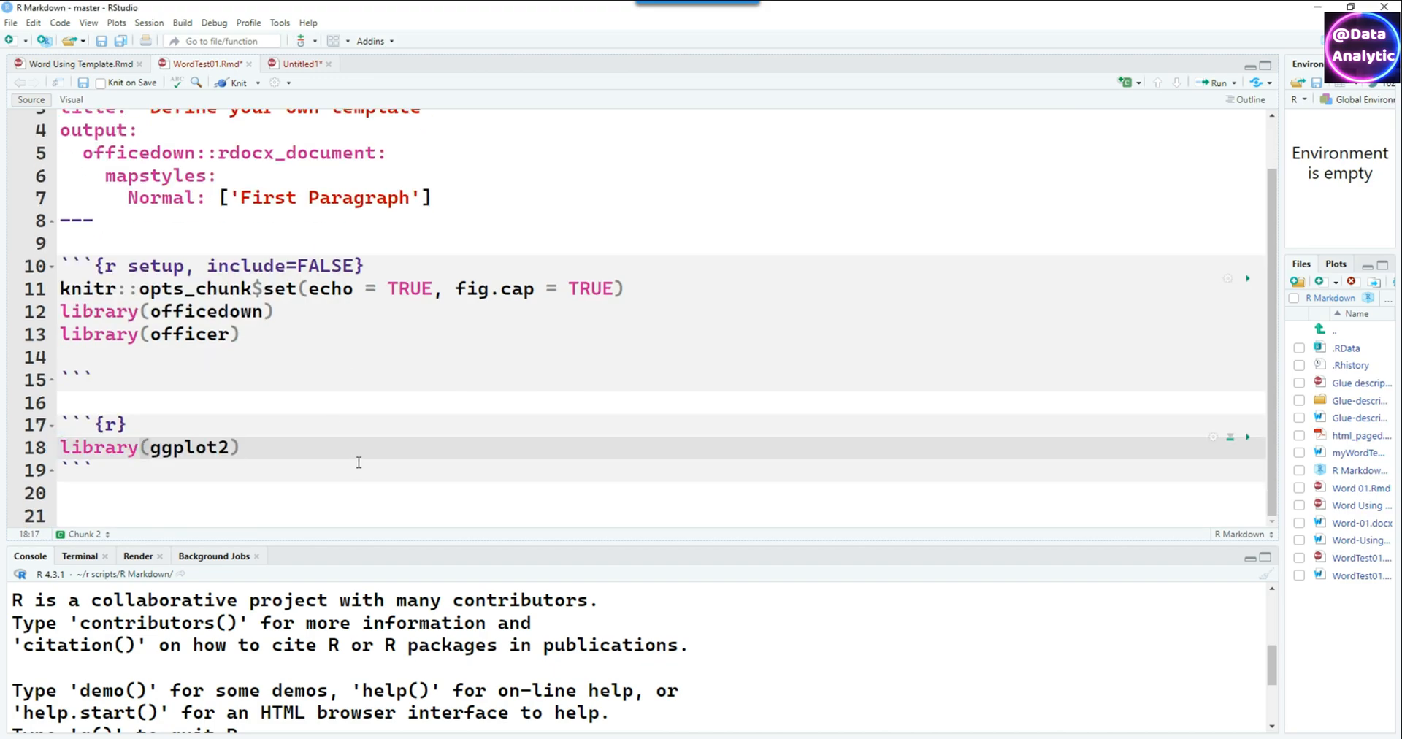
left_click(157, 425)
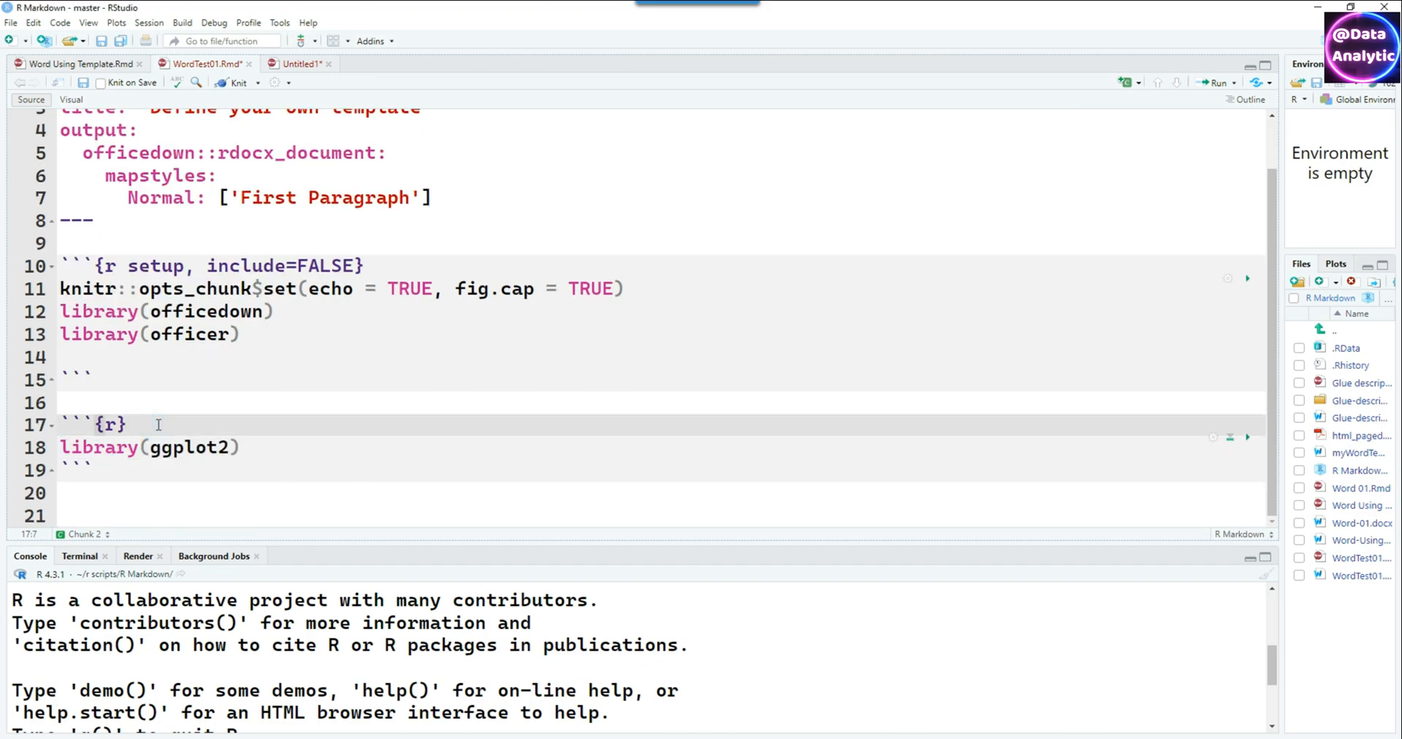
type("# Libra")
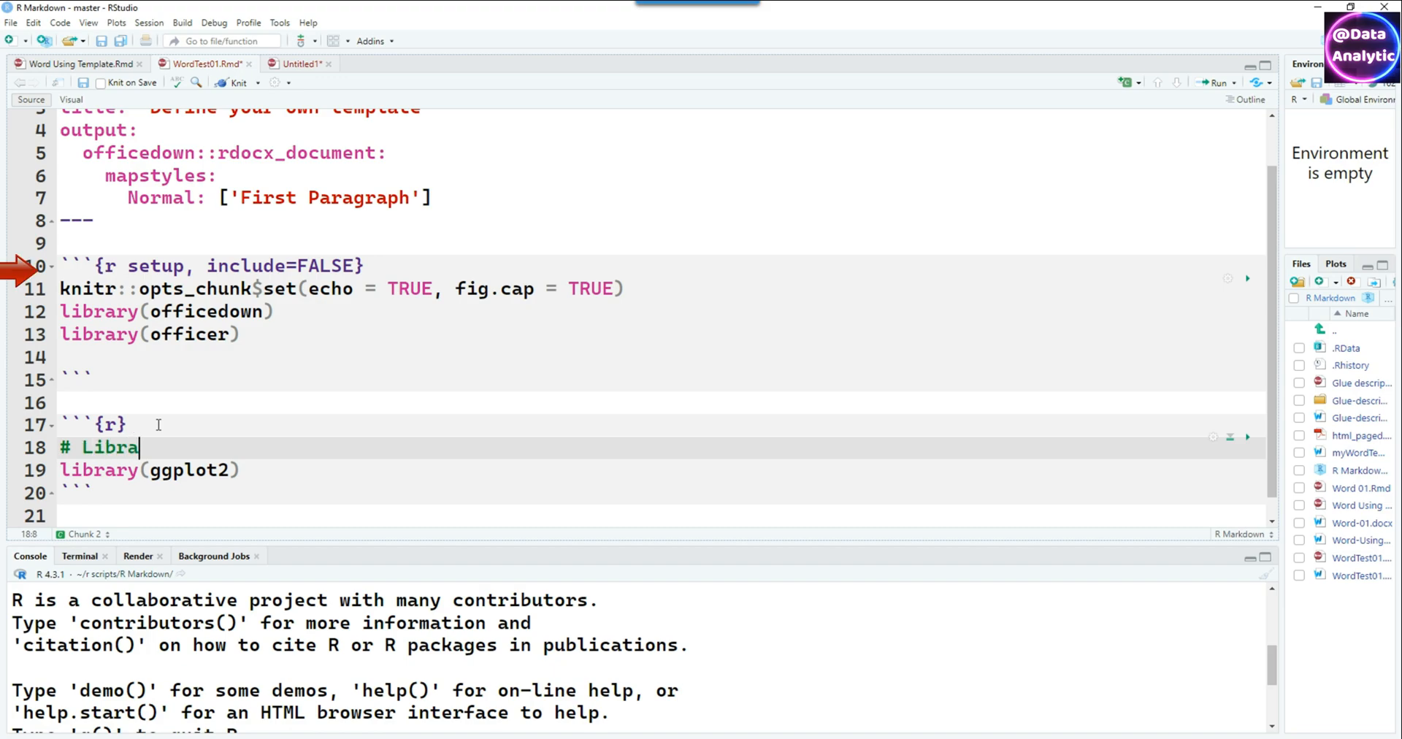
type("ries being called")
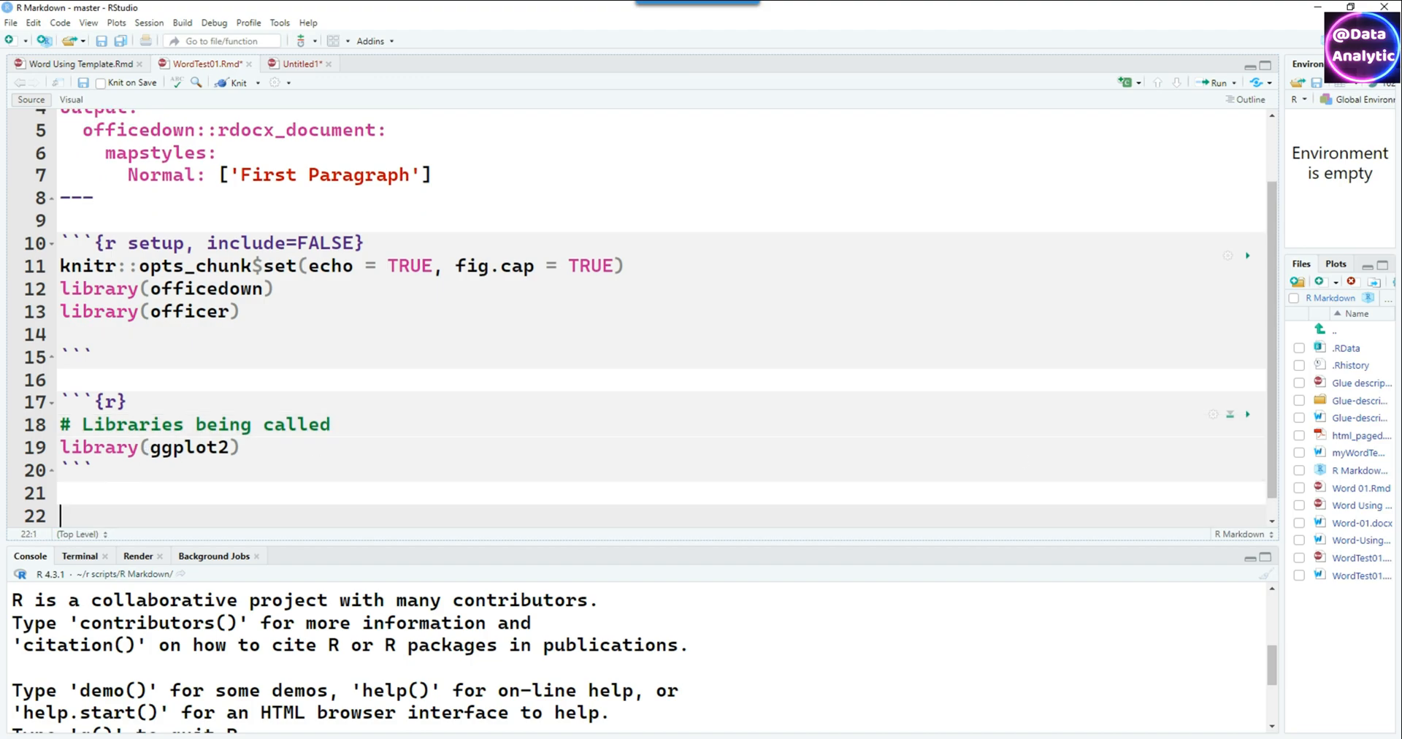
Add '# Heading 1' followed by 'This is the top level heading.'
type("# Heading 1")
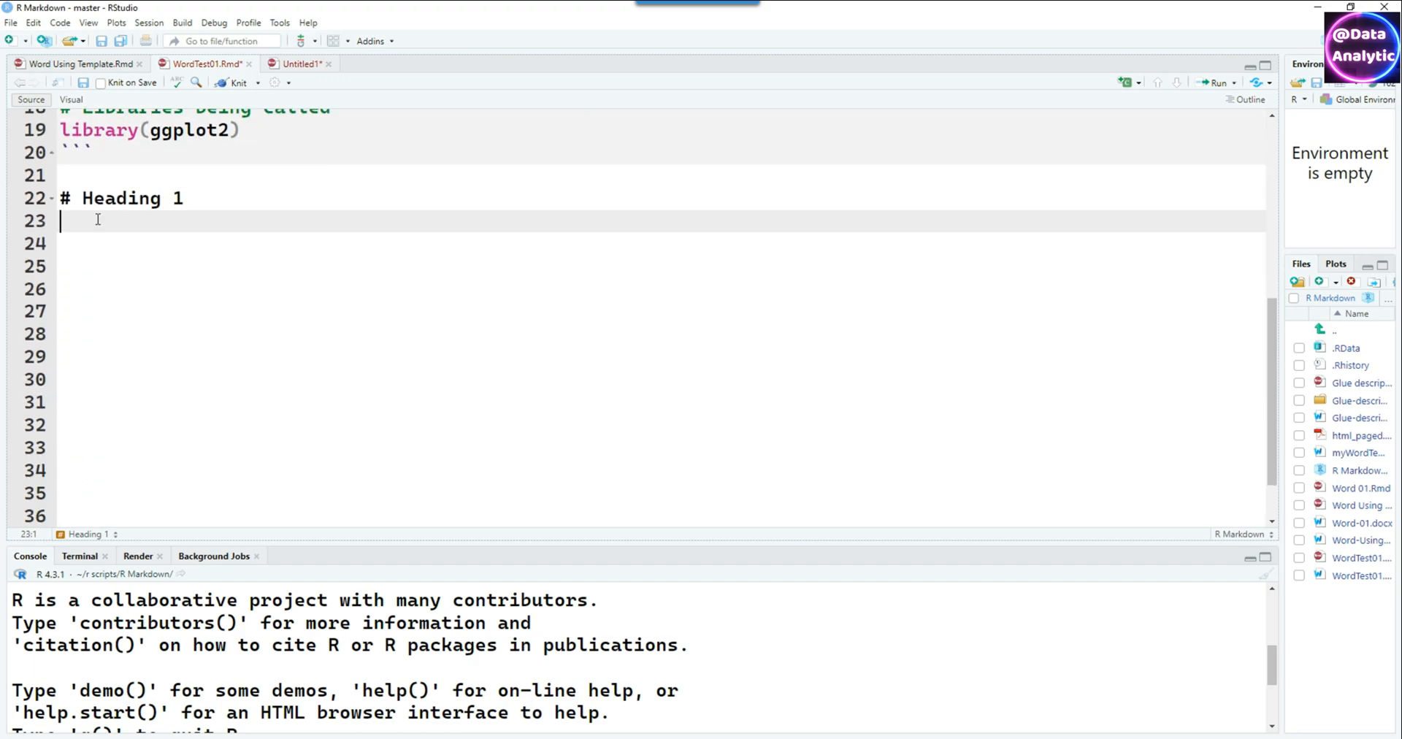
type("This is the top level heading.")
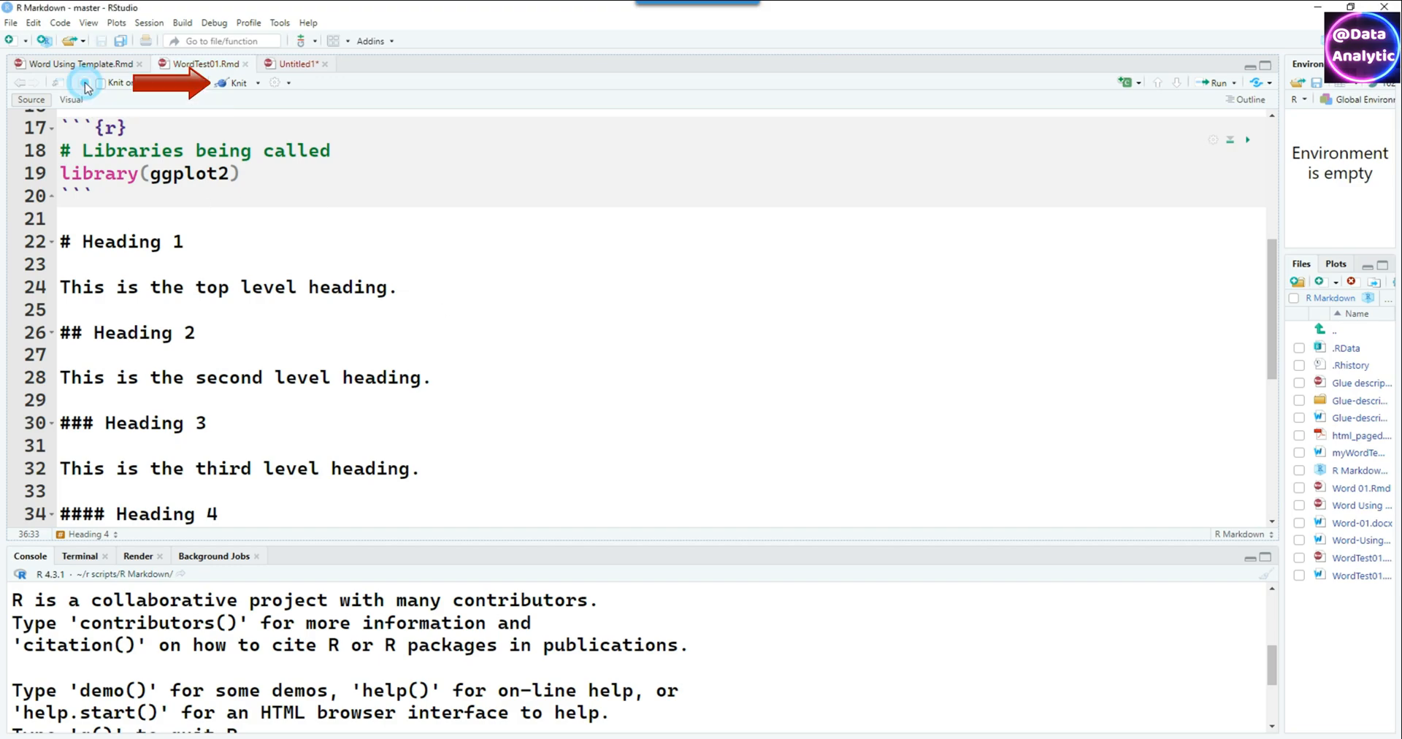
Knit again and inspect the numbered headings and ggplot2 warning in Word
left_click(237, 83)
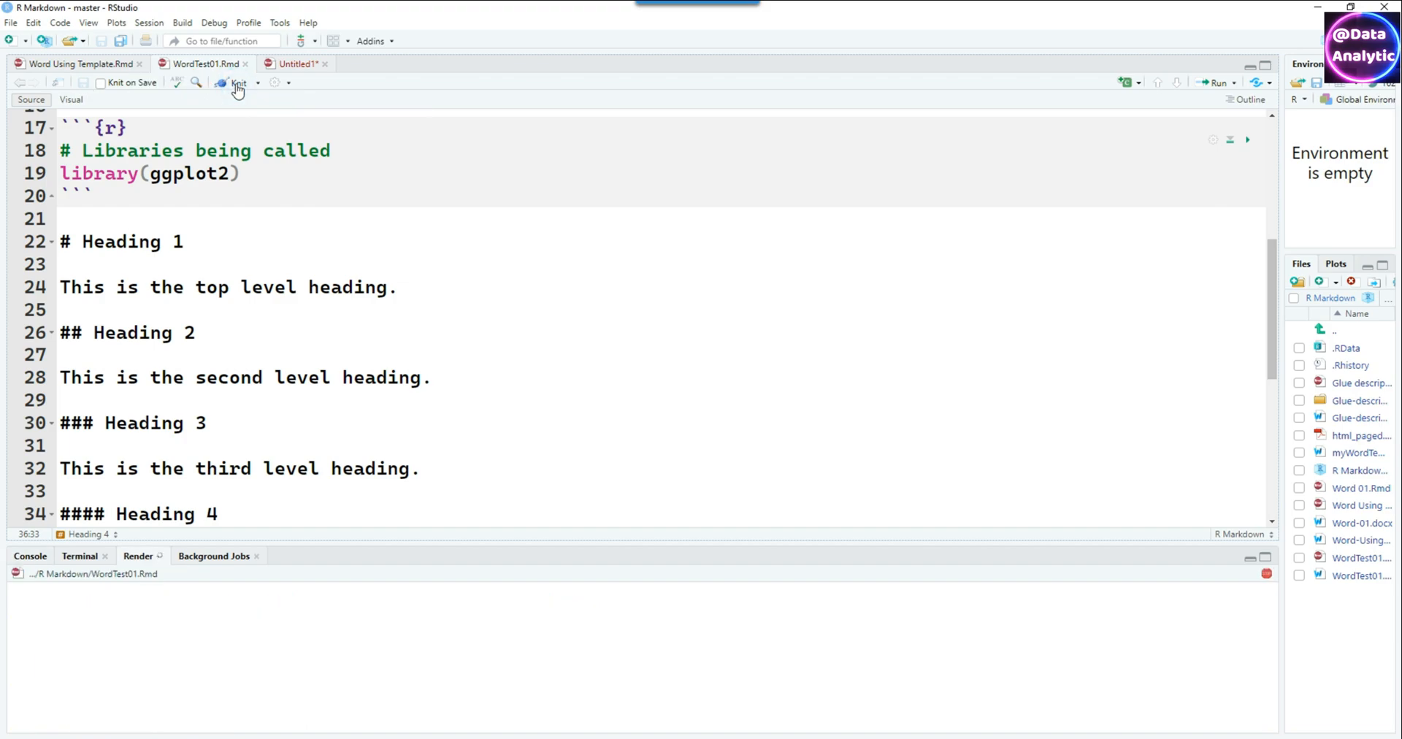
left_click(237, 83)
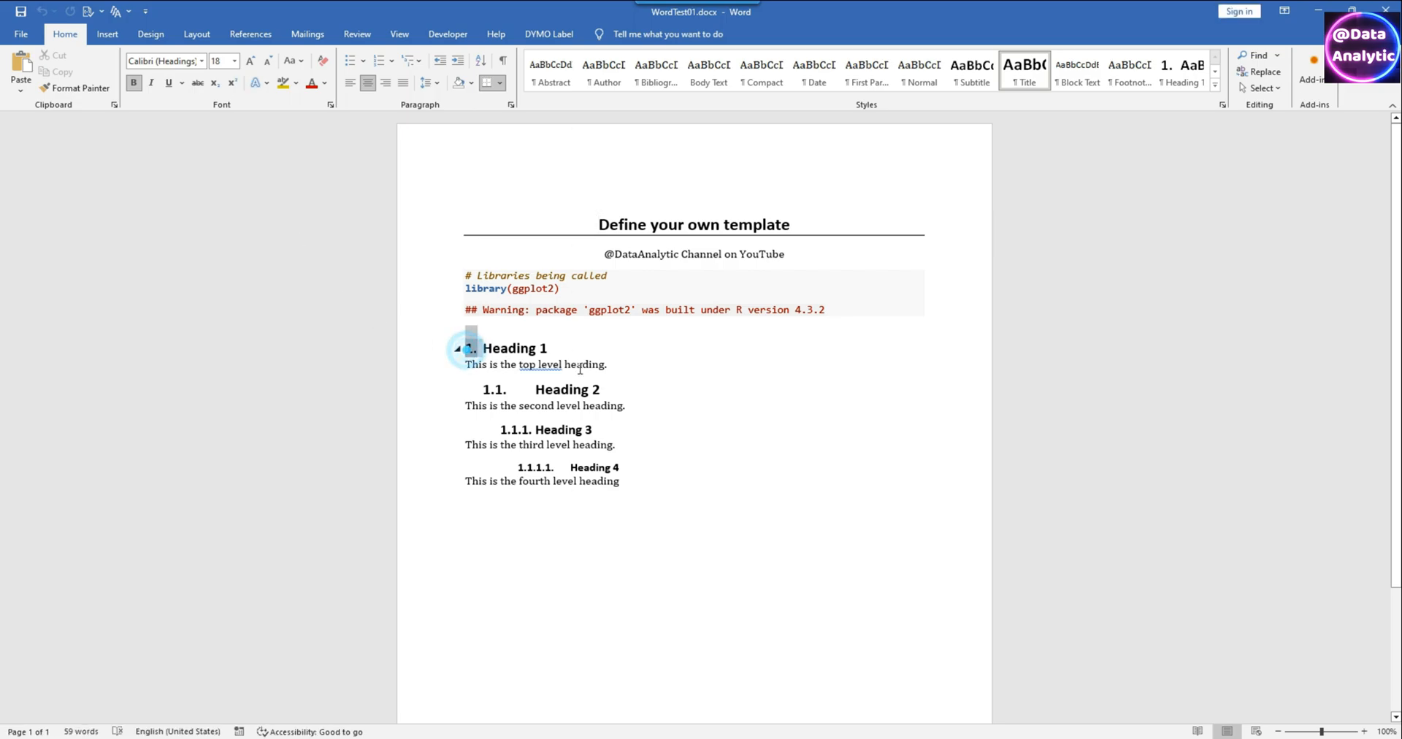
left_click(499, 289)
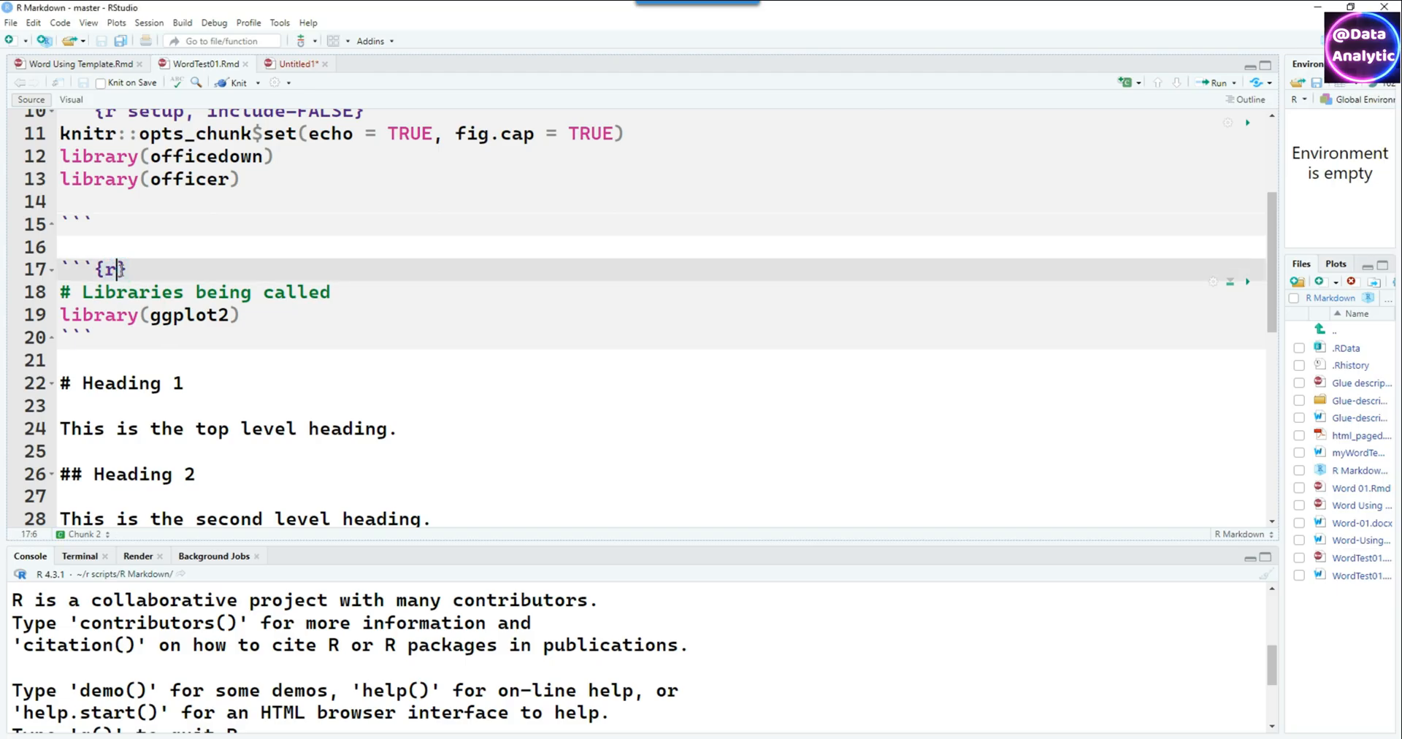
Set echo = FALSE in the ggplot2 chunk header and knit to Word
type("echo")
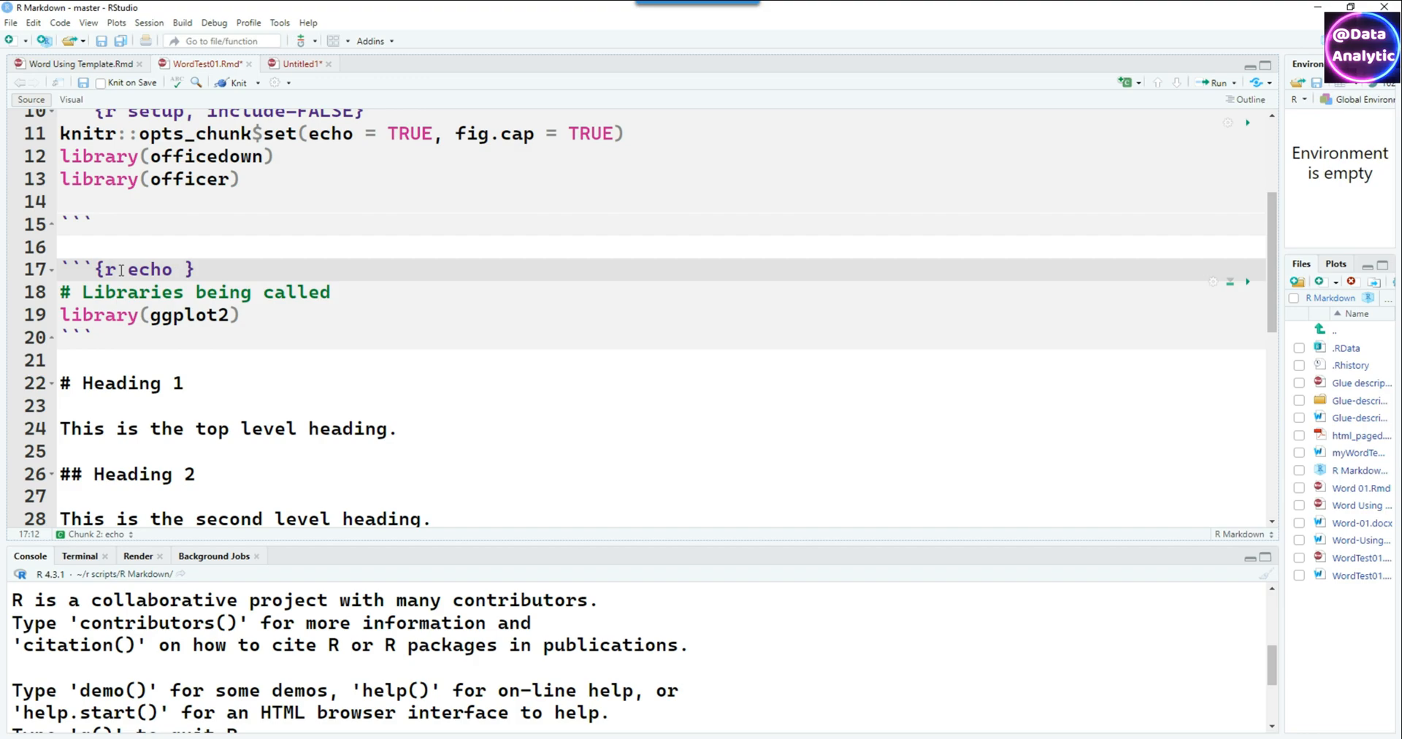
type("= FALSE")
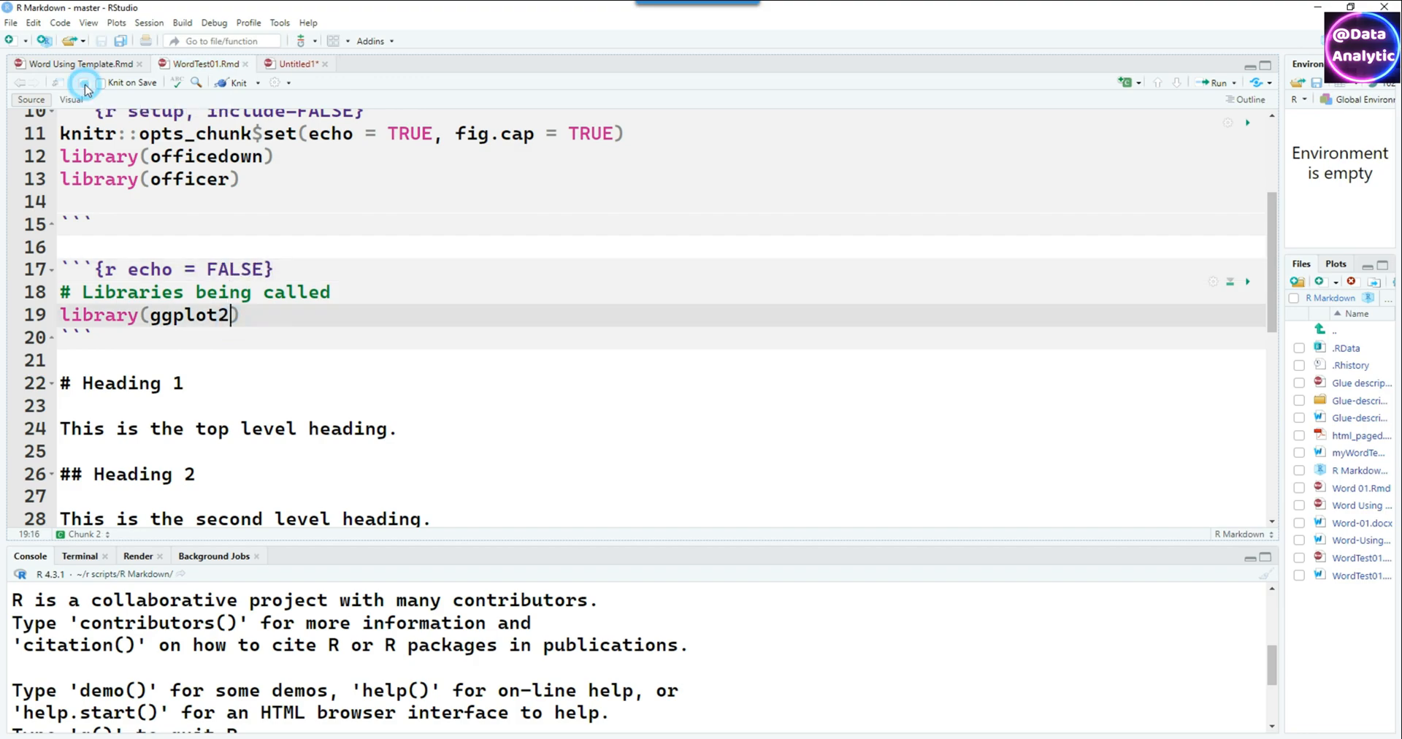
left_click(235, 84)
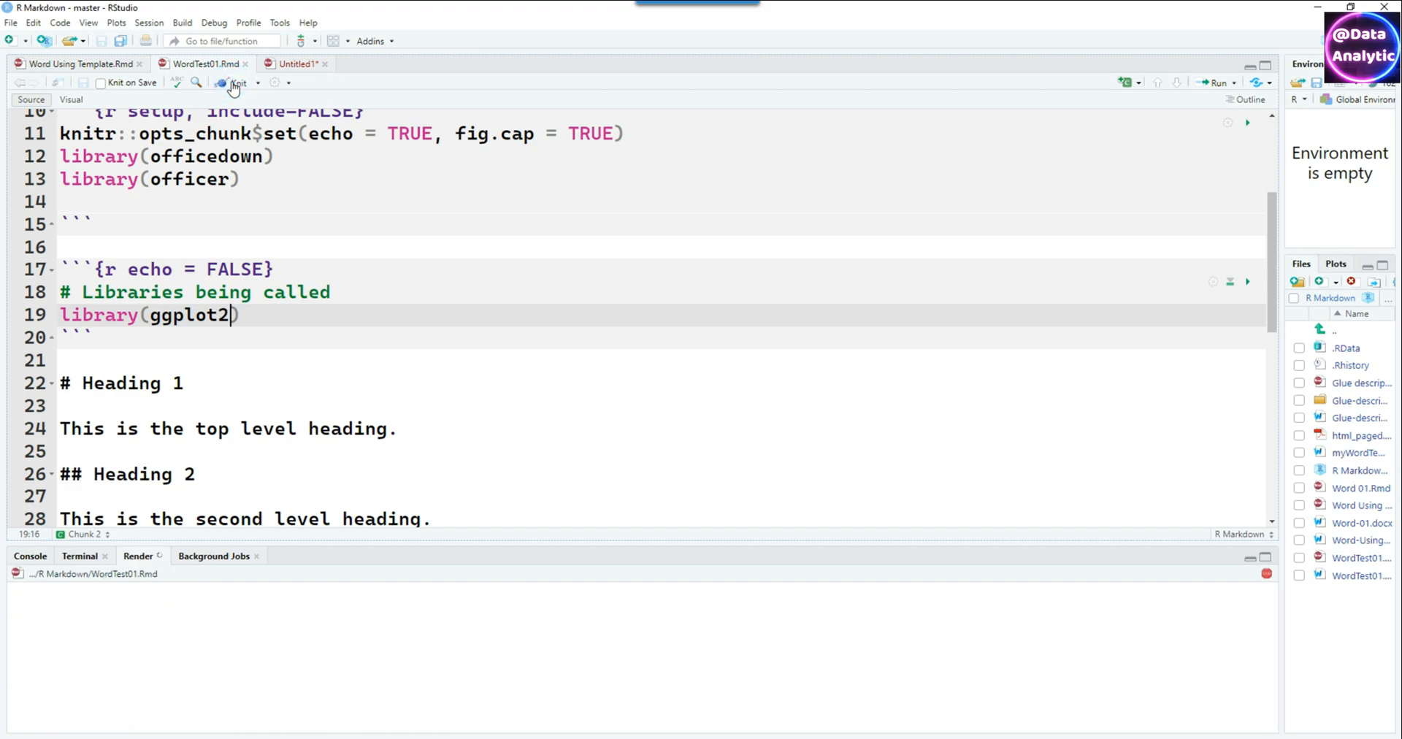
left_click(233, 82)
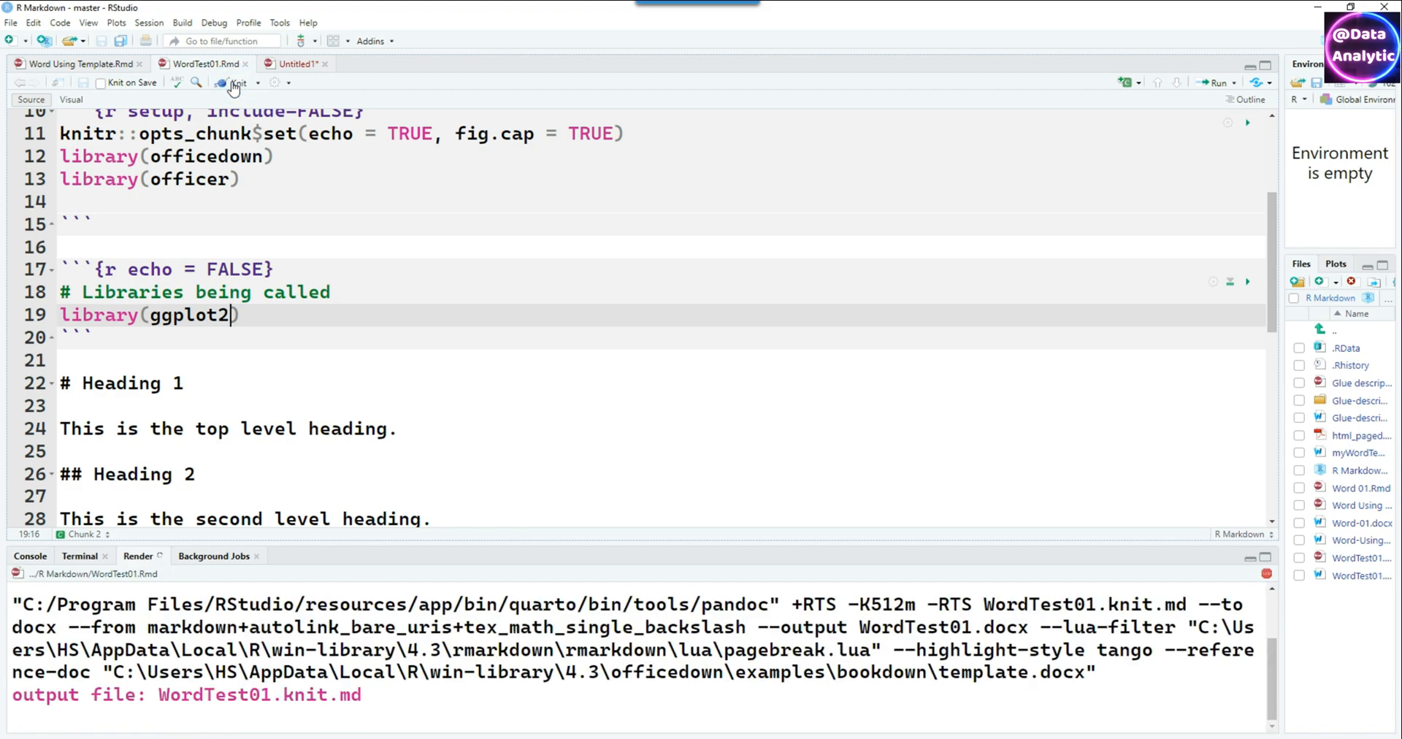
left_click(234, 83)
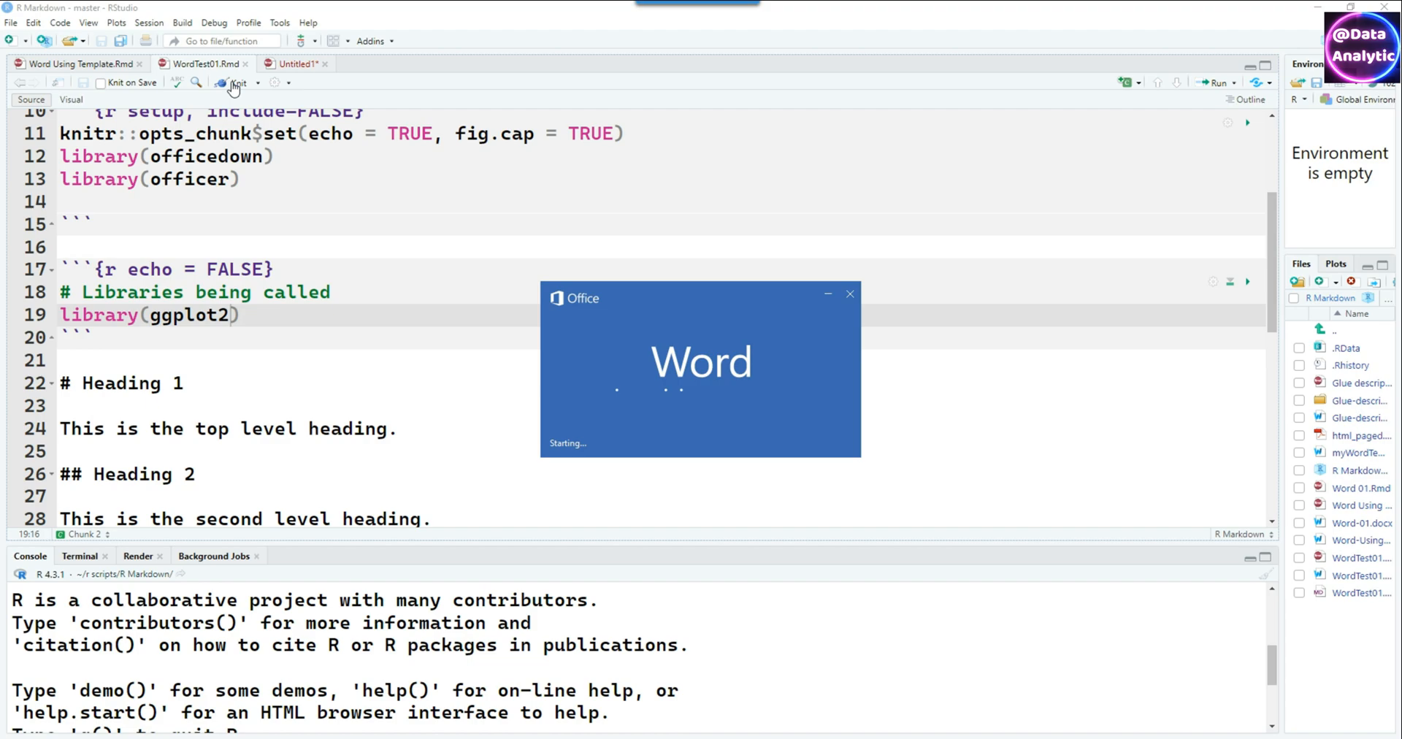
left_click(233, 83)
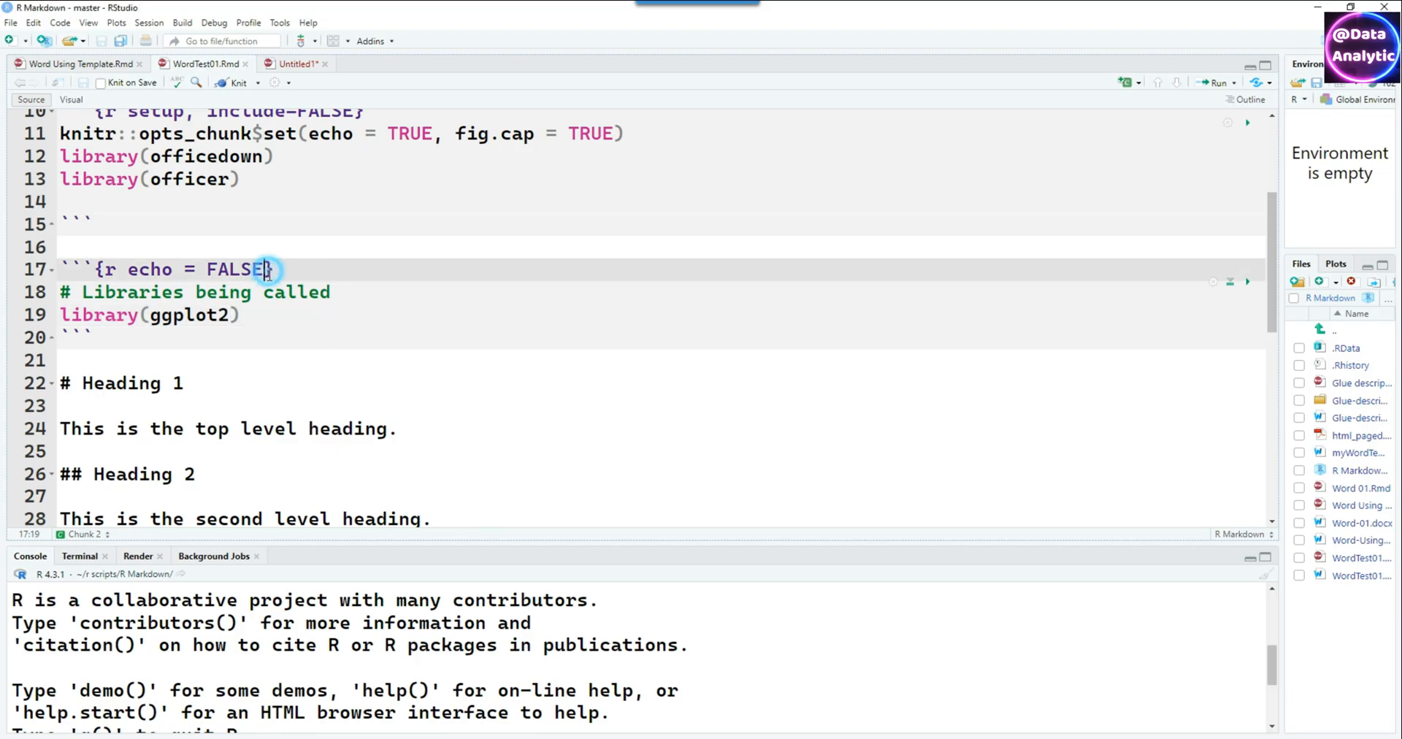
Add warning=FALSE to the ggplot2 chunk header
type(", warni")
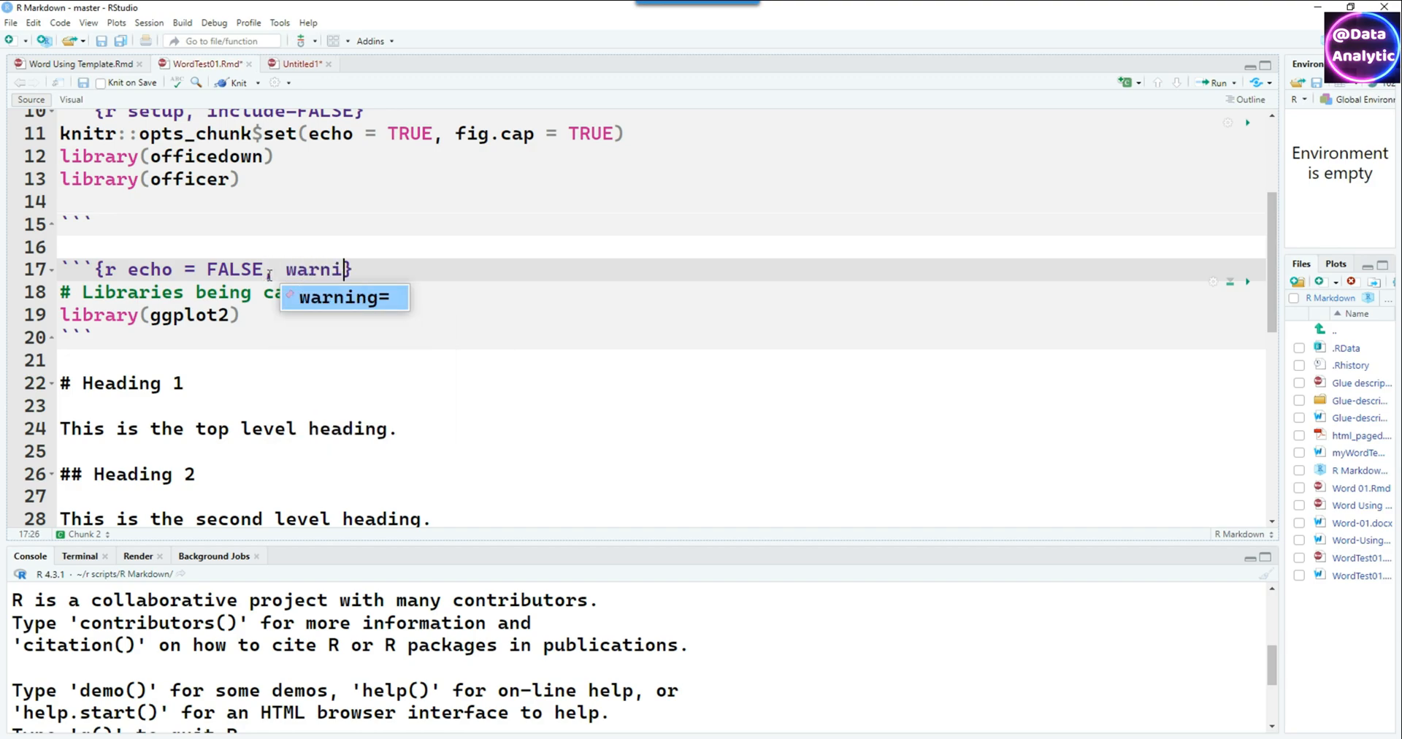
type("=FLAS")
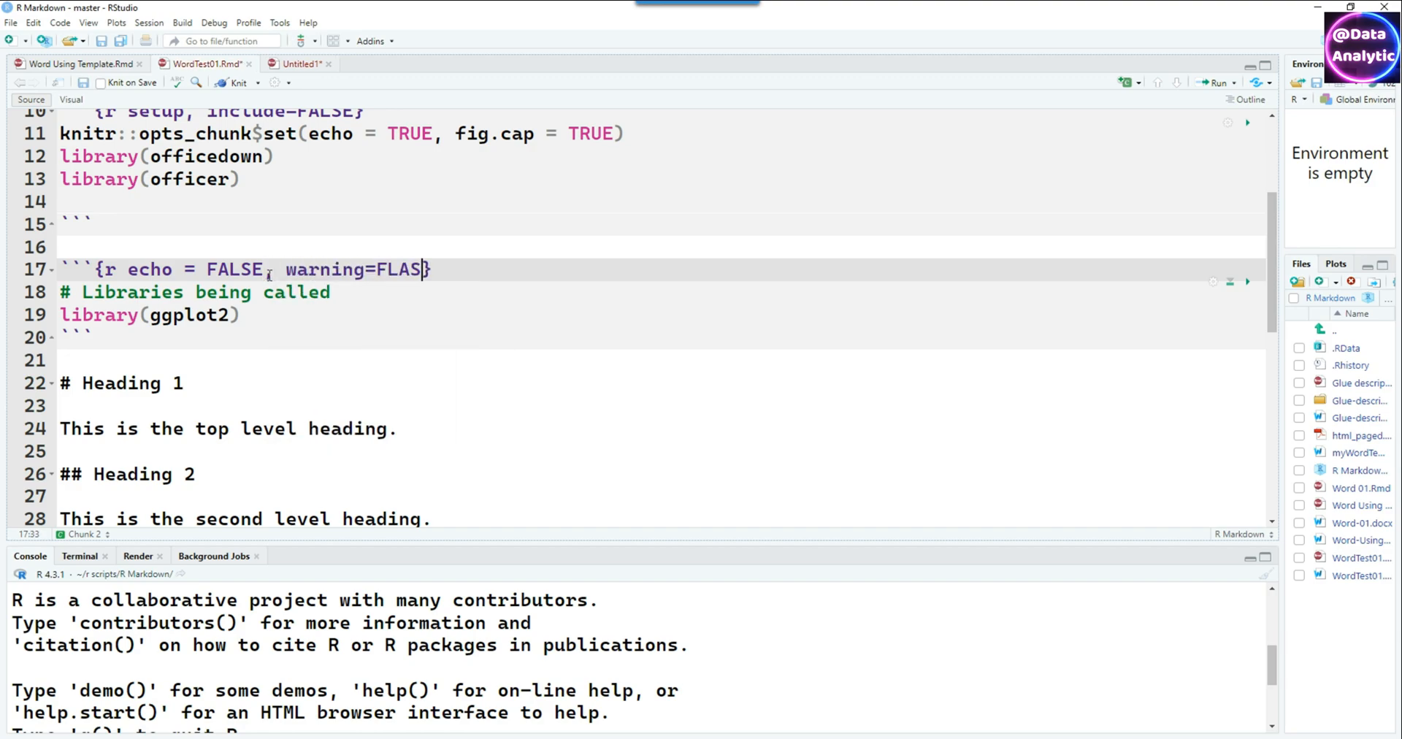
type("E")
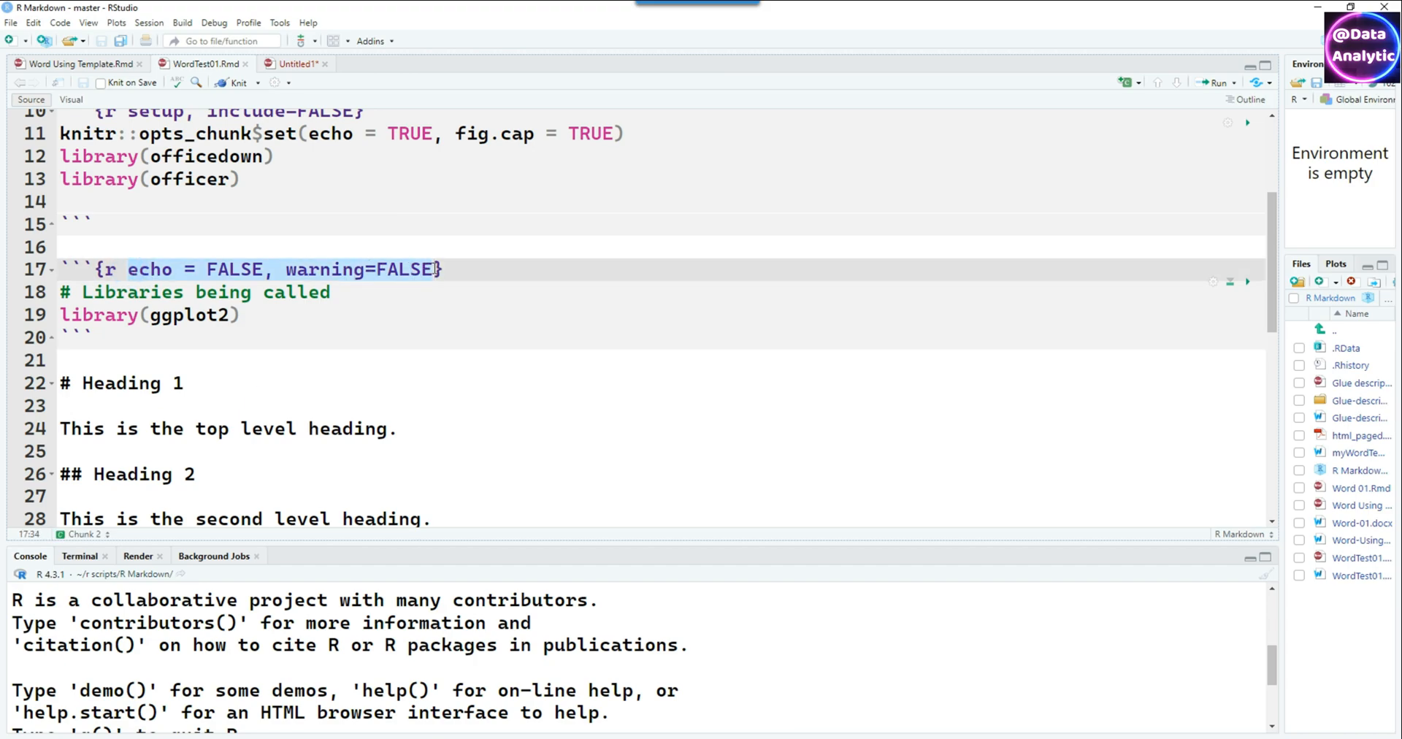
key("Delete")
type(",message = FALSE,comment = FALSE,warning = FALSE,error = FALSE")
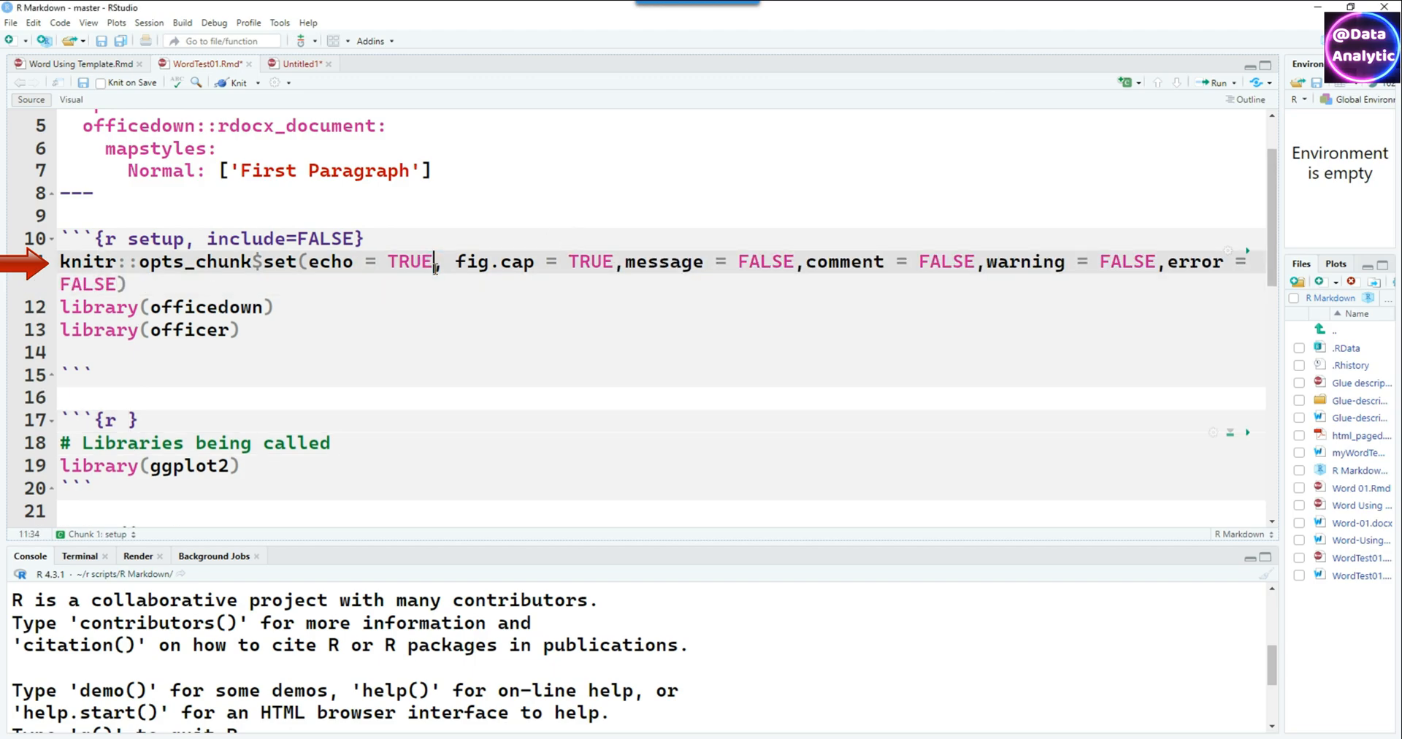
Lay the setup chunk's knitr options one per line, add dpi = 300 and set echo = FALSE
key("Enter")
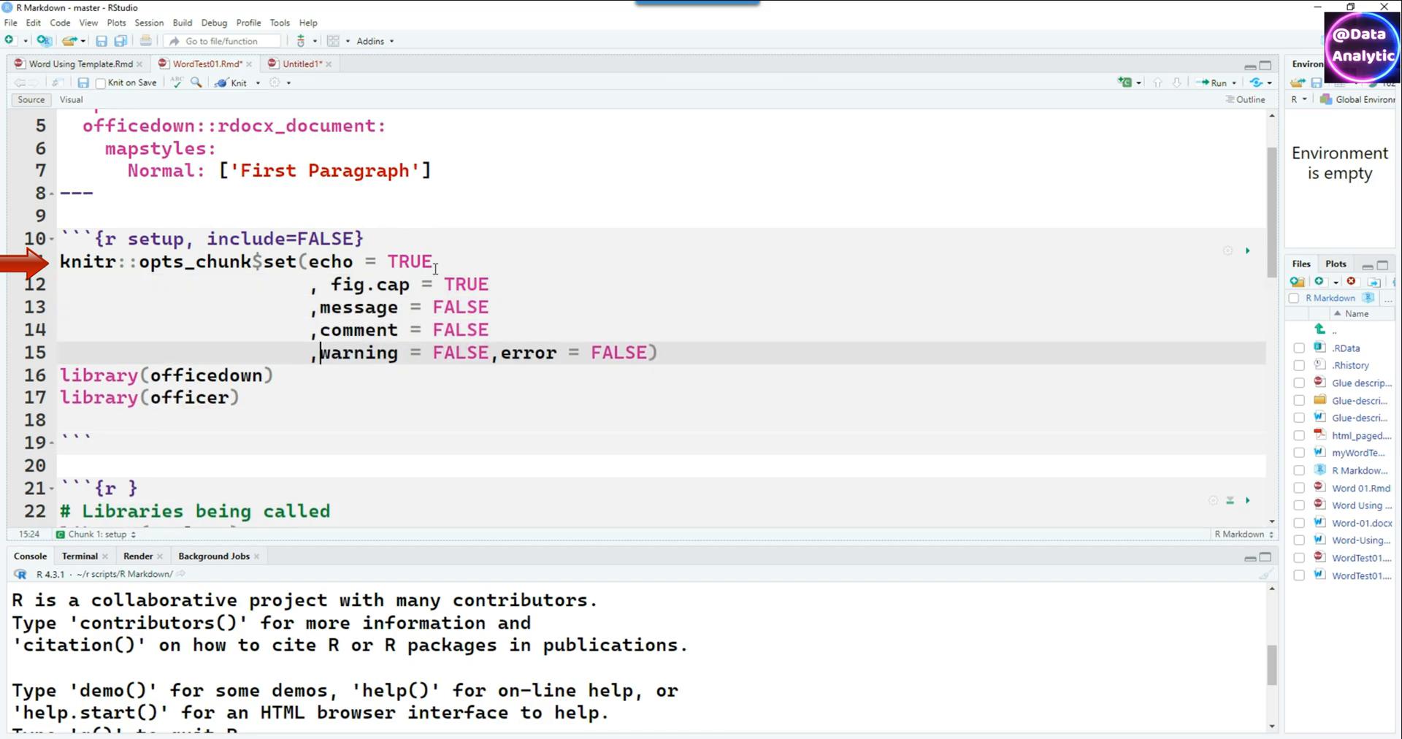
key("Enter")
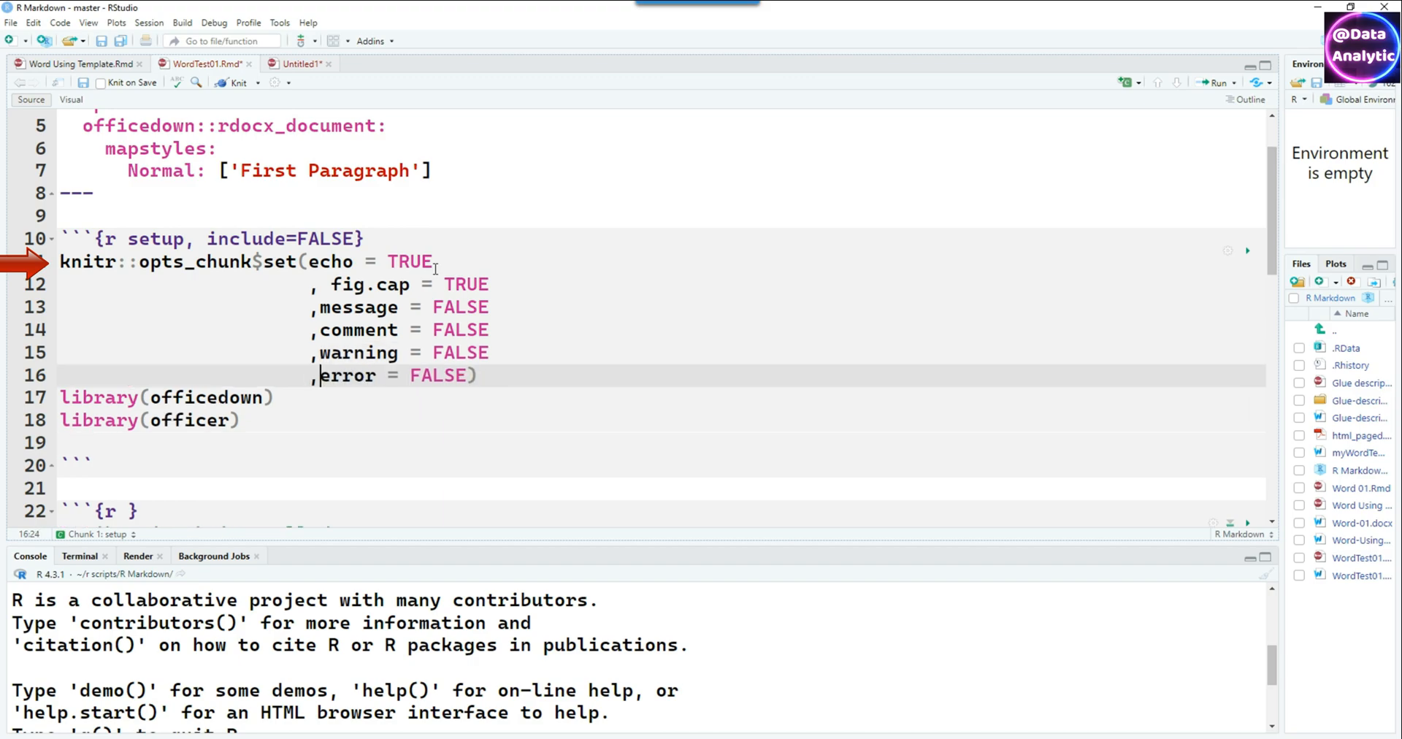
key("Enter")
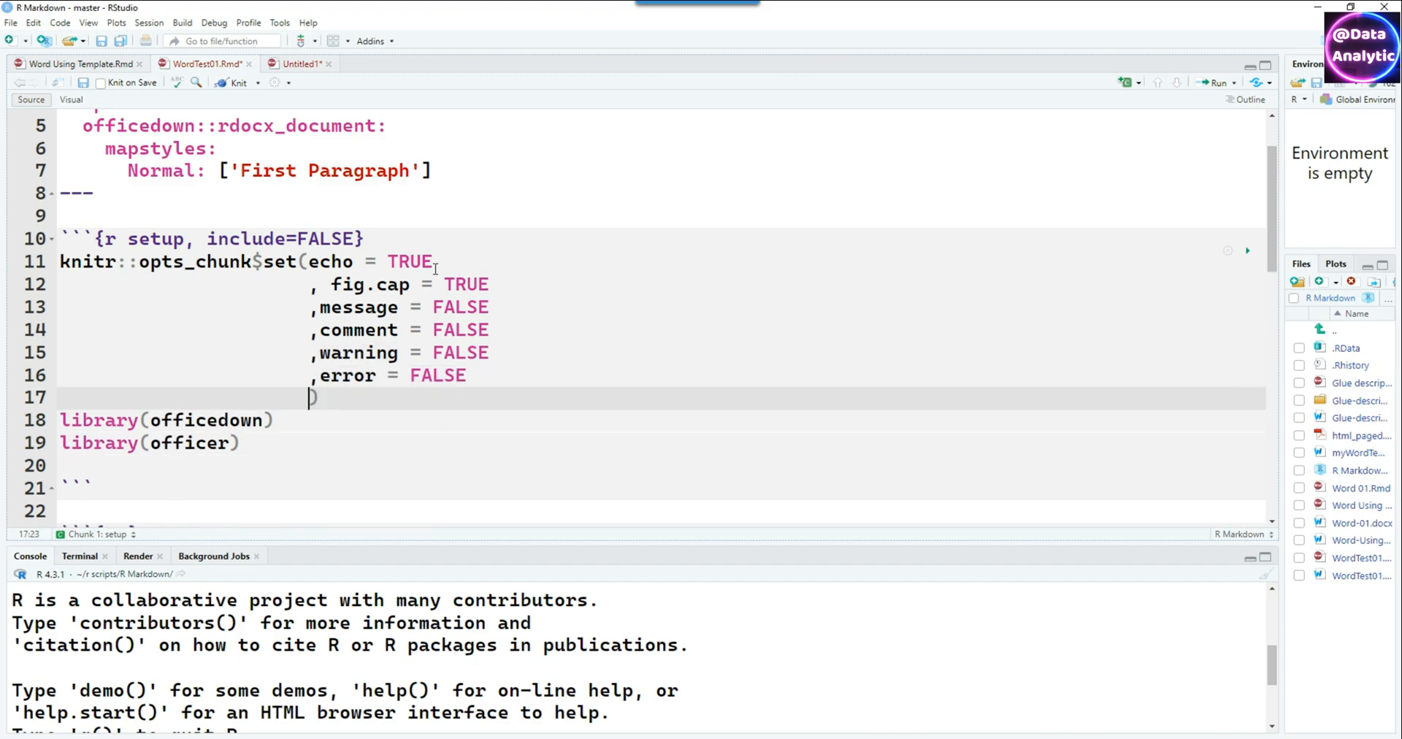
type(", dpi")
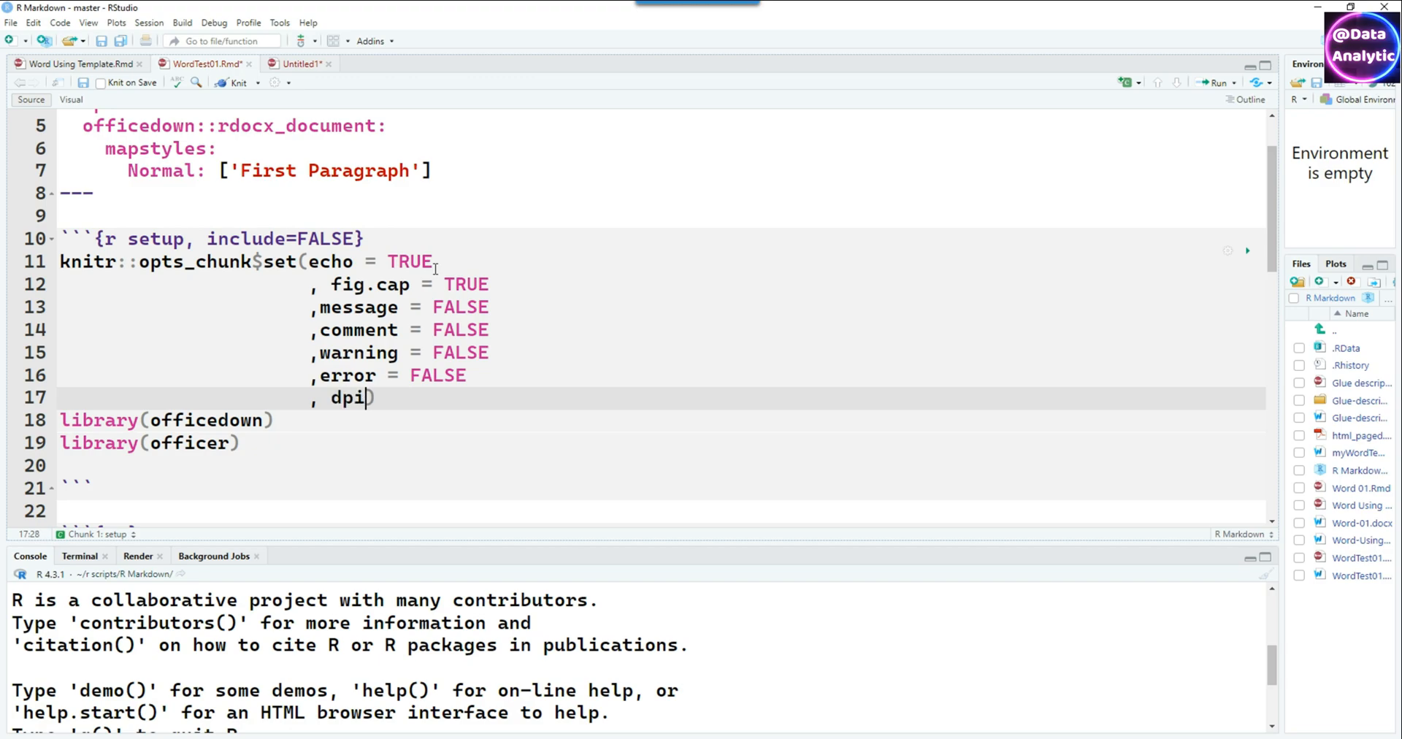
type("= 300")
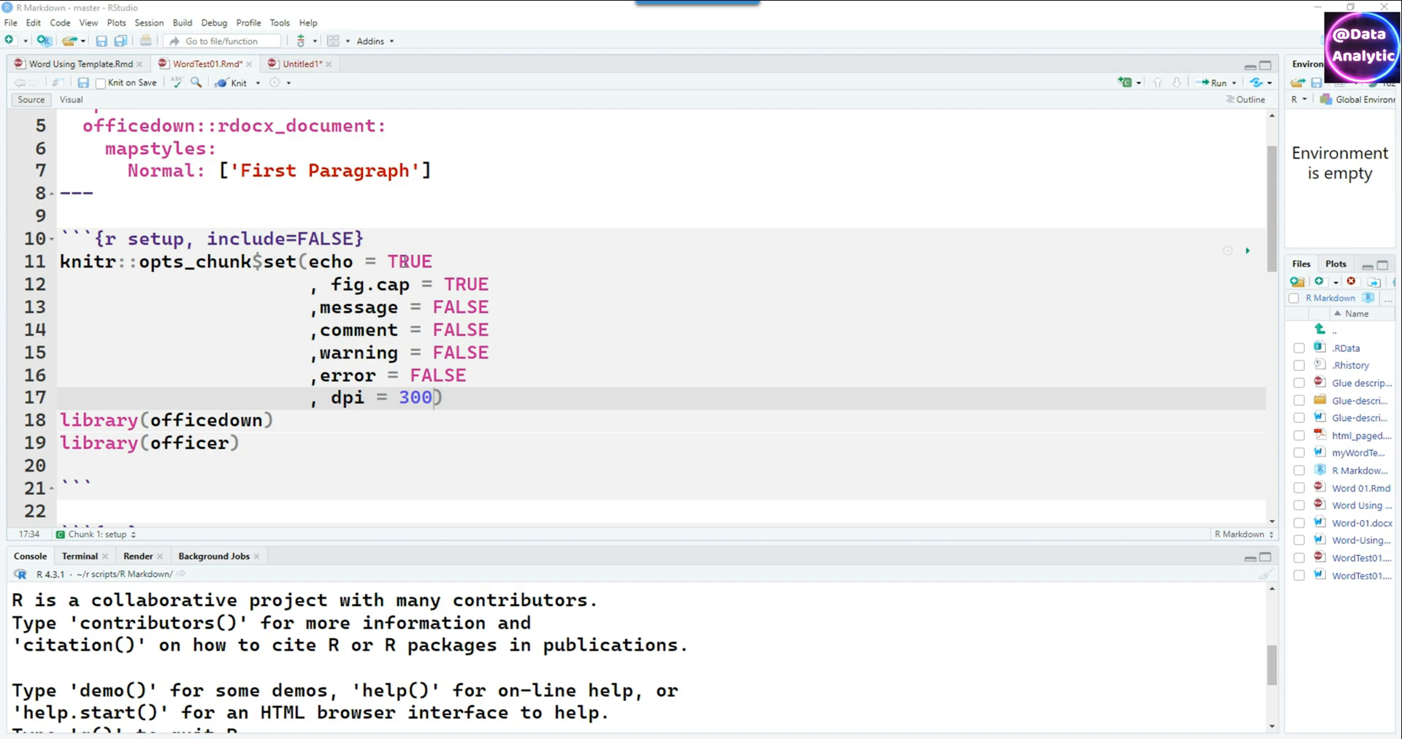
type("FALS")
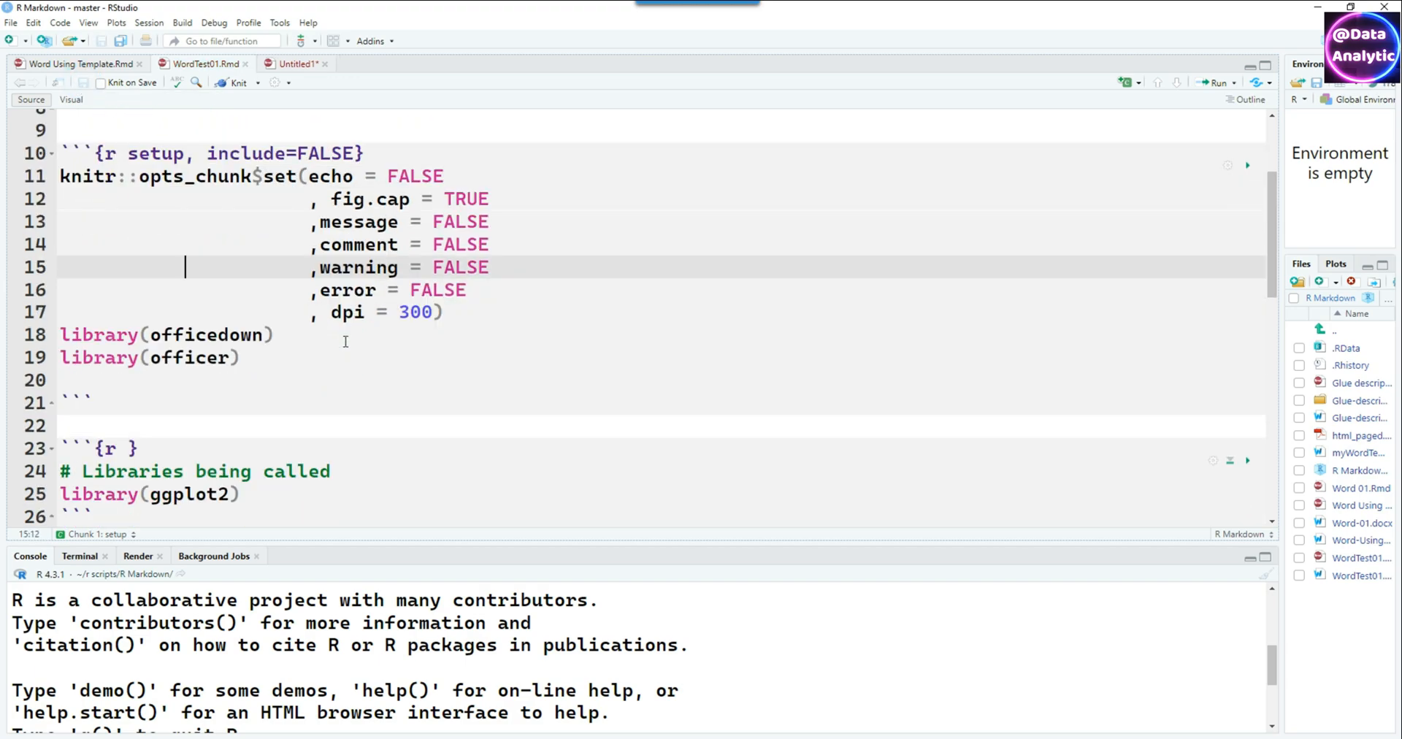
Knit the report to Word with the new global chunk settings
left_click(237, 83)
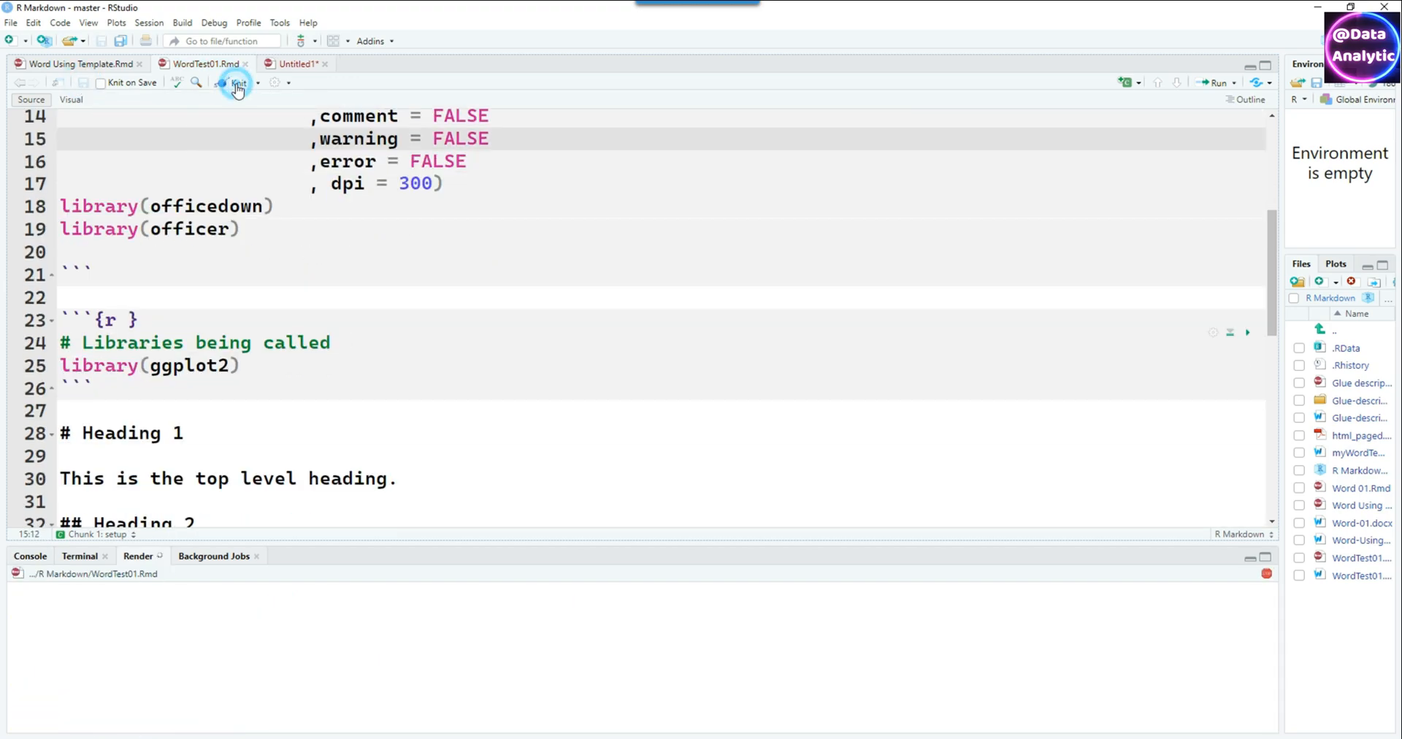
left_click(236, 83)
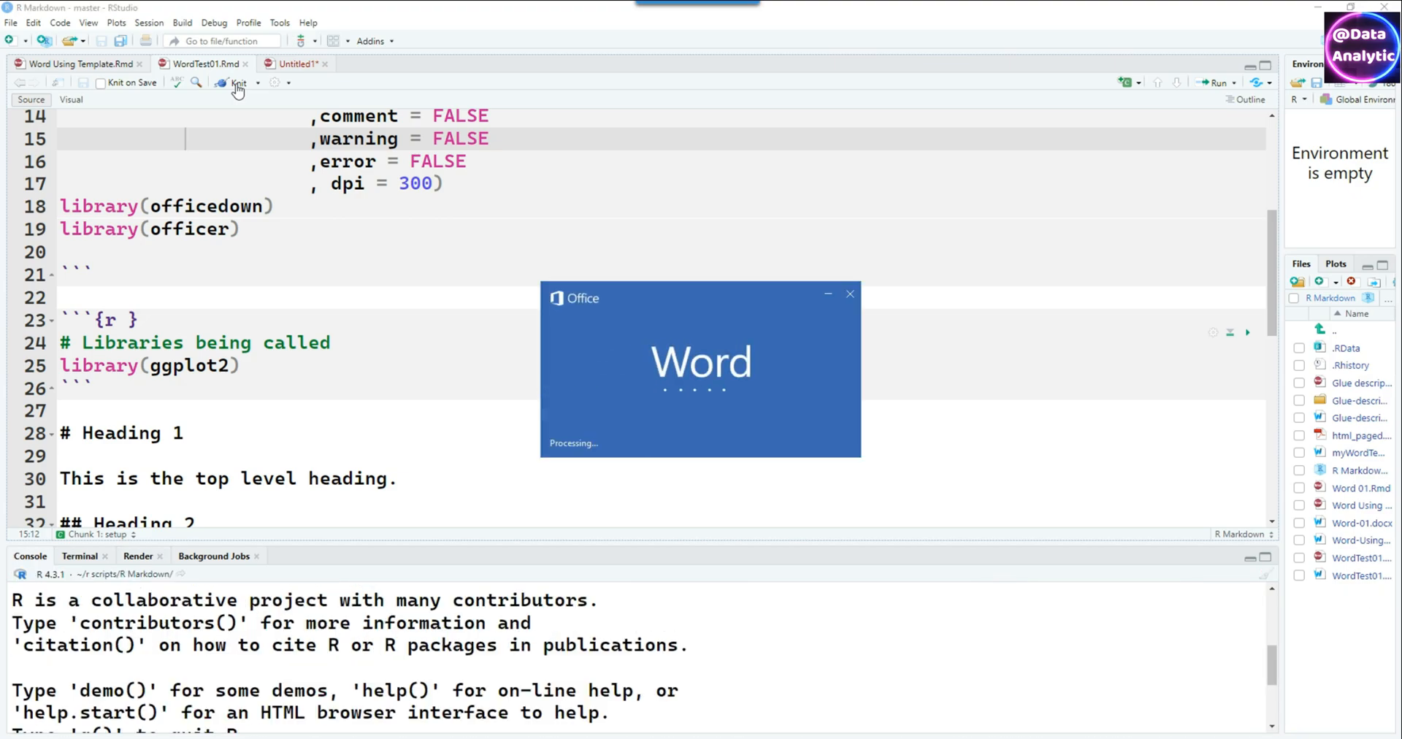
left_click(235, 83)
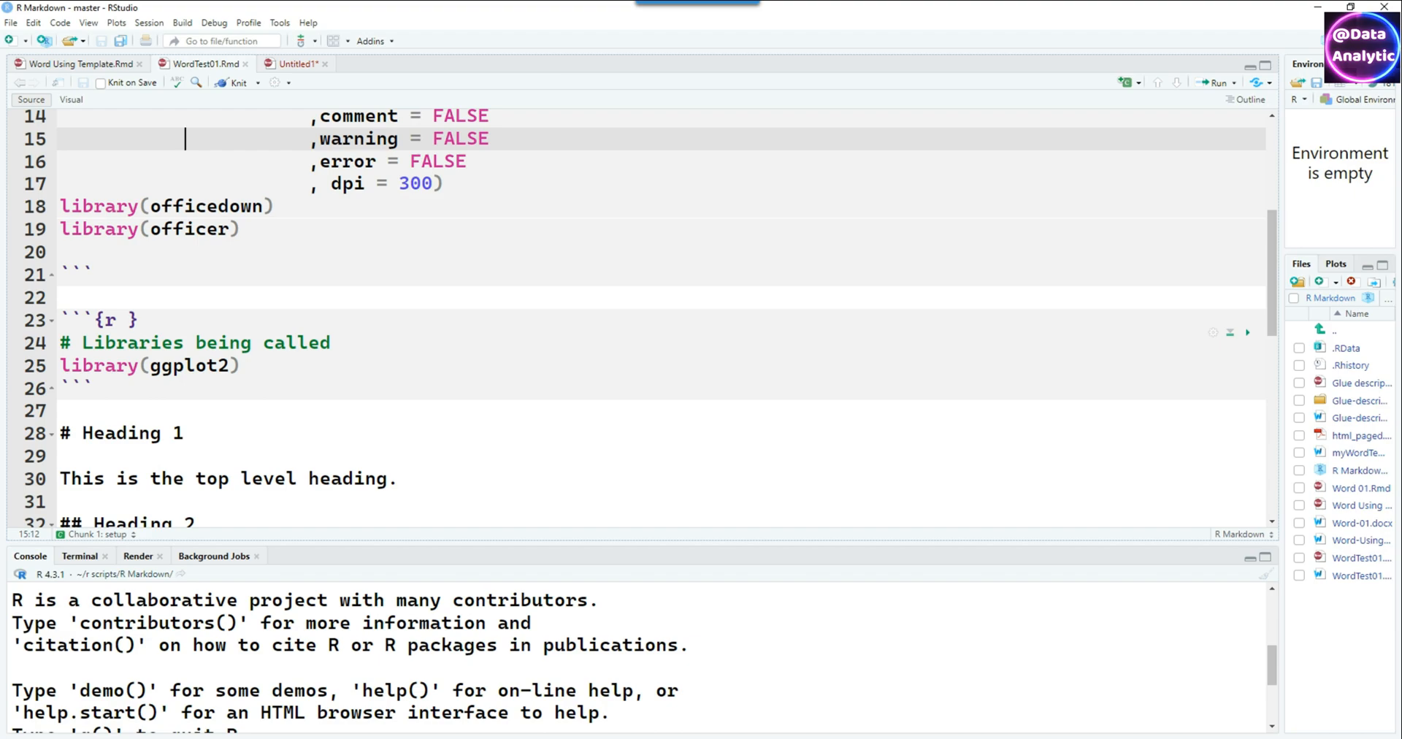
mouse_move(386, 403)
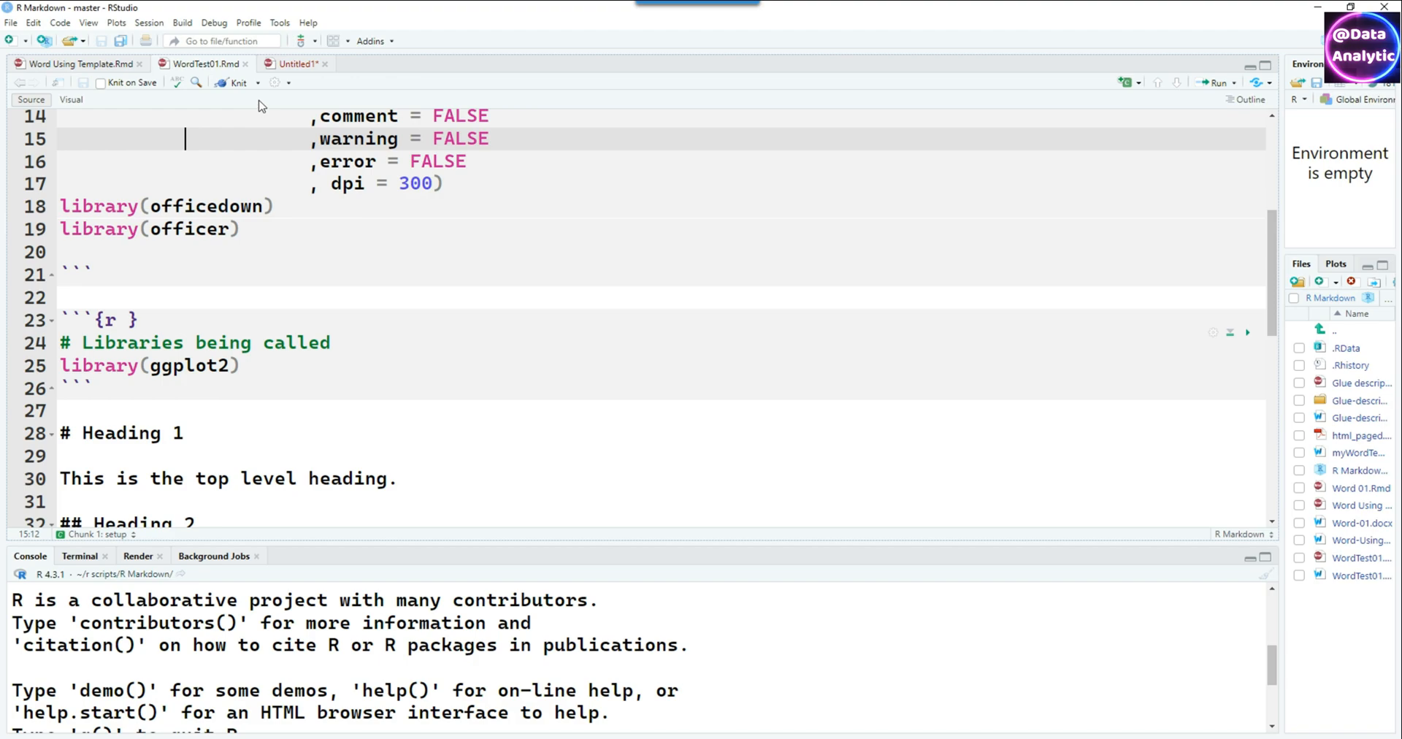
In Visual mode add a bold 'Steps used for plotting.' line after the Heading 4 sentence
left_click(70, 101)
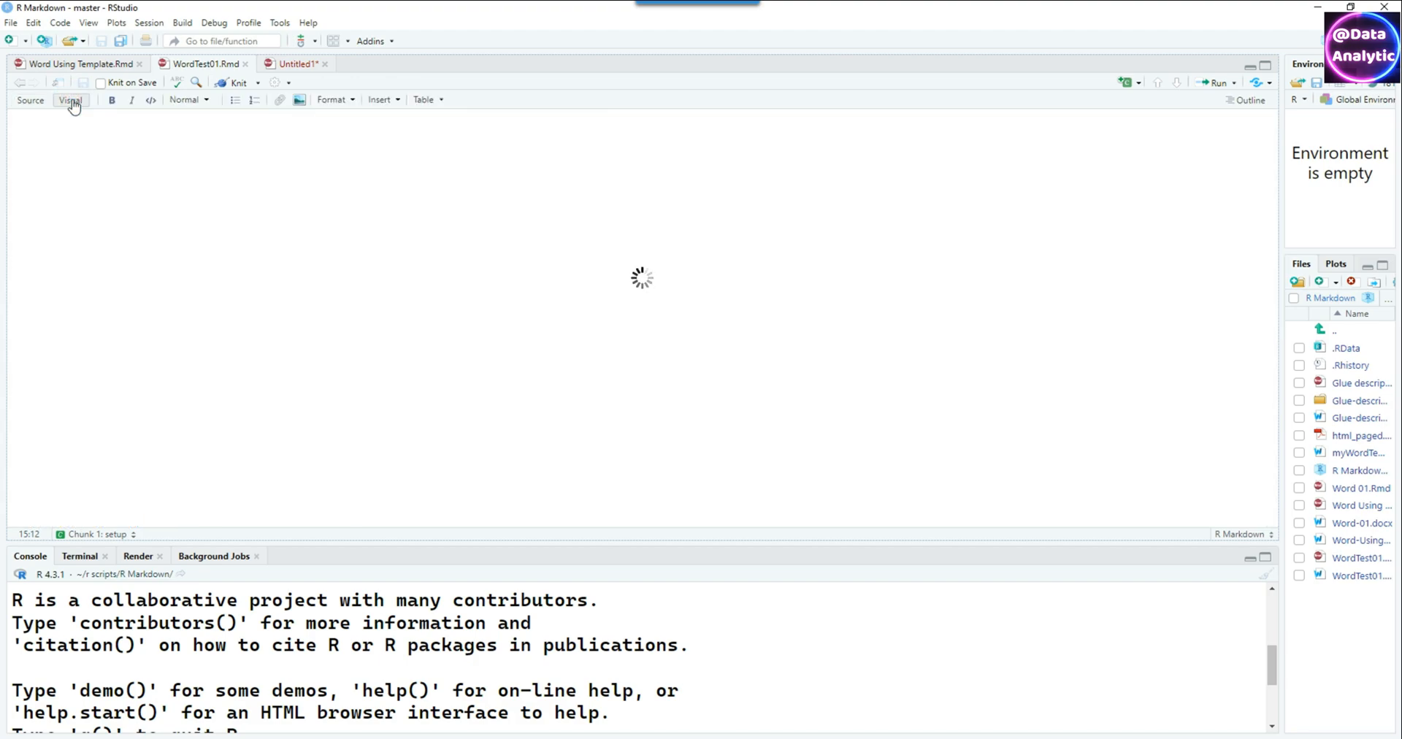
left_click(69, 101)
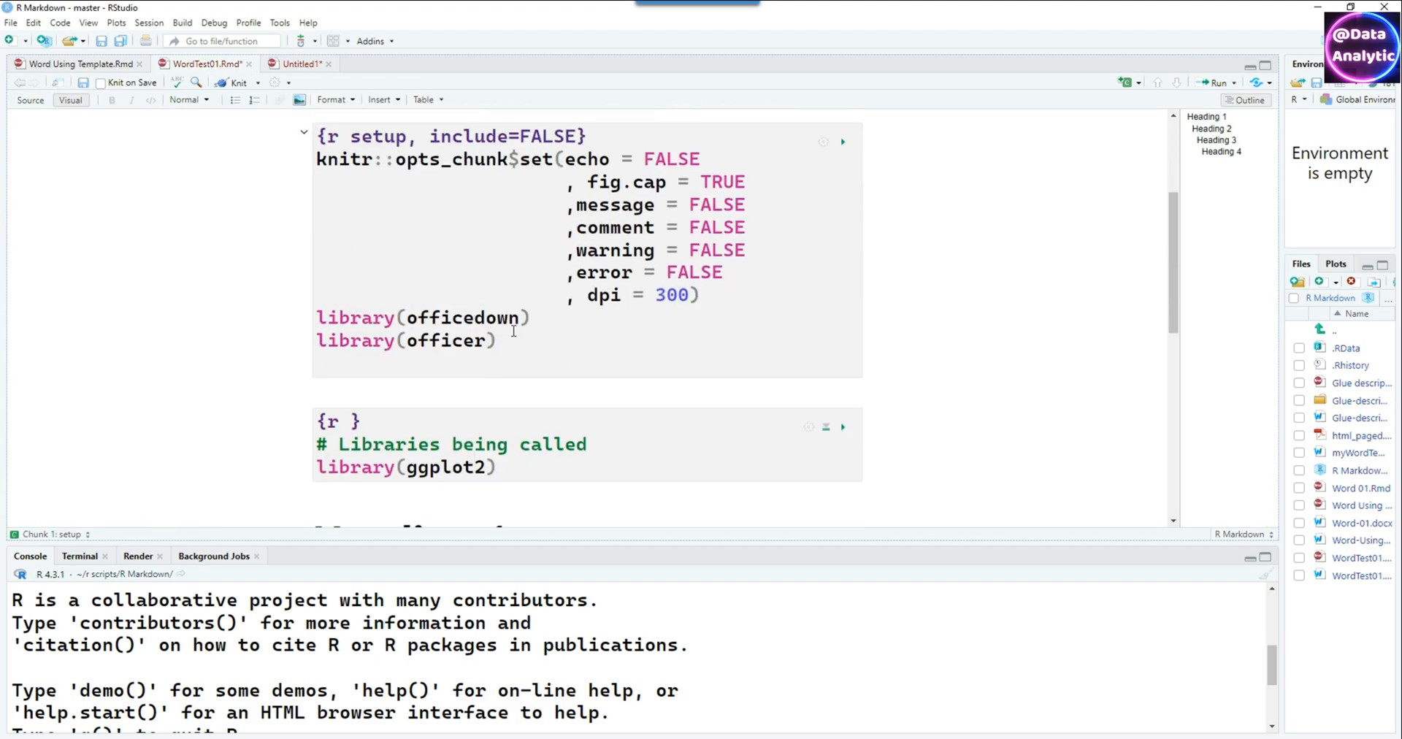
scroll("down", 3)
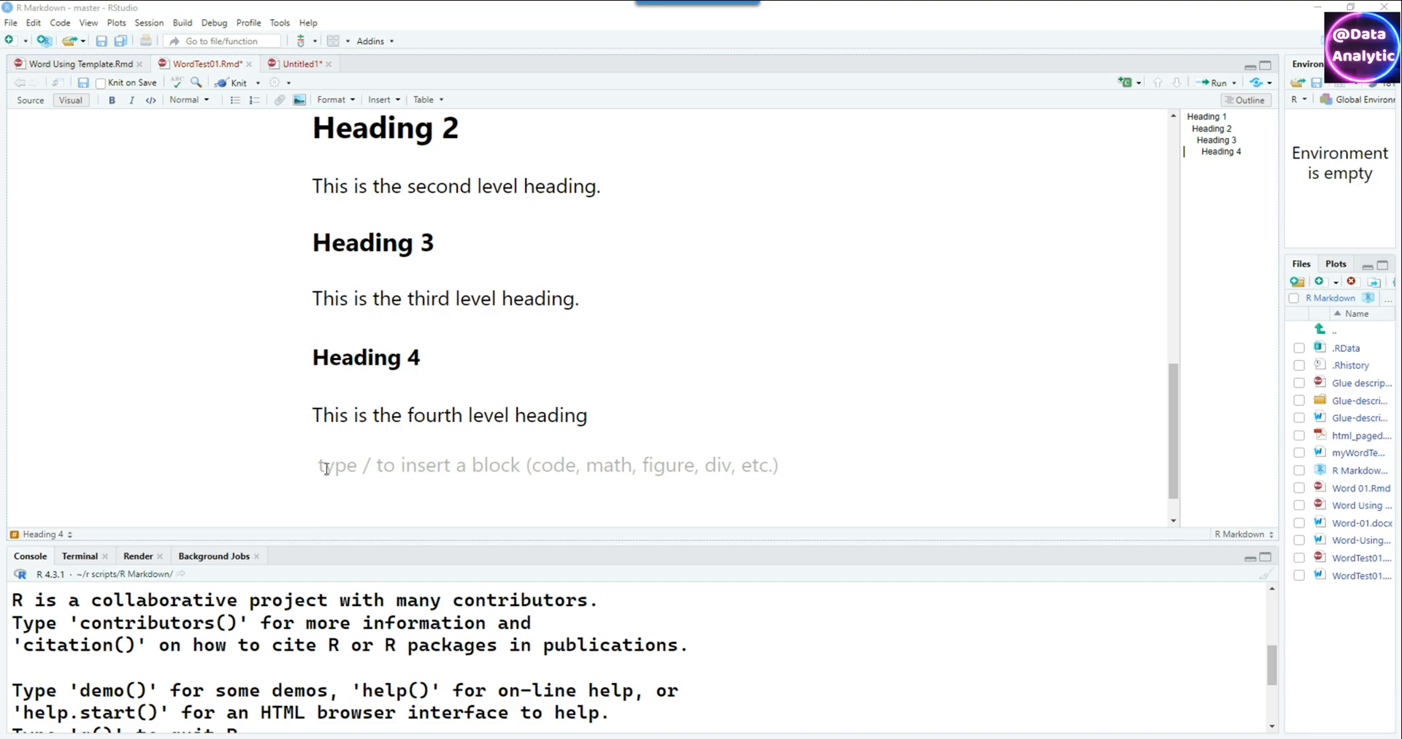
type("Steps used for plotting.")
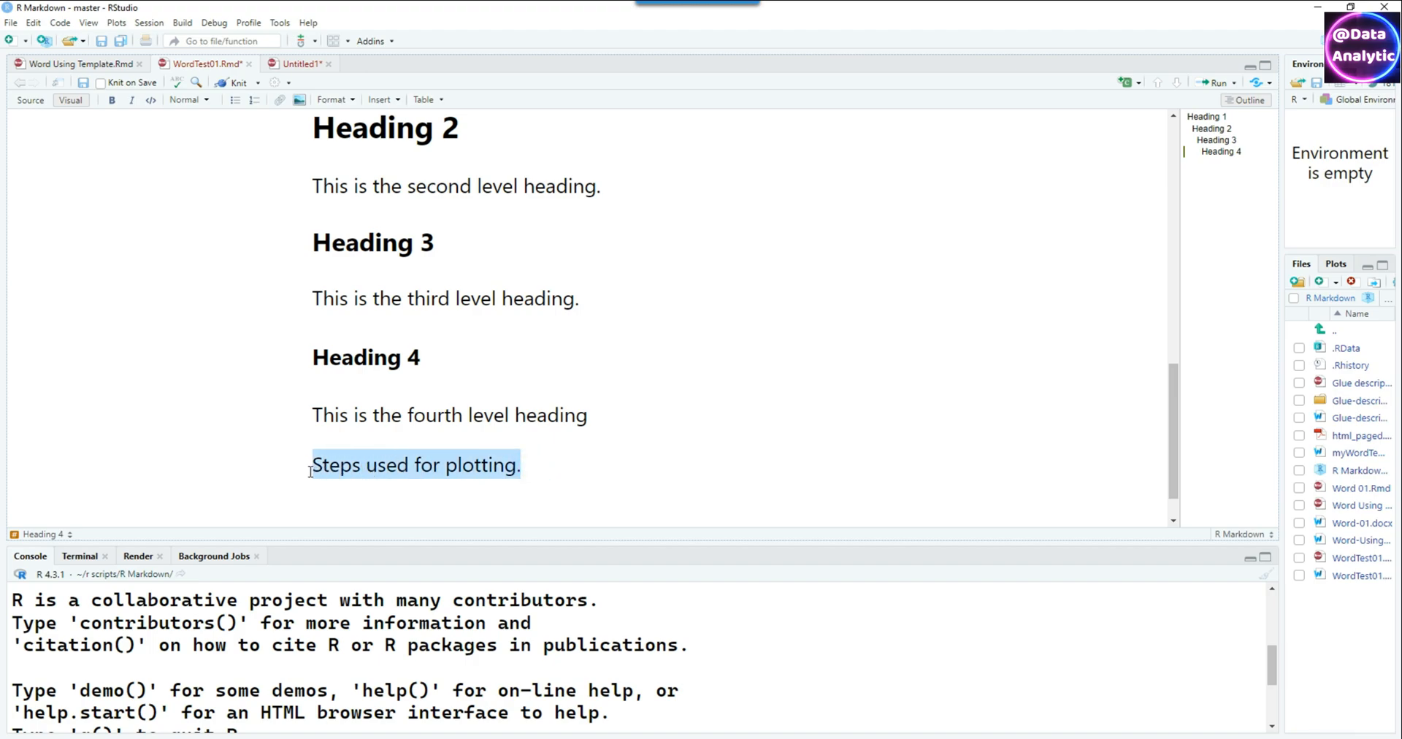
left_click(111, 101)
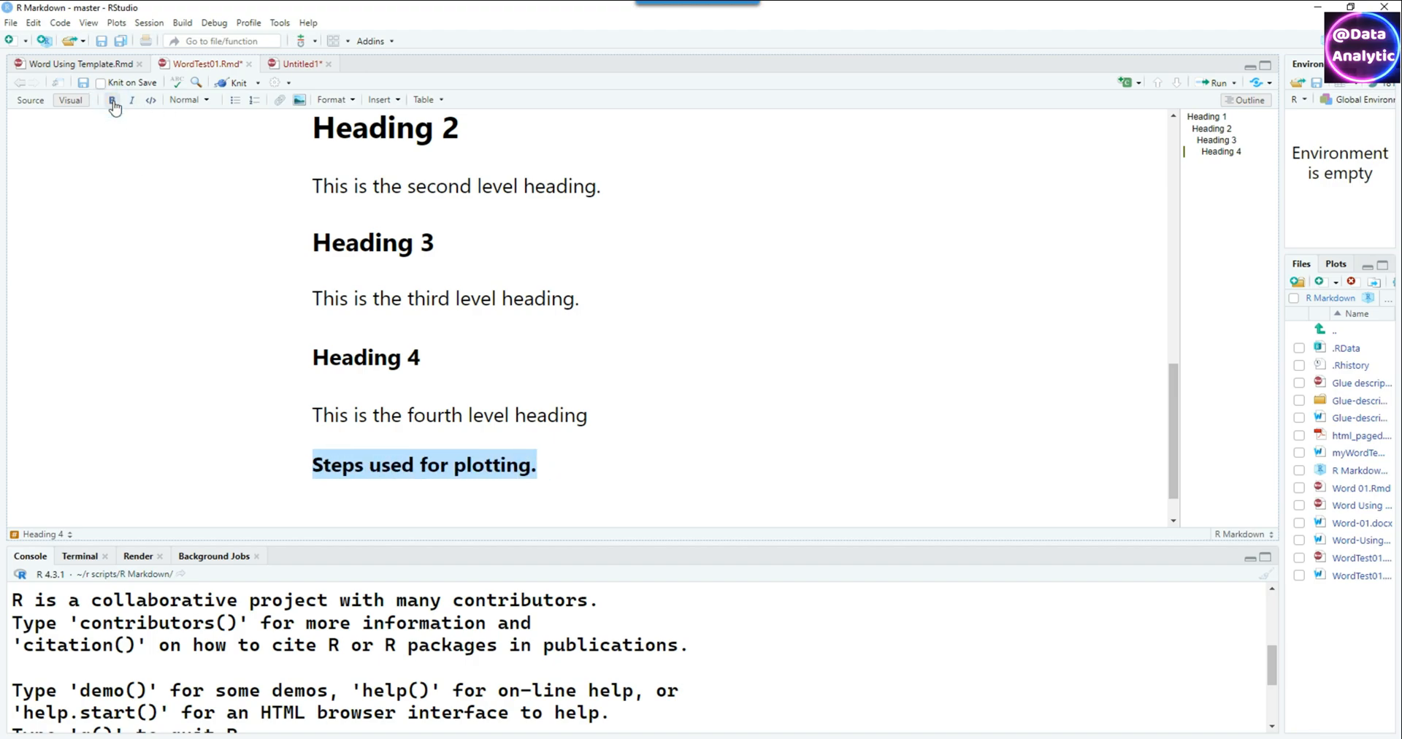
left_click(31, 101)
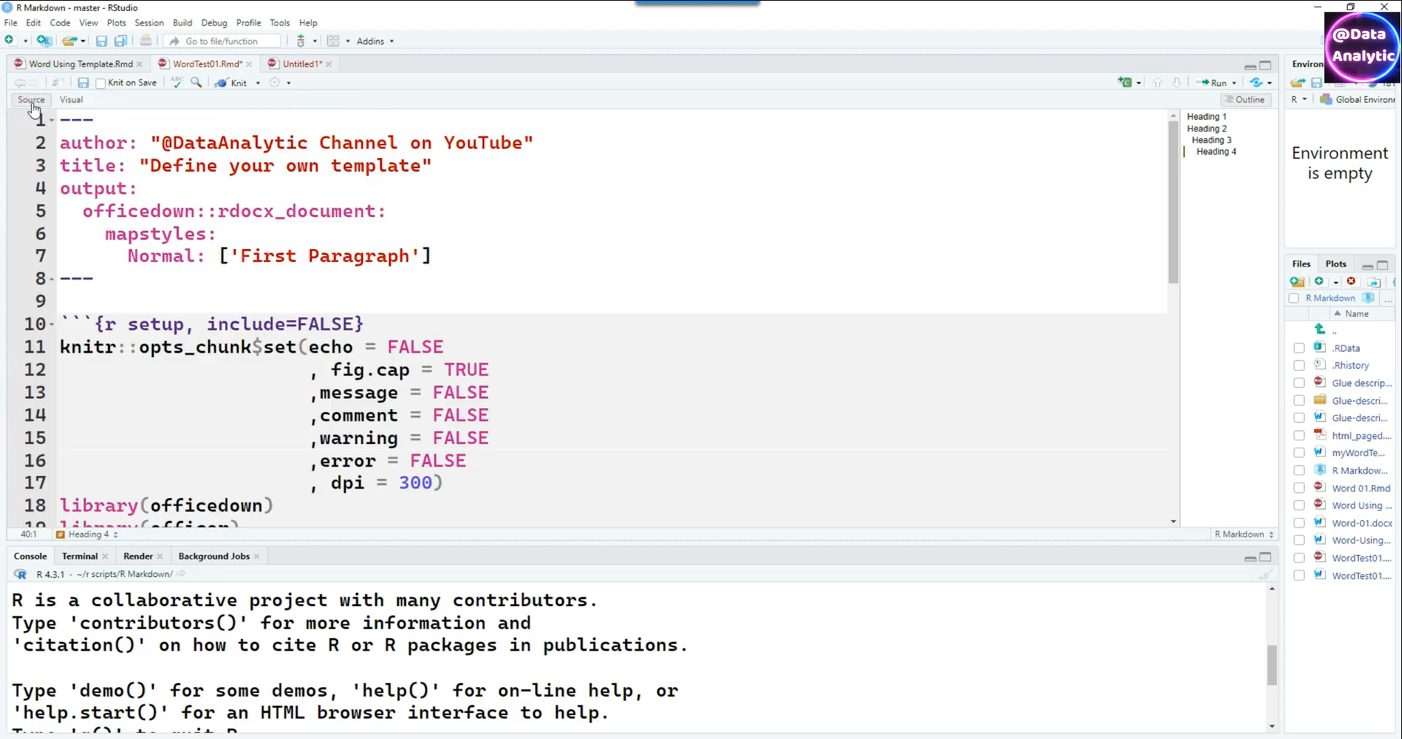
Turn the four plotting steps into a bulleted list in Visual mode, then return to Source
scroll("down", 3)
type("**Steps used for plotting.**")
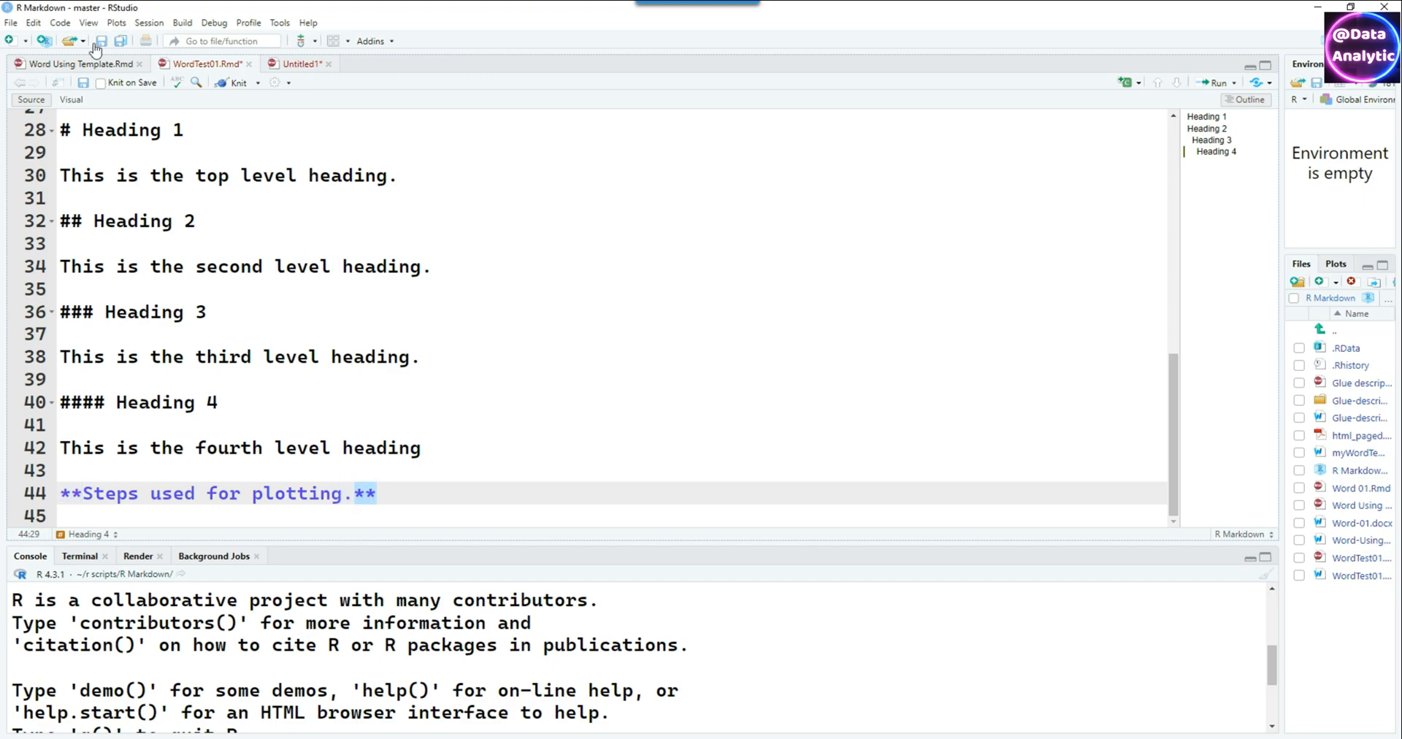
left_click(73, 101)
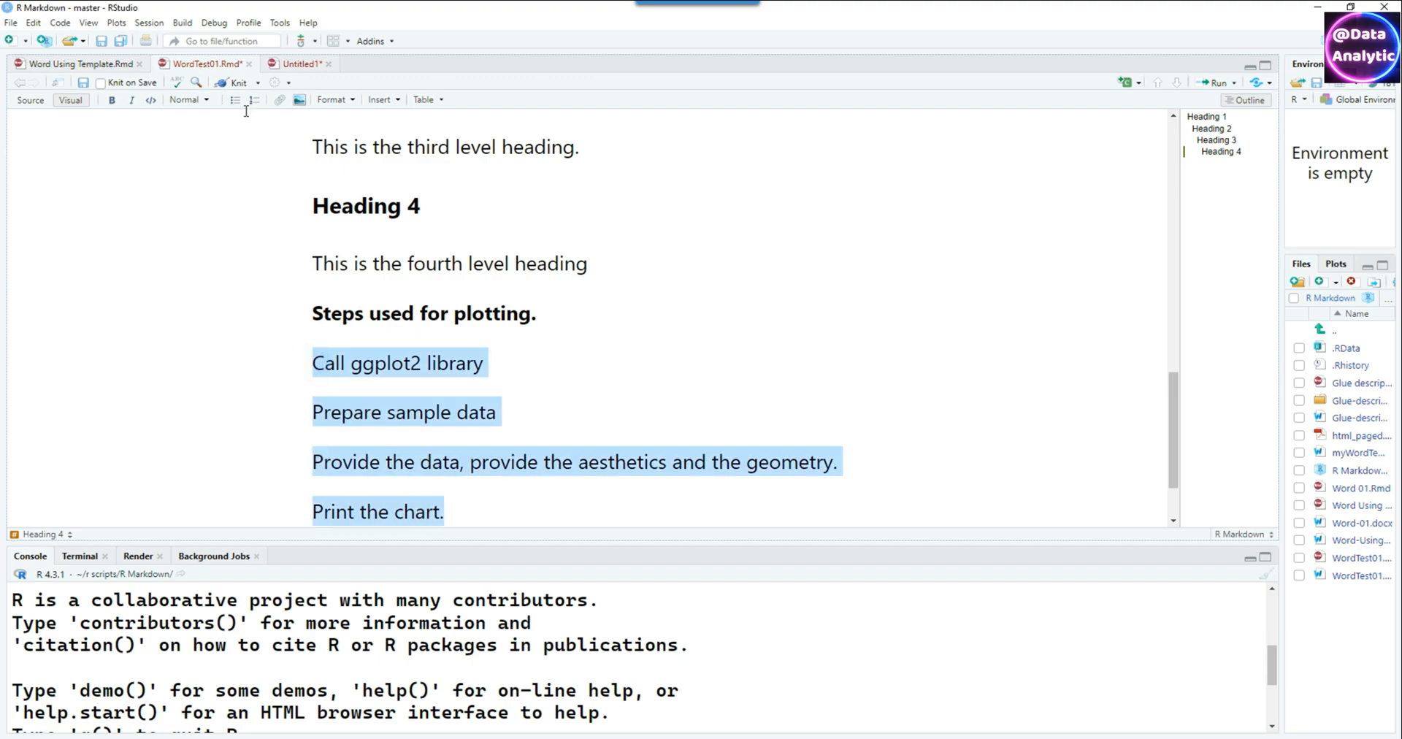
left_click(254, 101)
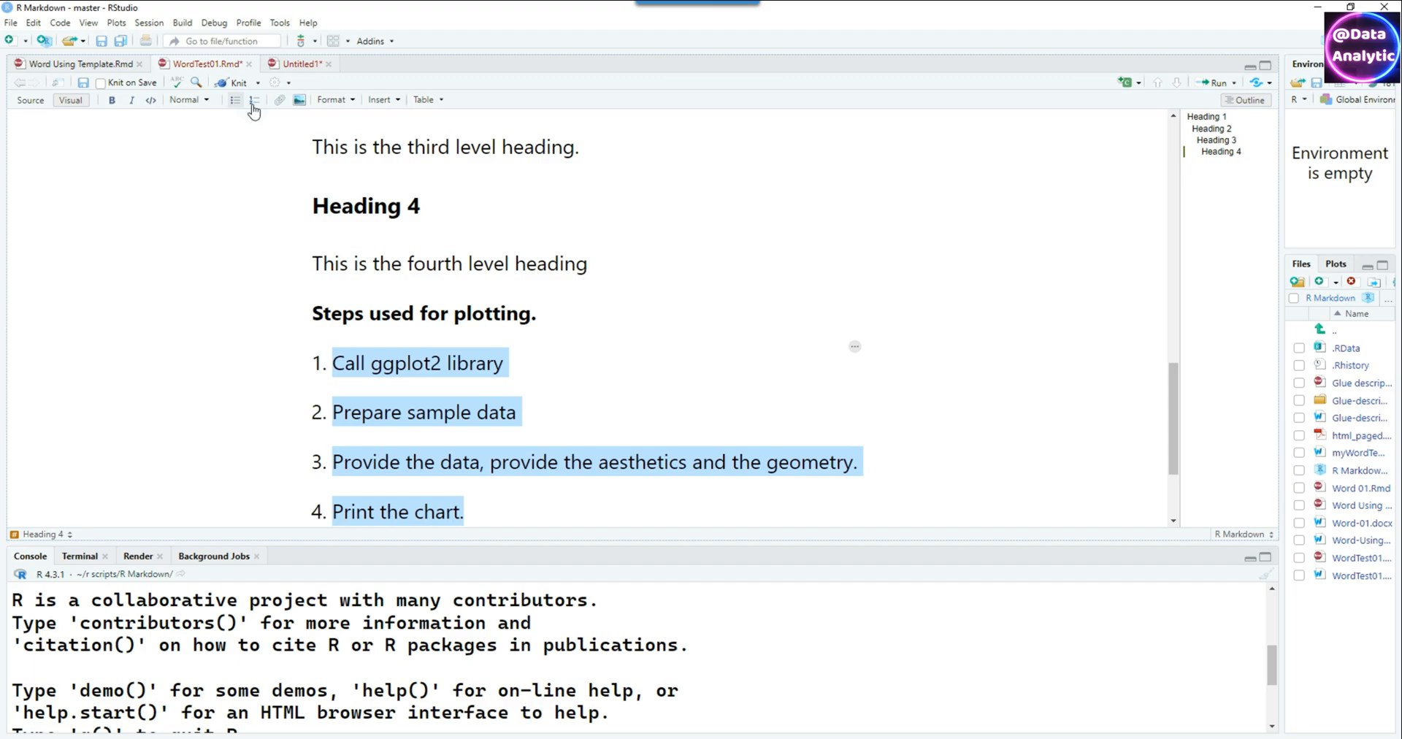
left_click(233, 100)
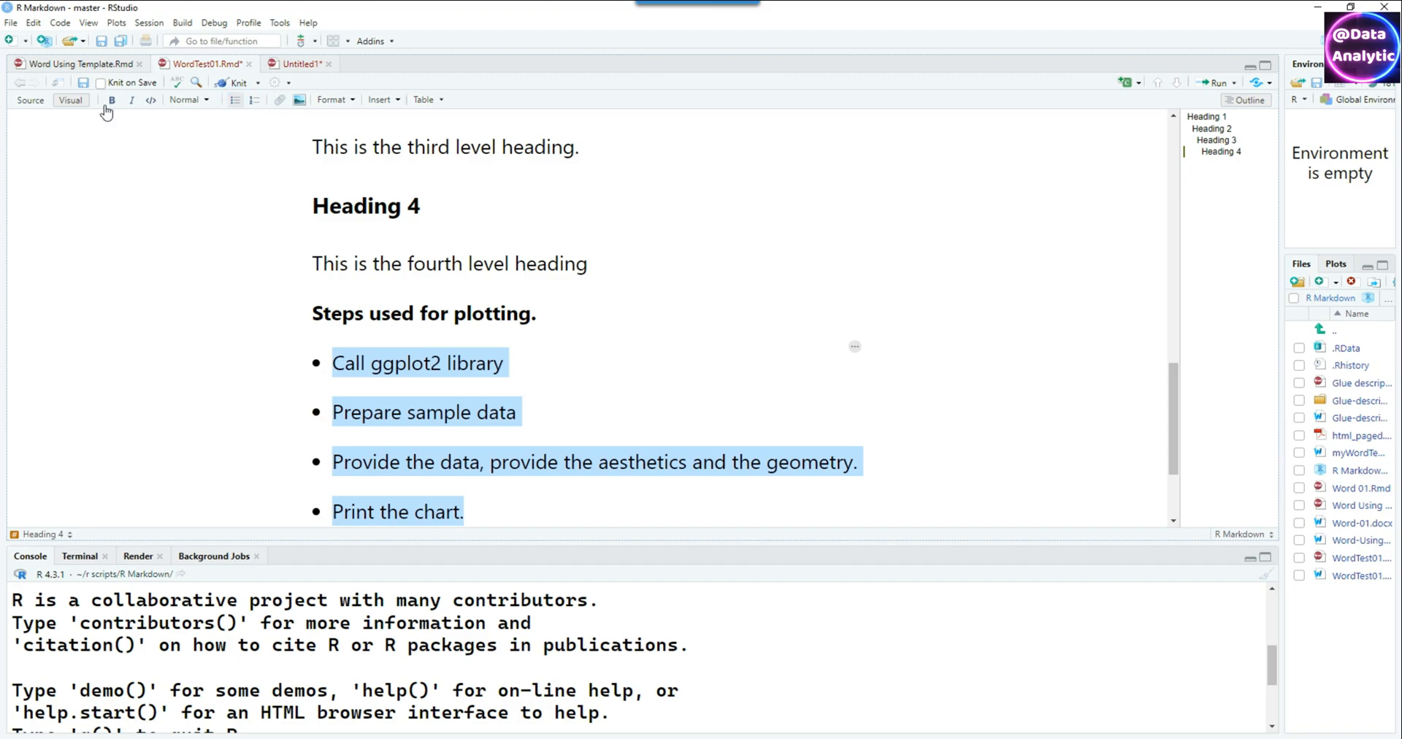
left_click(30, 101)
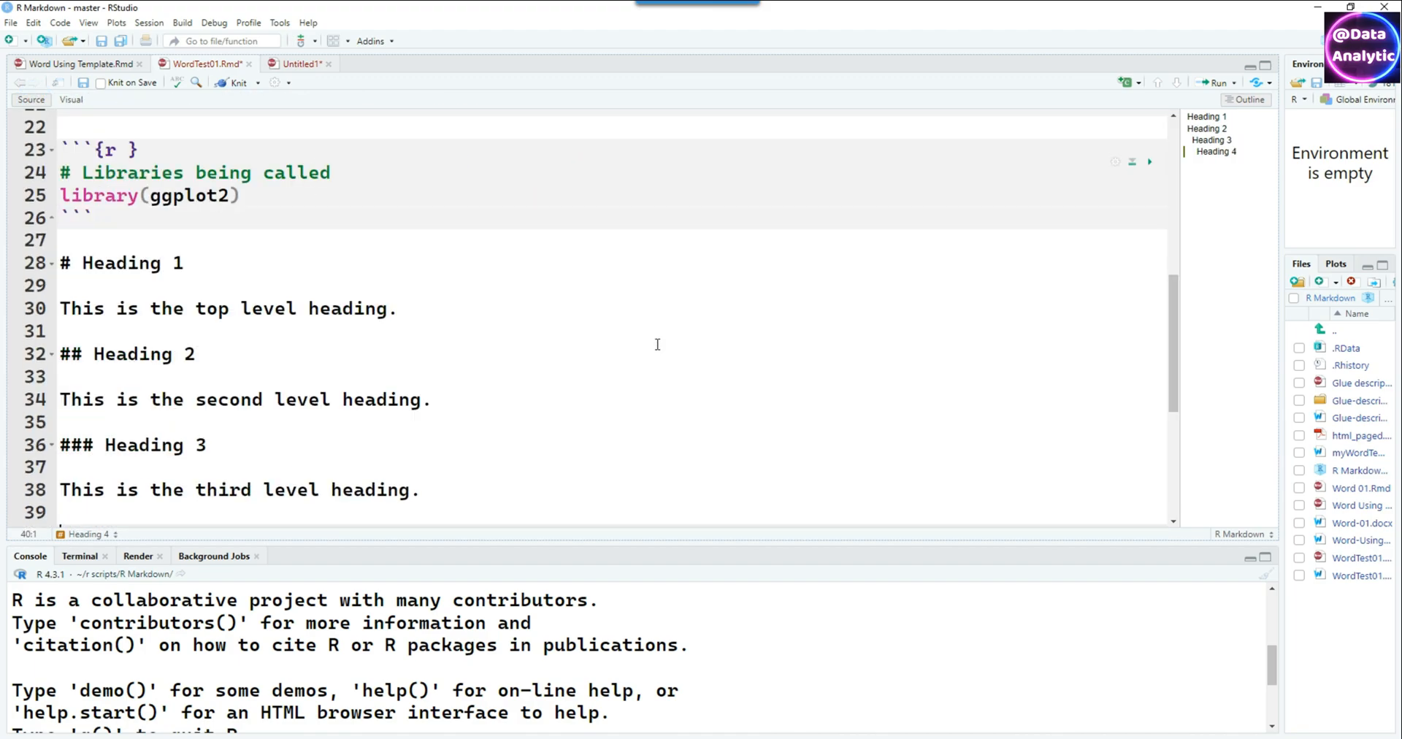
scroll("down", 3)
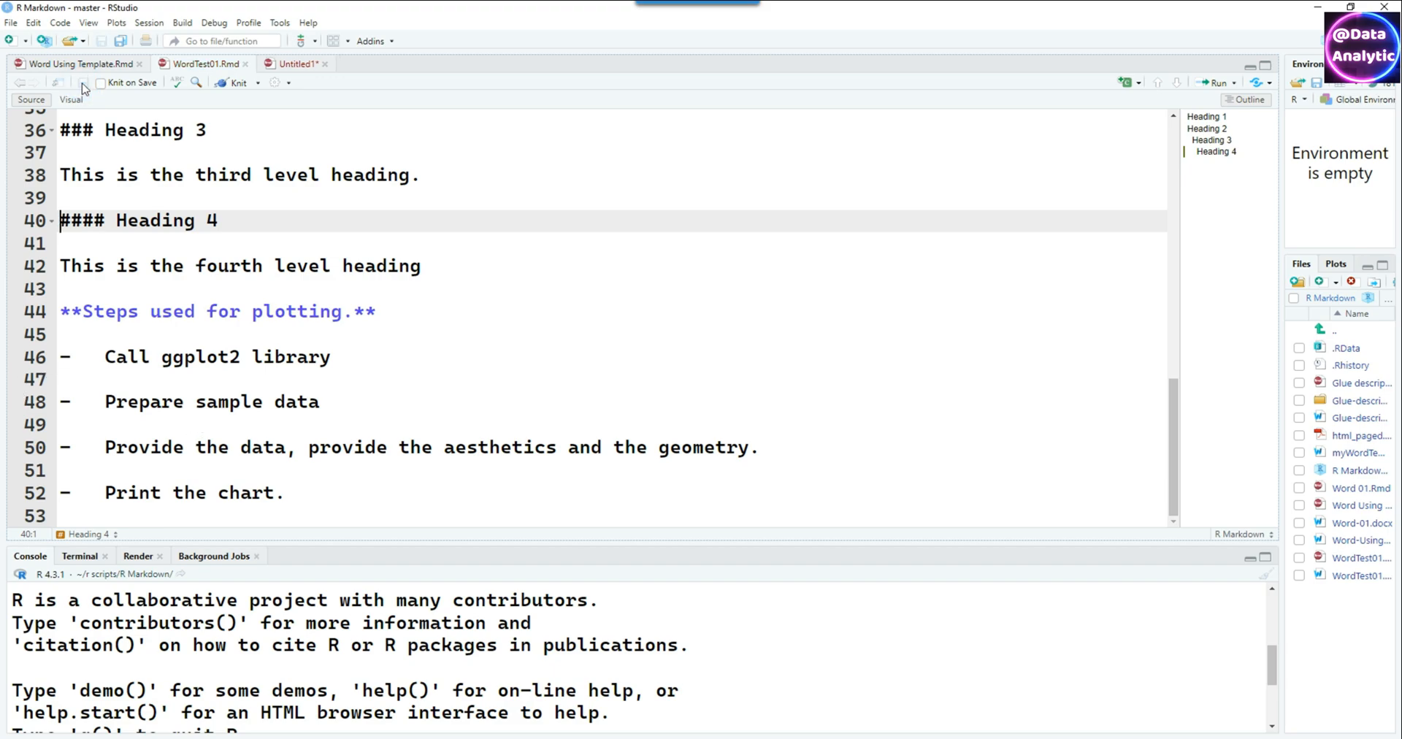
Knit the report with its bullet list to a Word document
left_click(233, 84)
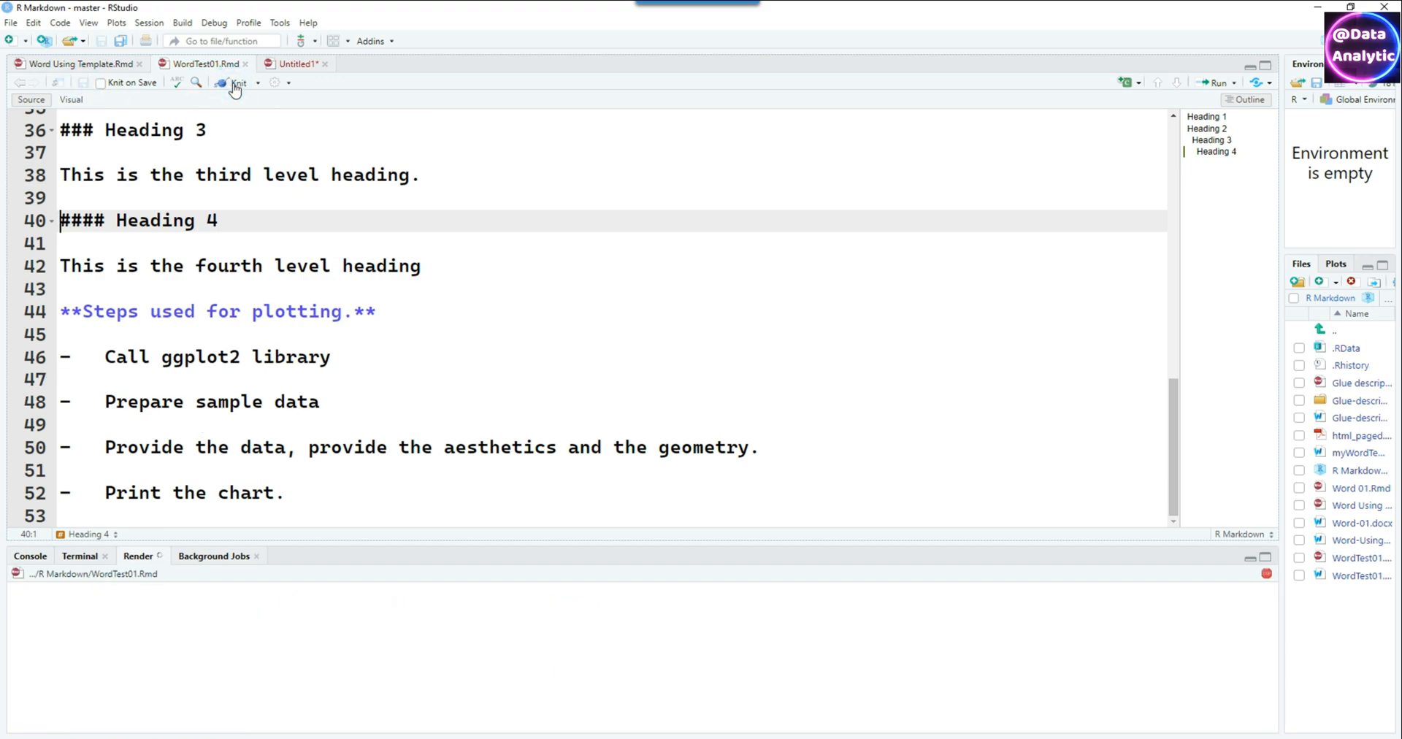
left_click(234, 83)
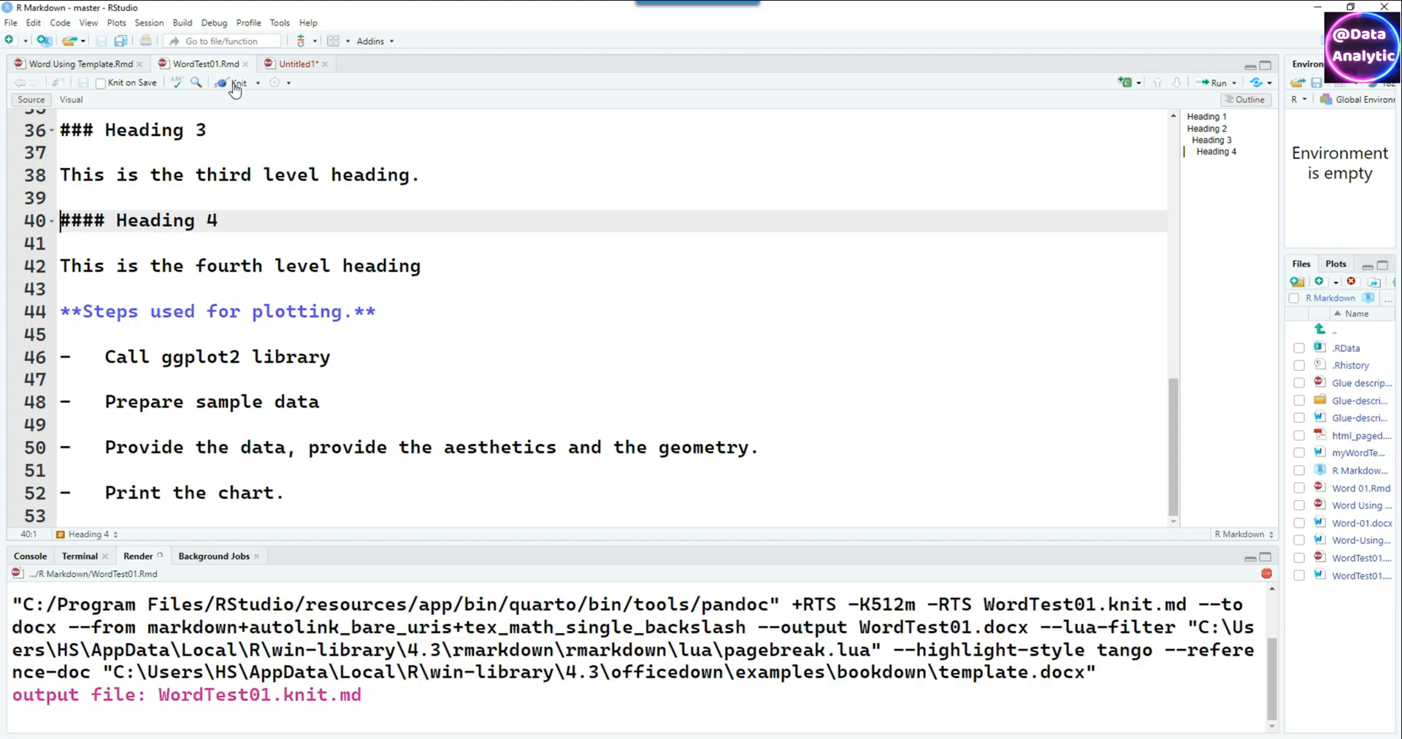
left_click(231, 85)
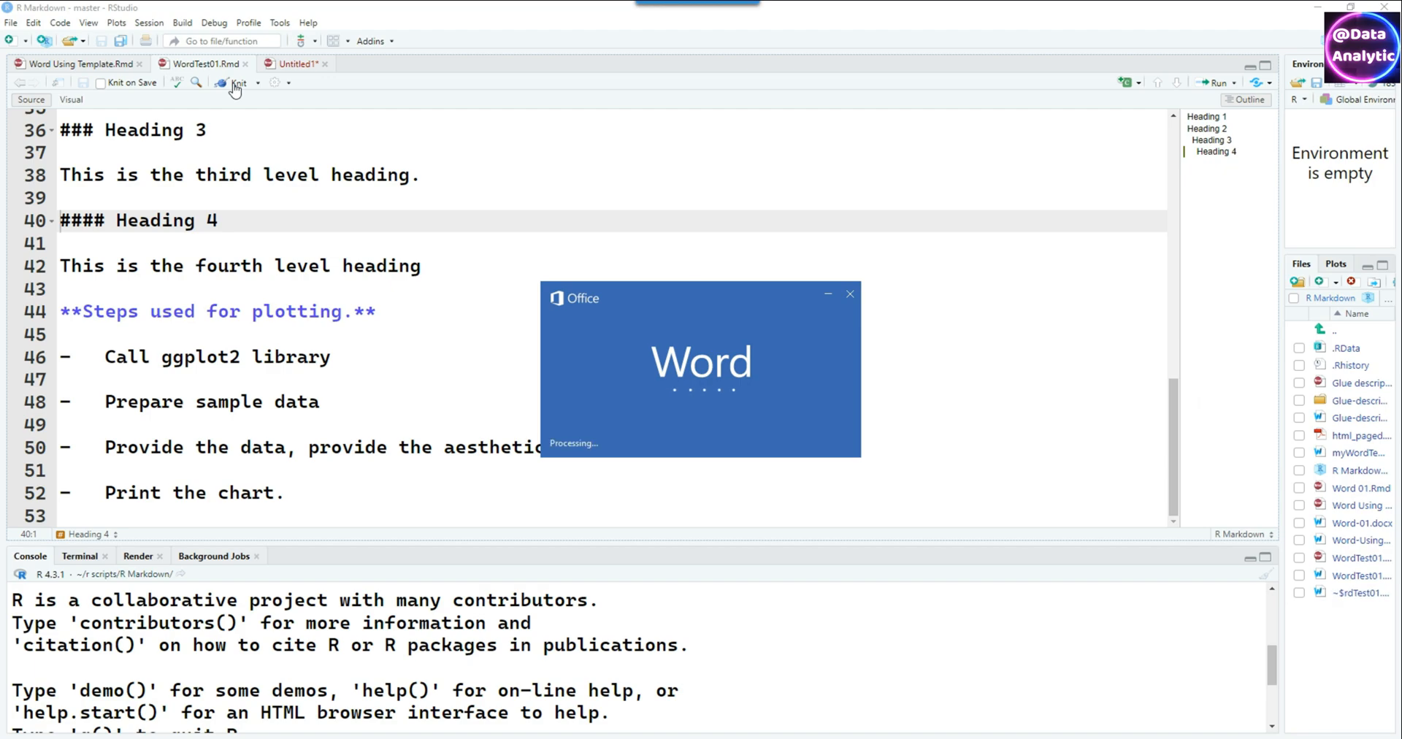
left_click(236, 83)
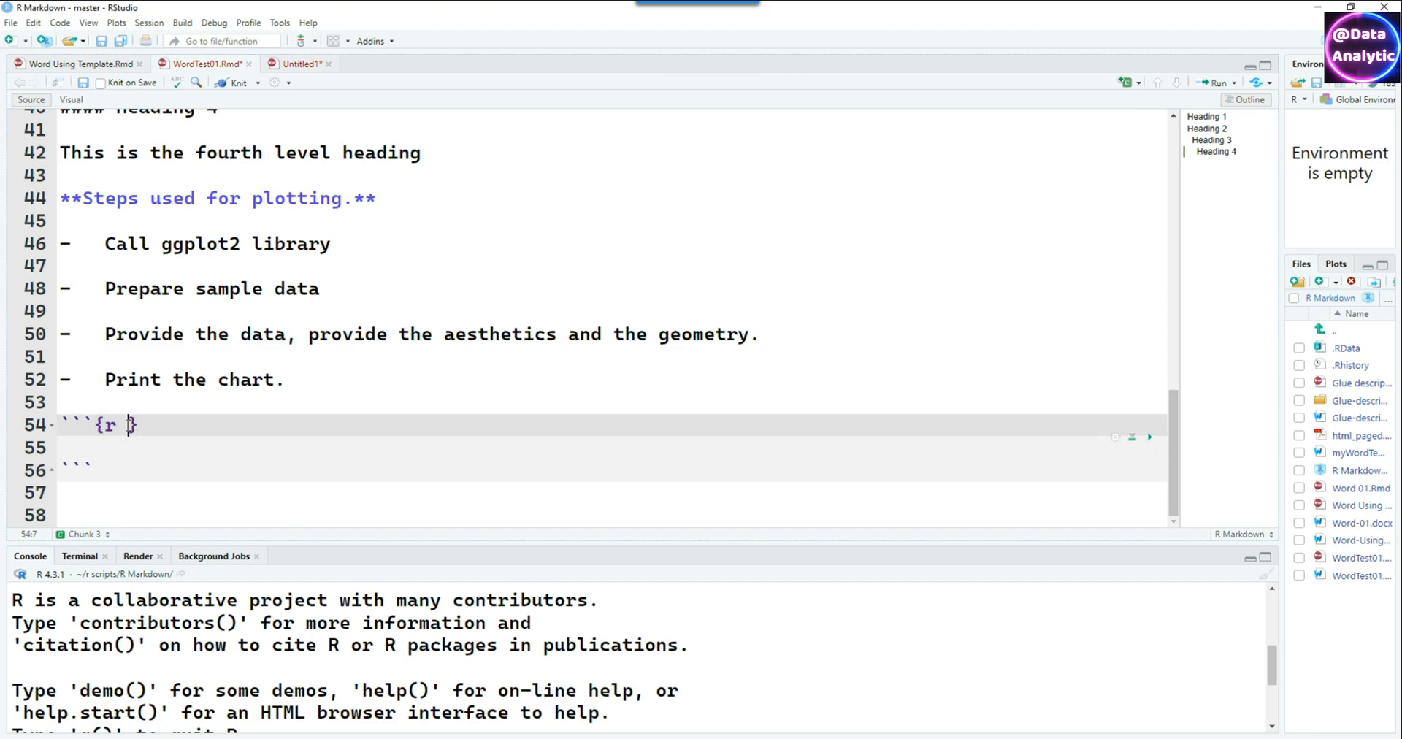
Give the chart chunk the caption "Showing the cuts of diamonds from Diamonds dataset" via fig.cap
scroll("down", 3)
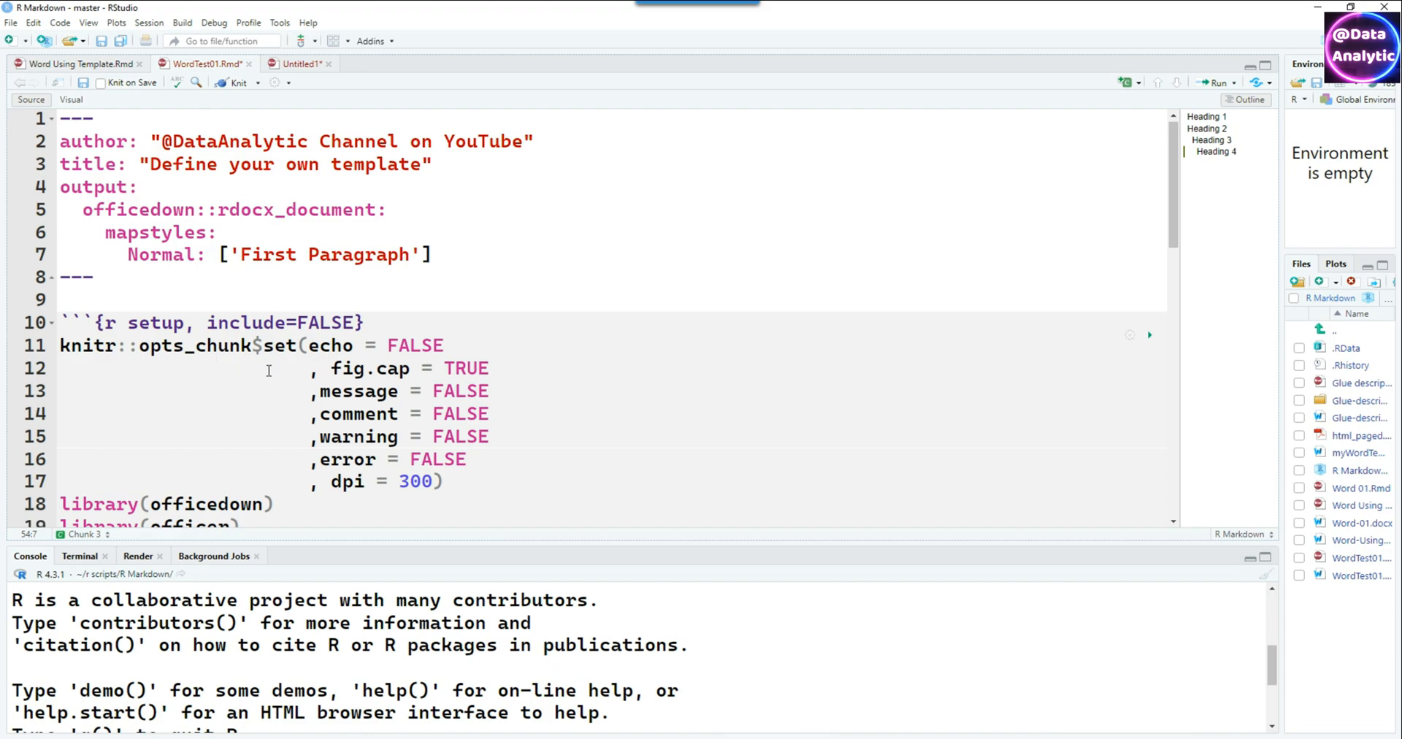
scroll("down", 3)
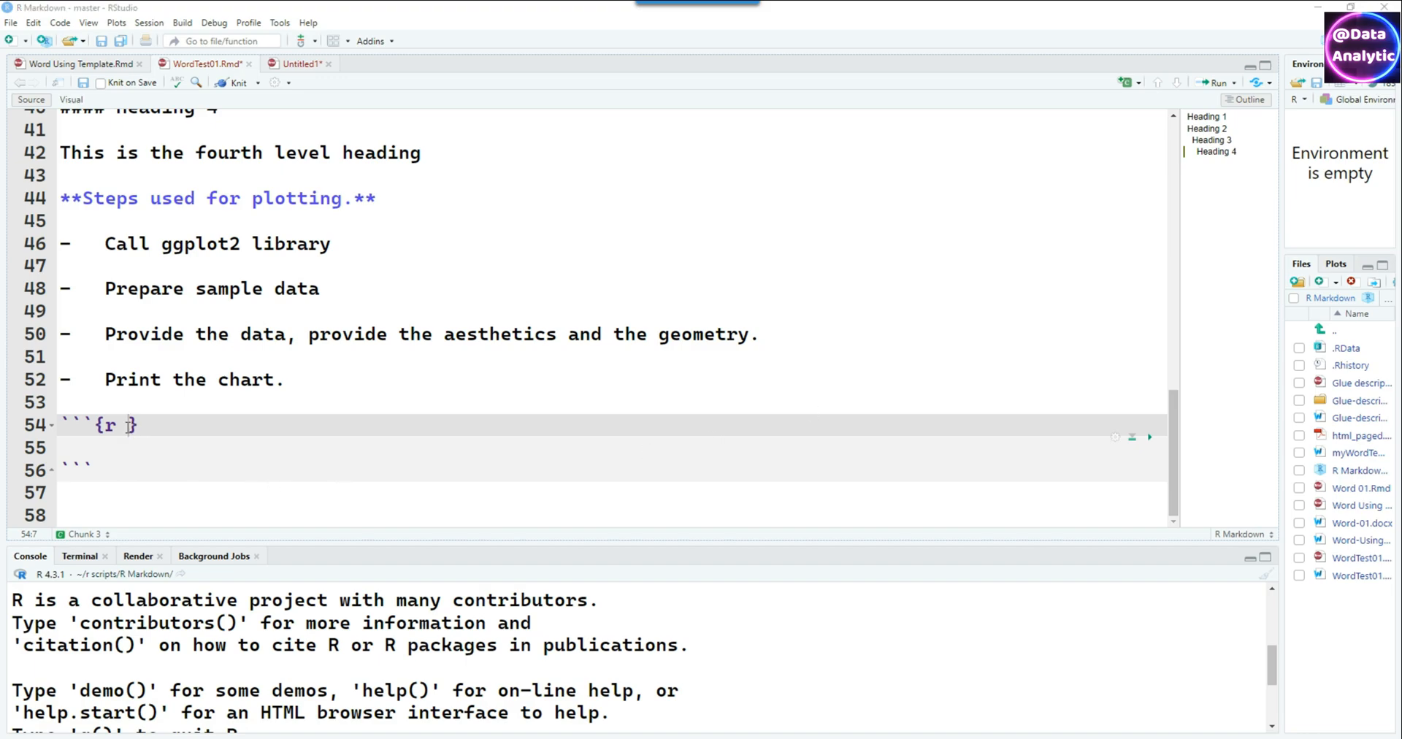
type("fig.cap=\"Showing the cuts of diamonds from Diamonds dataset\"")
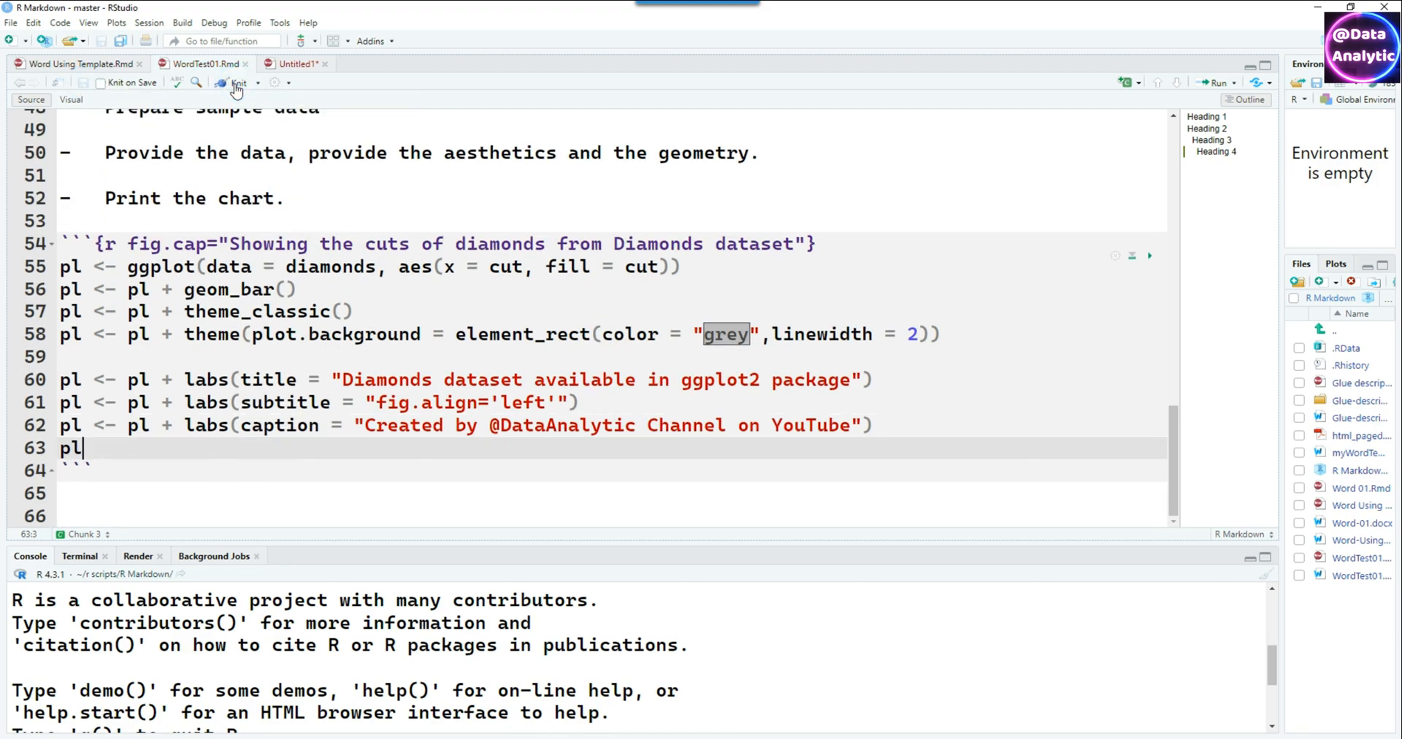
Knit the report into WordTest01.docx and view it in Word
left_click(237, 82)
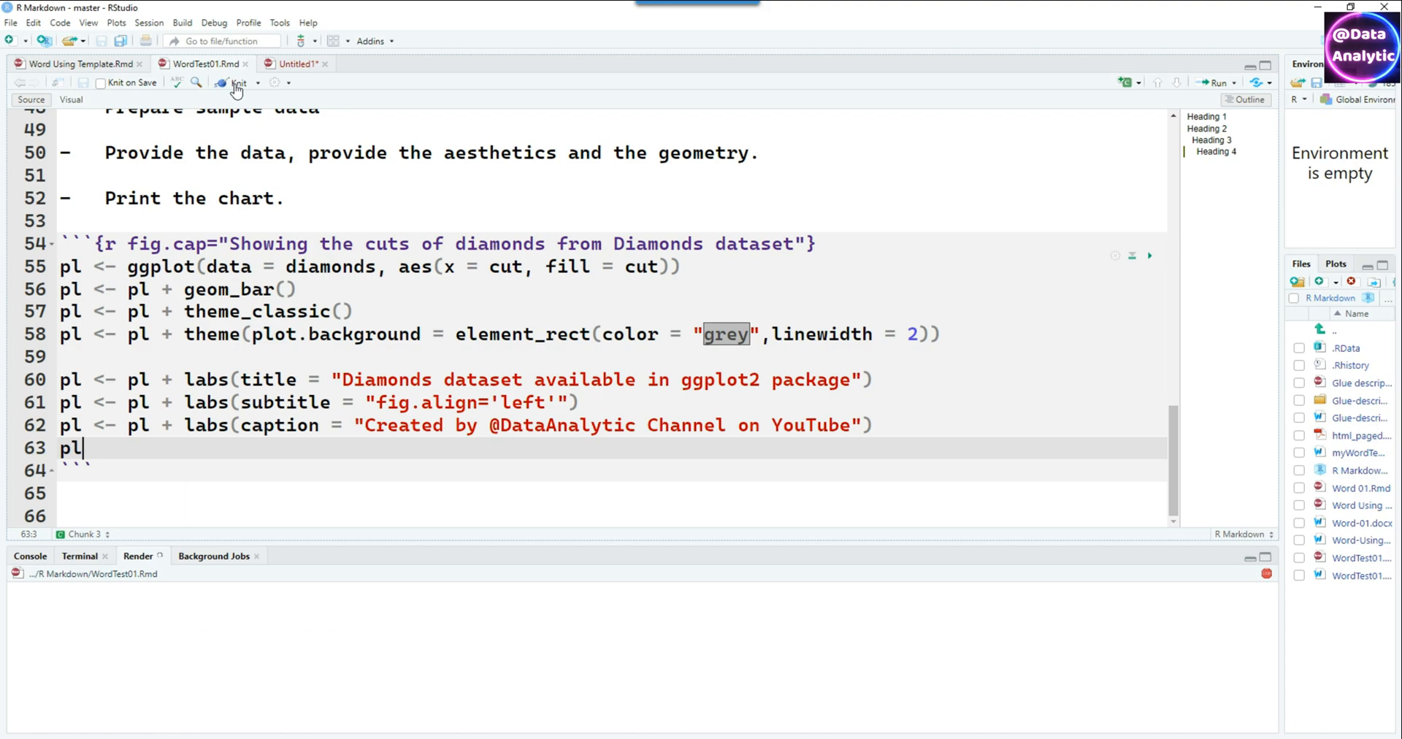
left_click(237, 84)
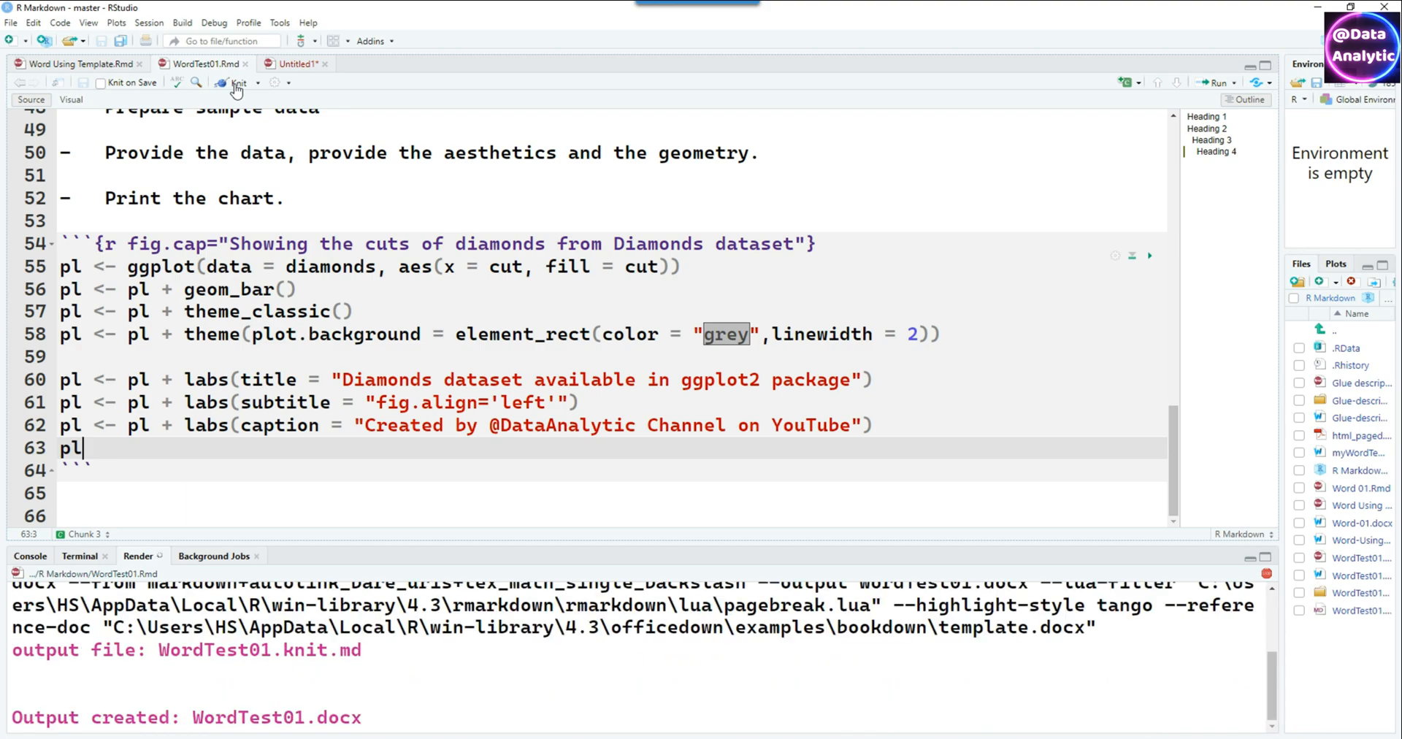
left_click(237, 83)
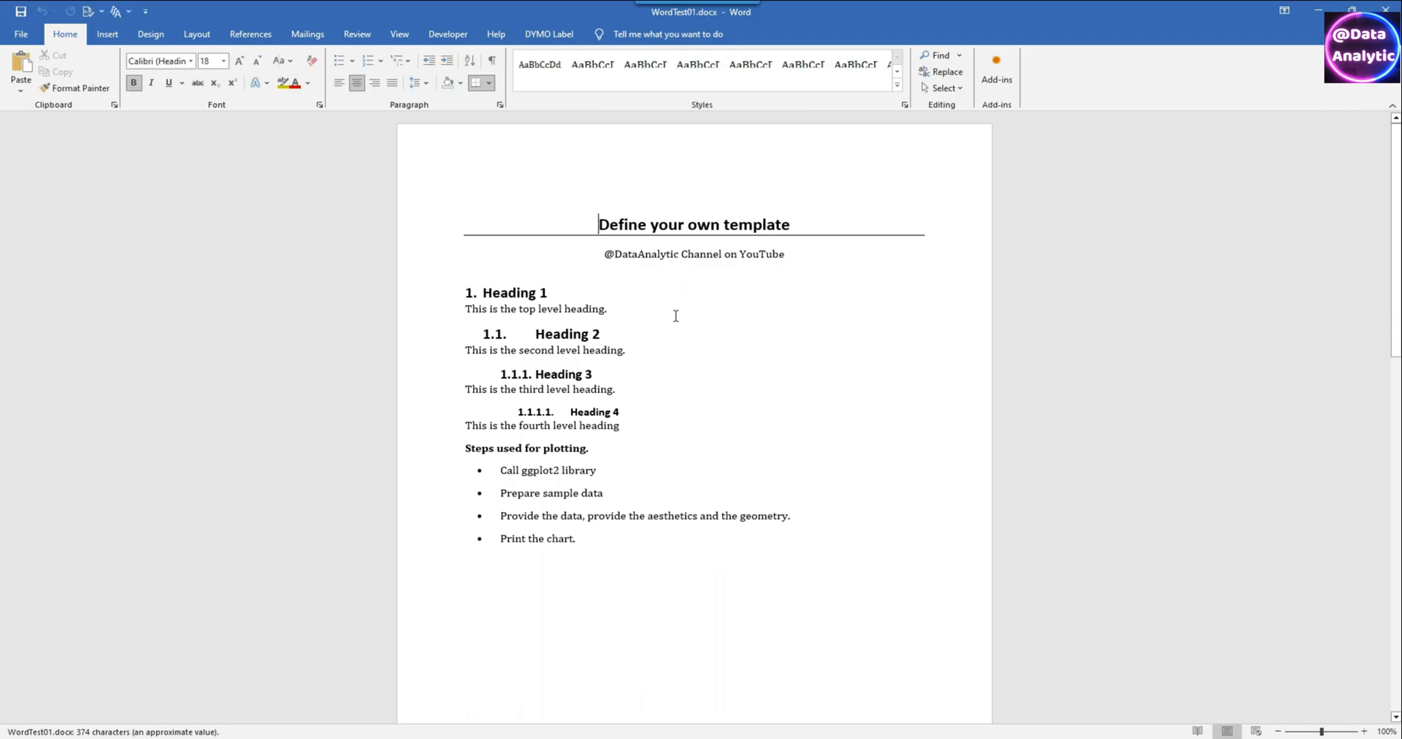
Add fig.align='left' to the chart chunk header and re-knit the Word report
scroll("down", 3)
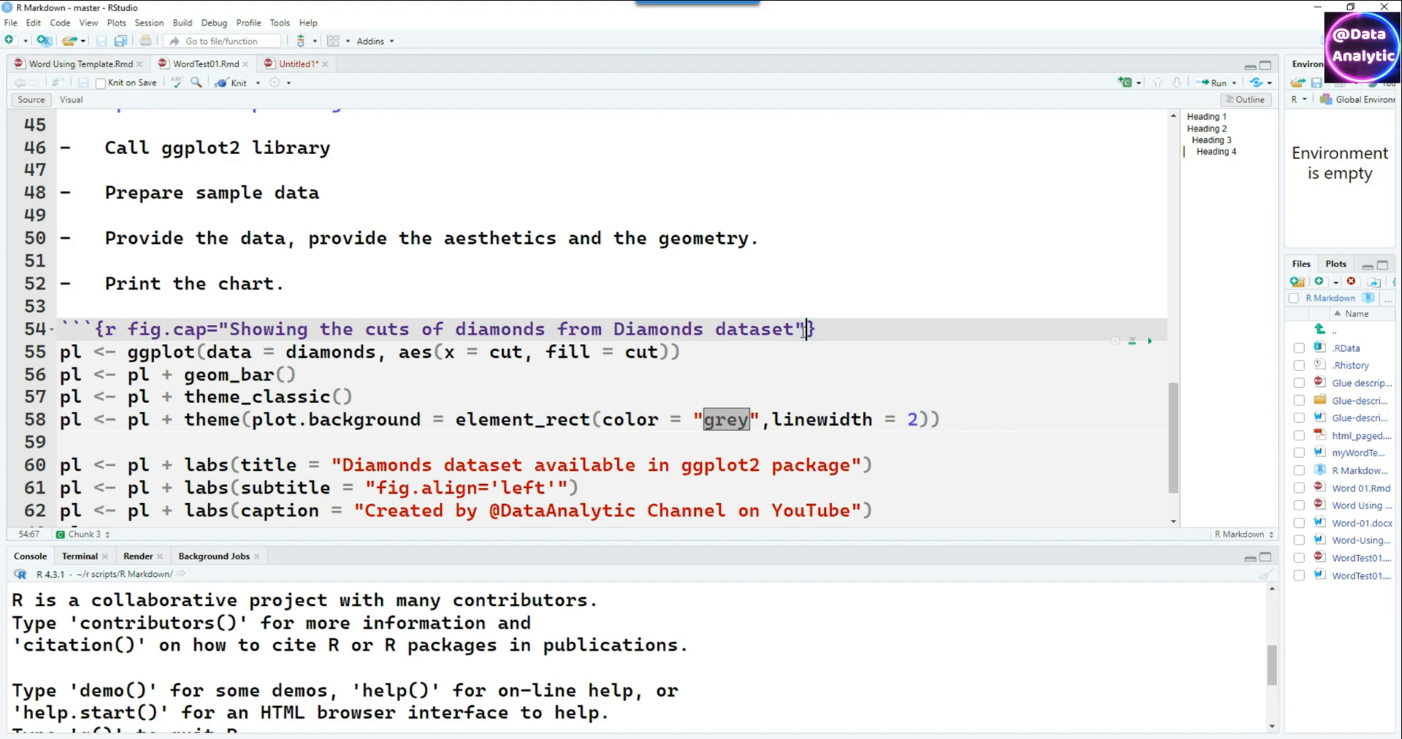
type(", fig.align='left'")
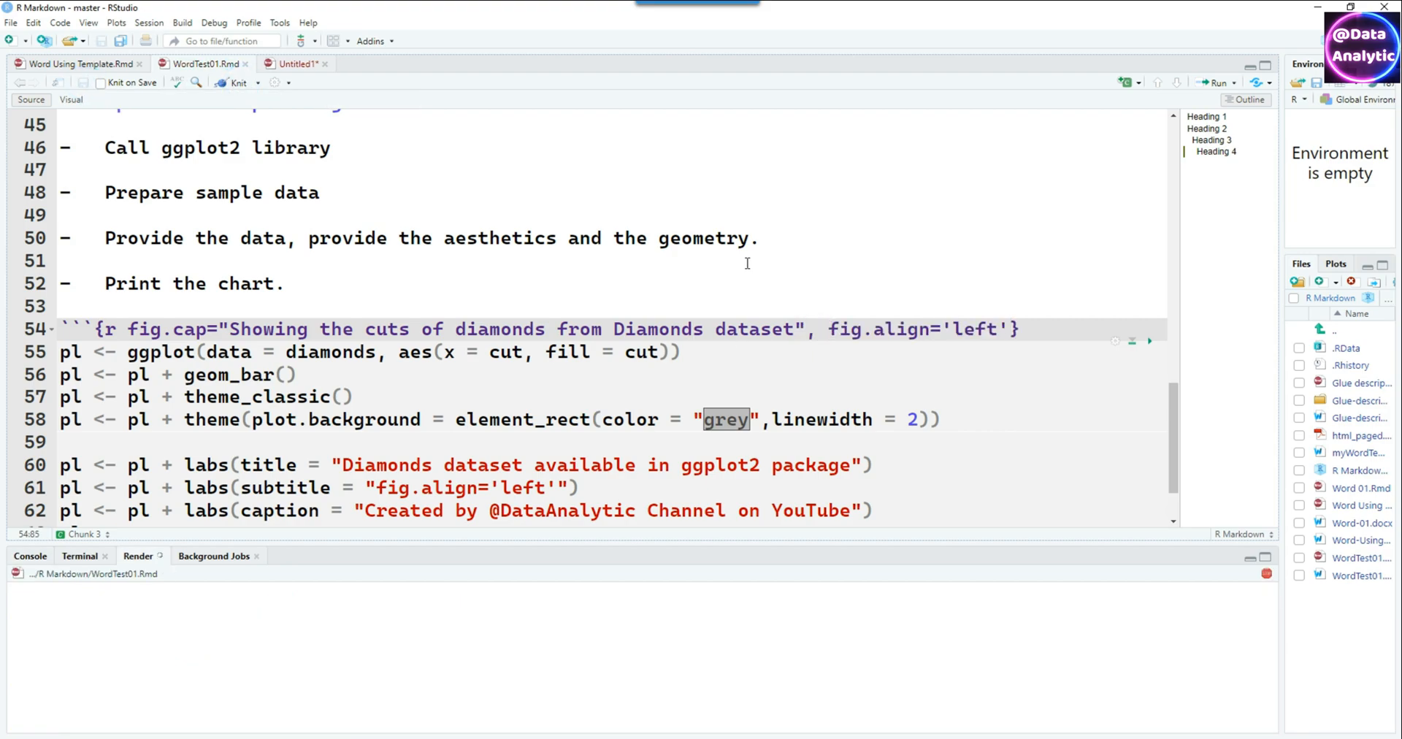
left_click(235, 83)
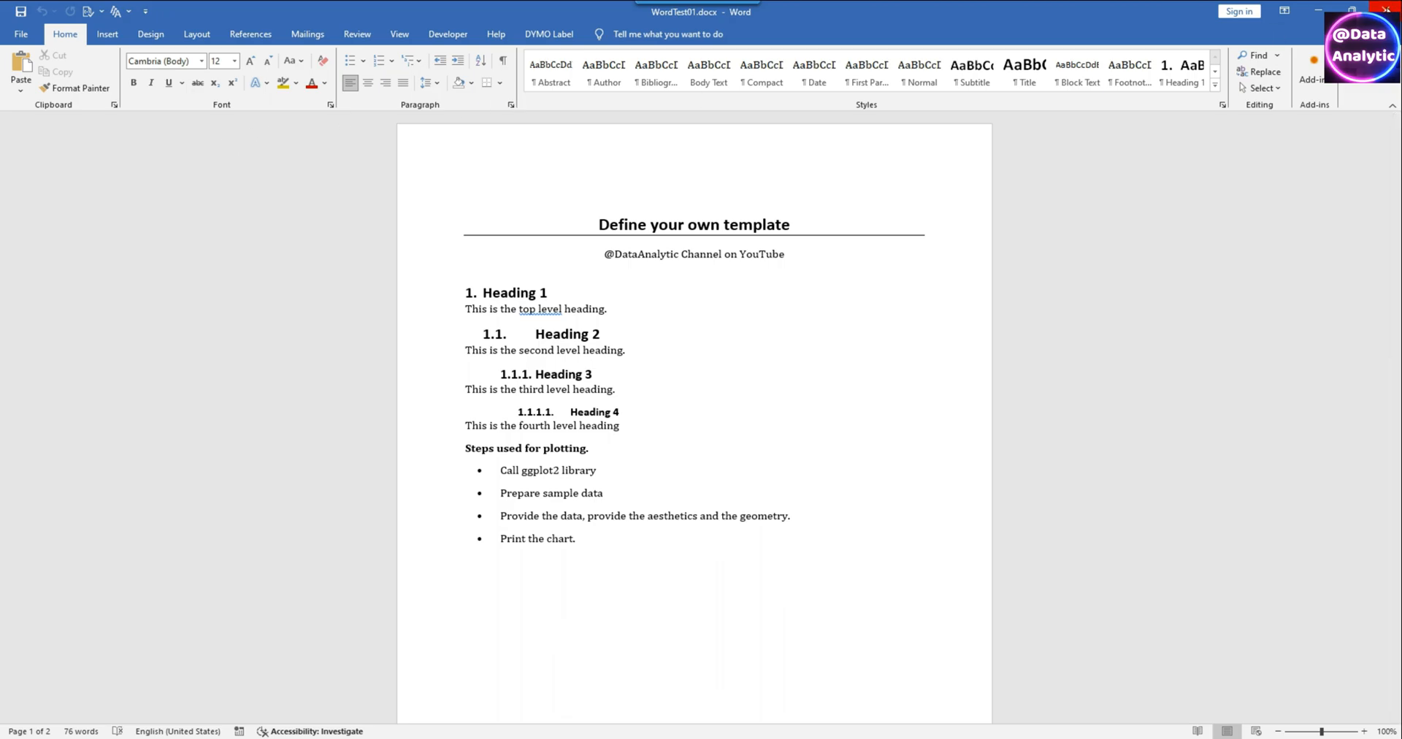
Apply the built-in Design style set with an all-caps title to the report
left_click(149, 33)
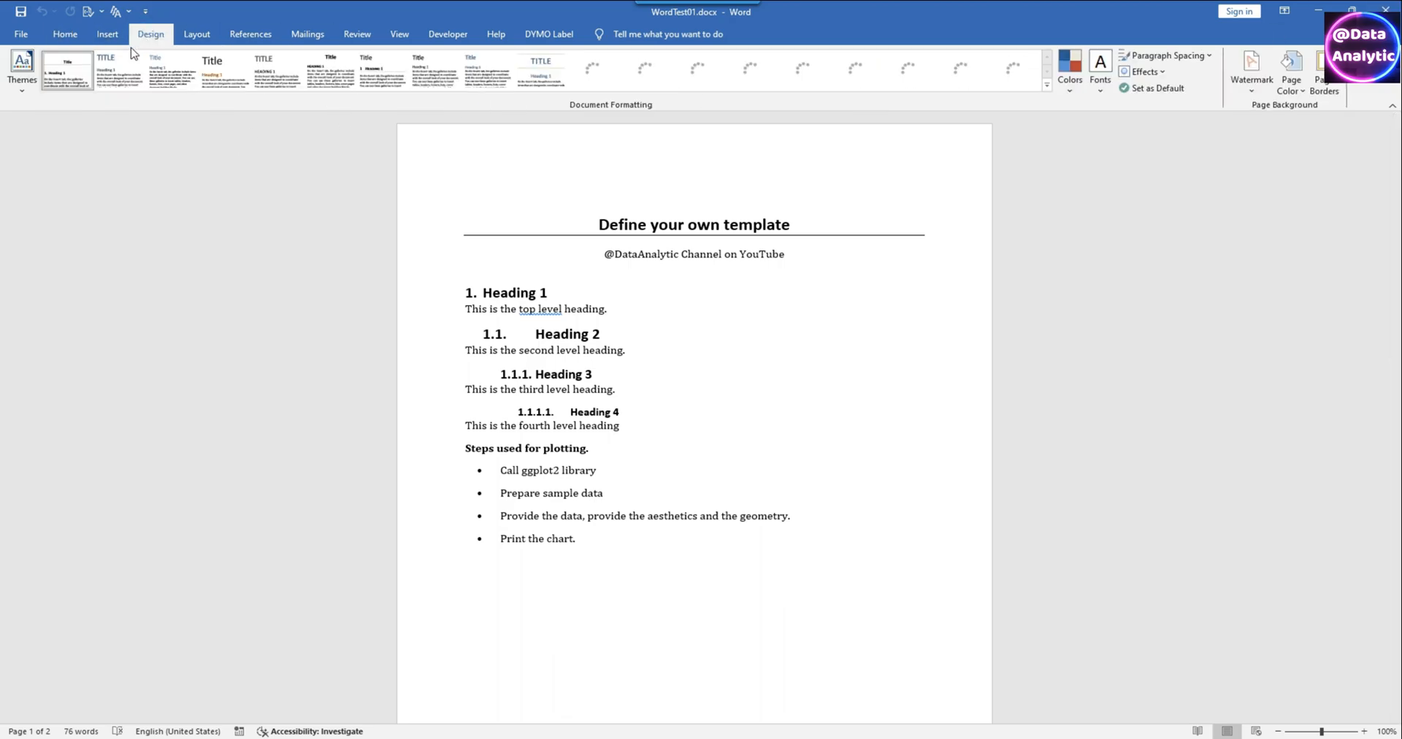
left_click(424, 66)
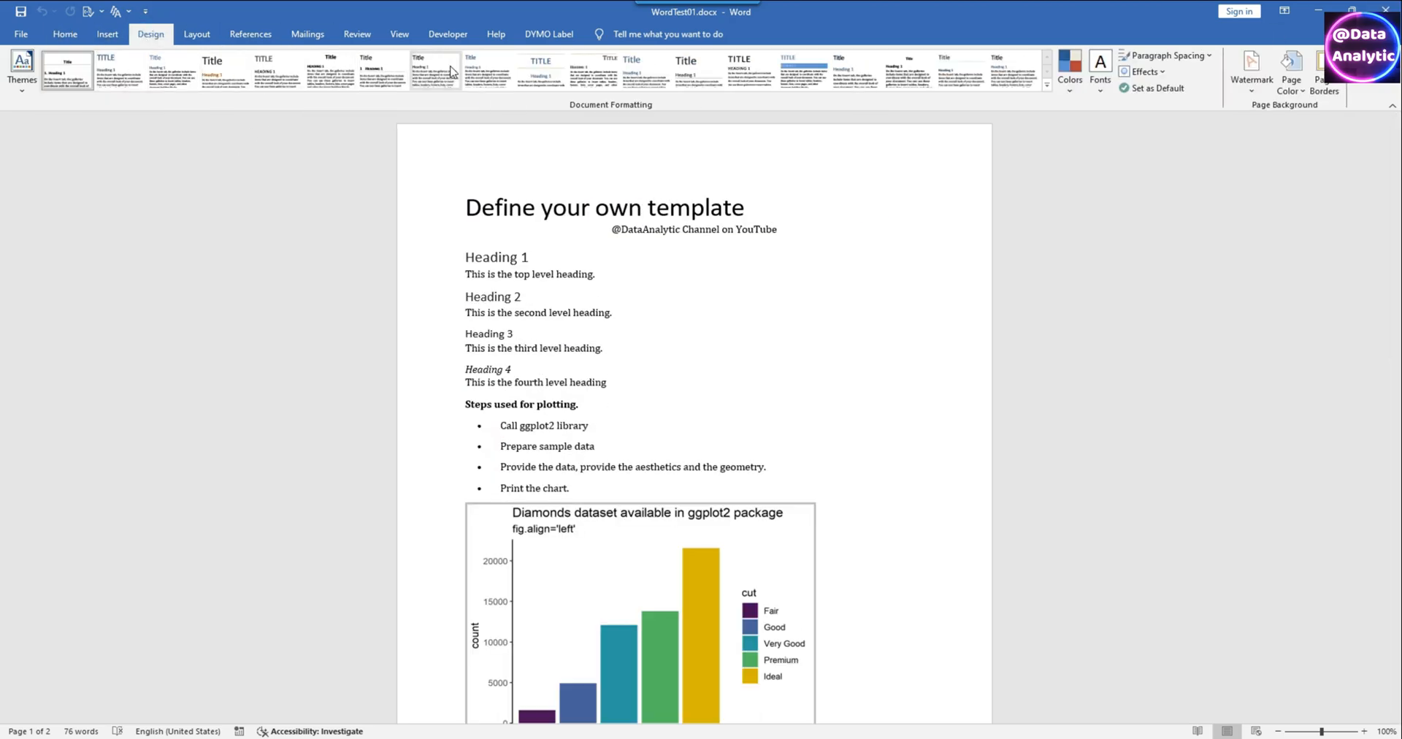
left_click(803, 71)
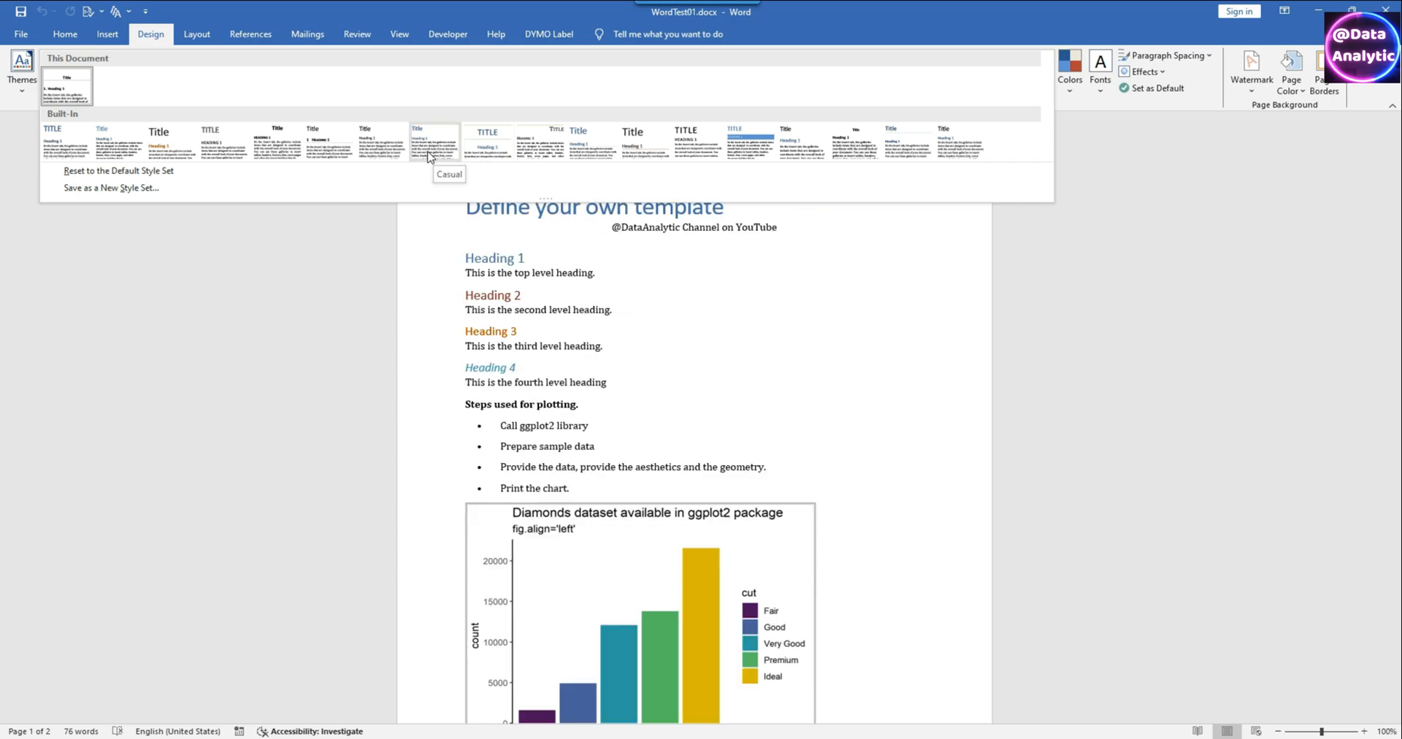
left_click(749, 138)
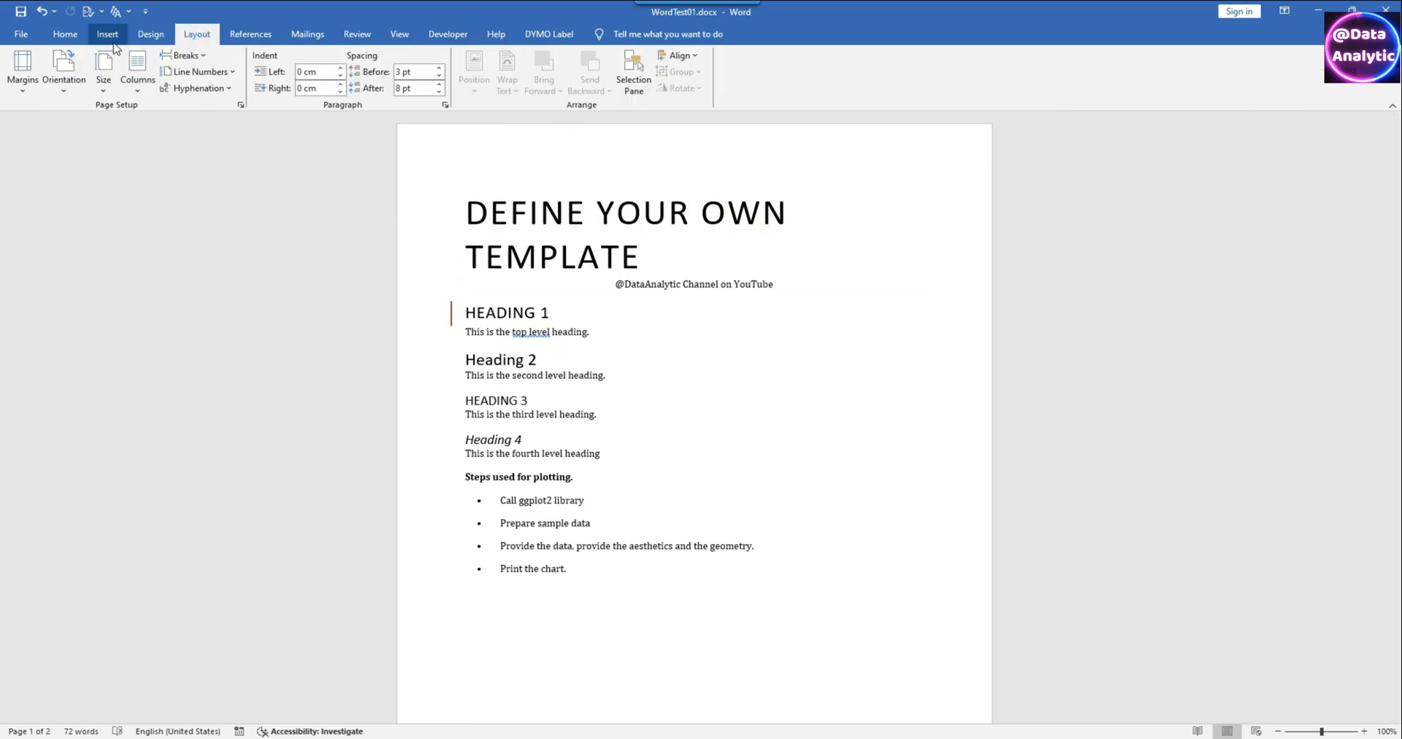
Save the restyled report as a new document via Save As
left_click(24, 51)
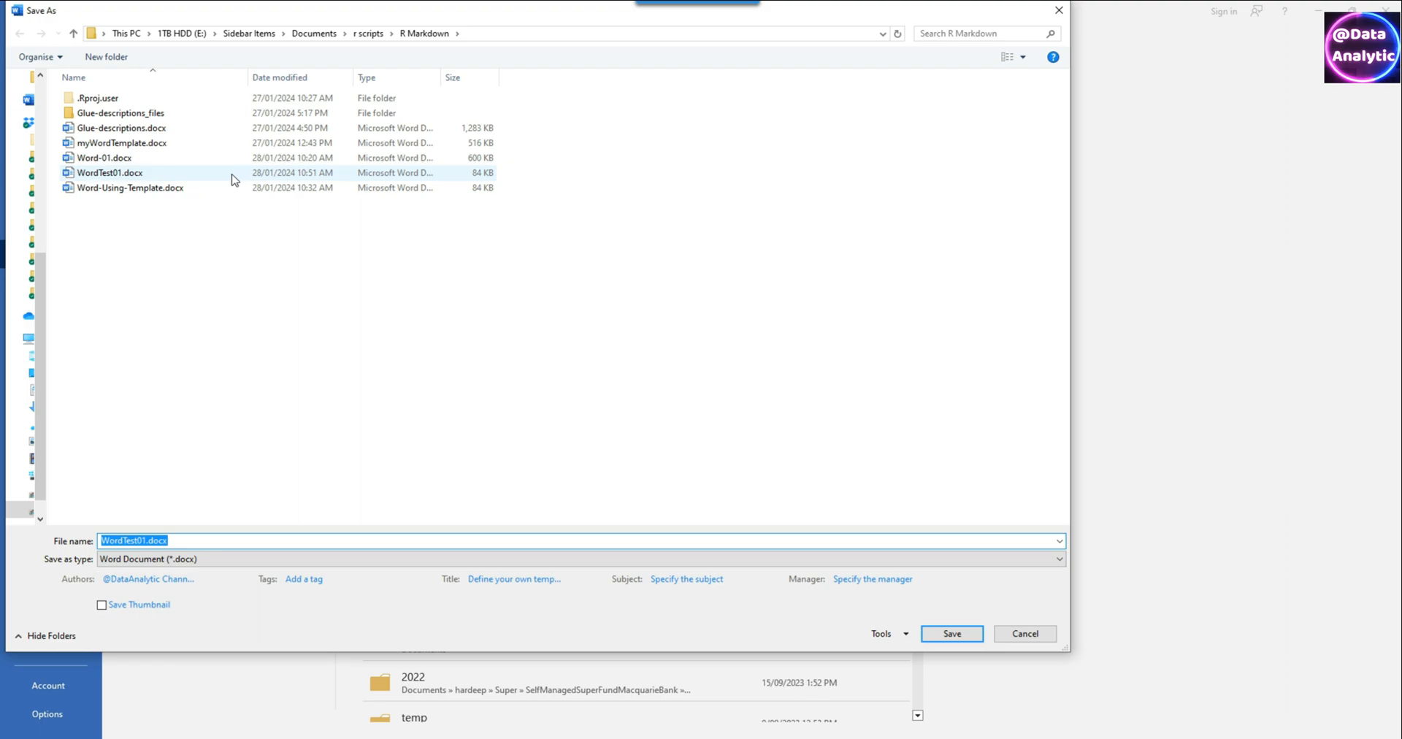
left_click(140, 541)
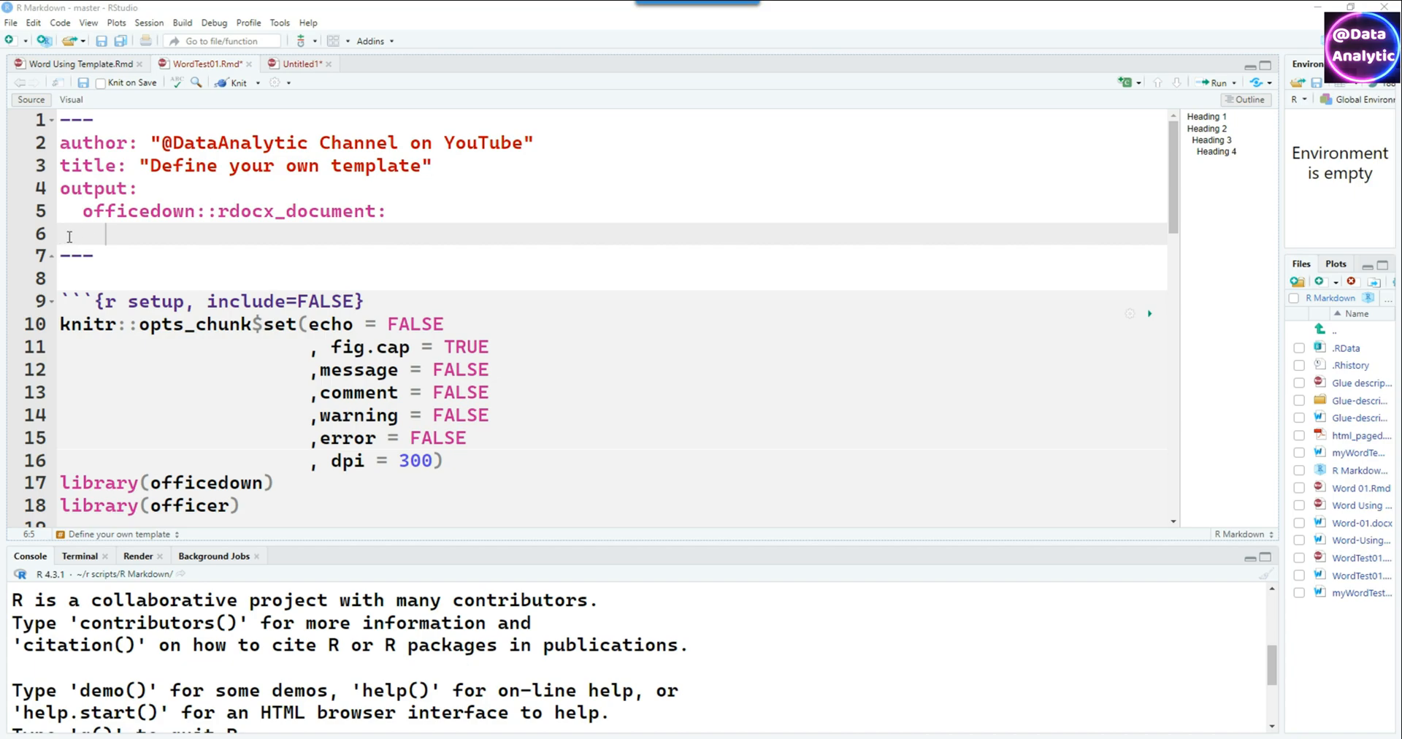
Set reference_docx: "myWordTest01Template.docx" in the YAML header, checking the name in Files
type("reference_docx: \"myWordTemplate.docx\"")
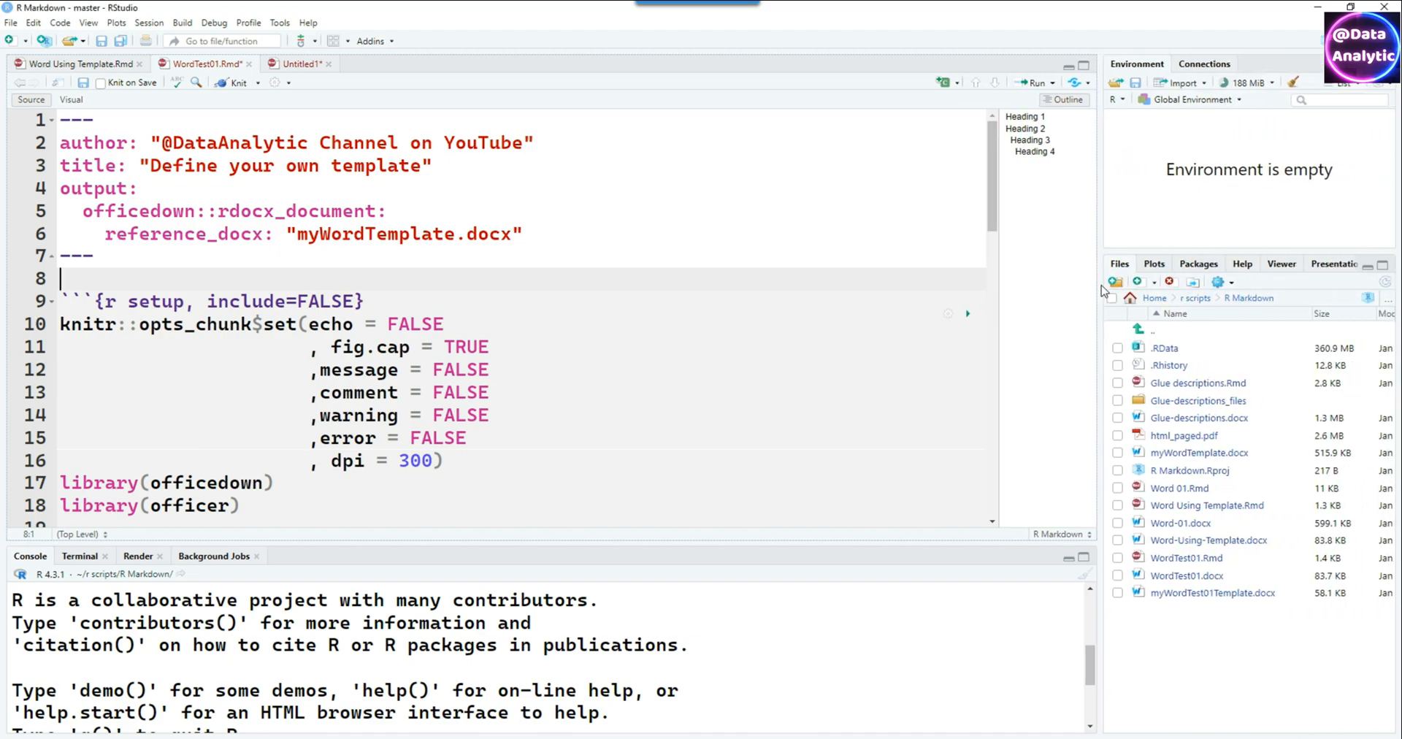
left_click(374, 274)
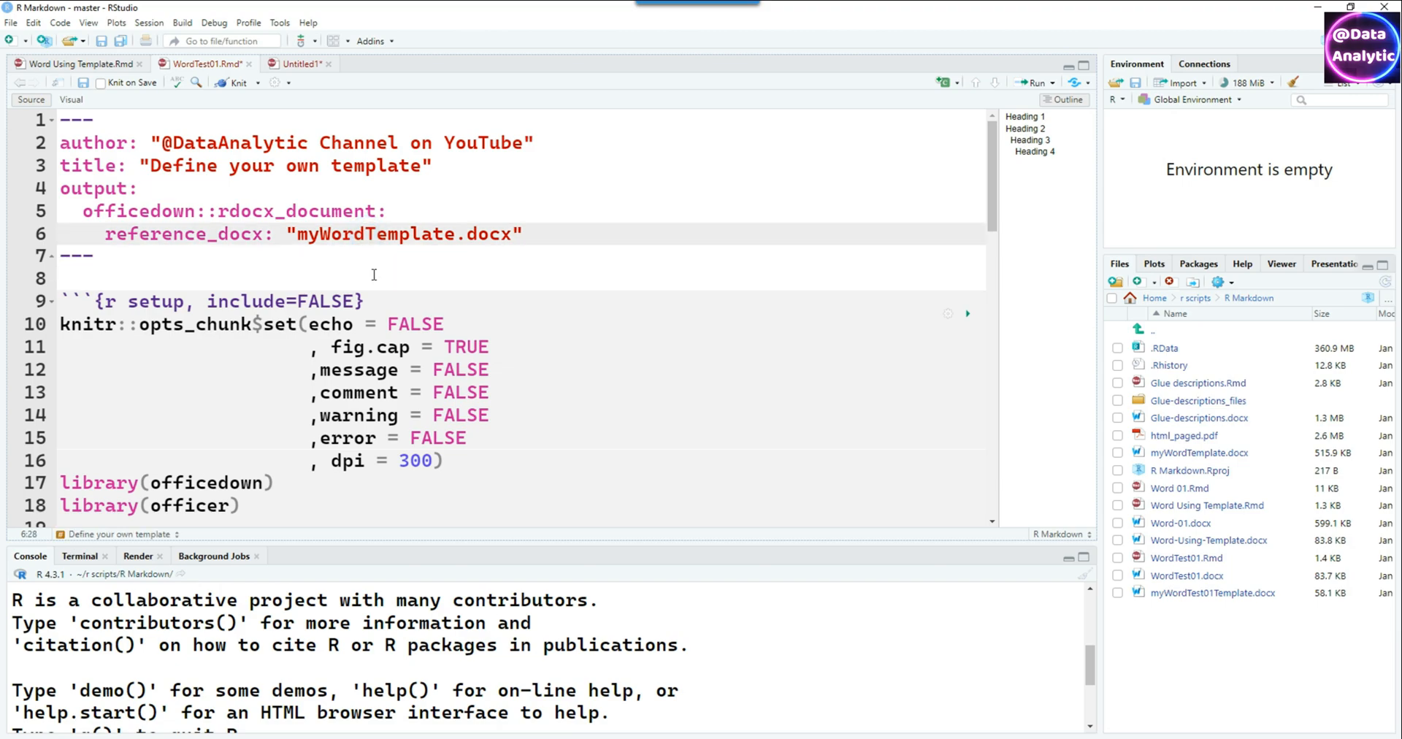
type("TestTe")
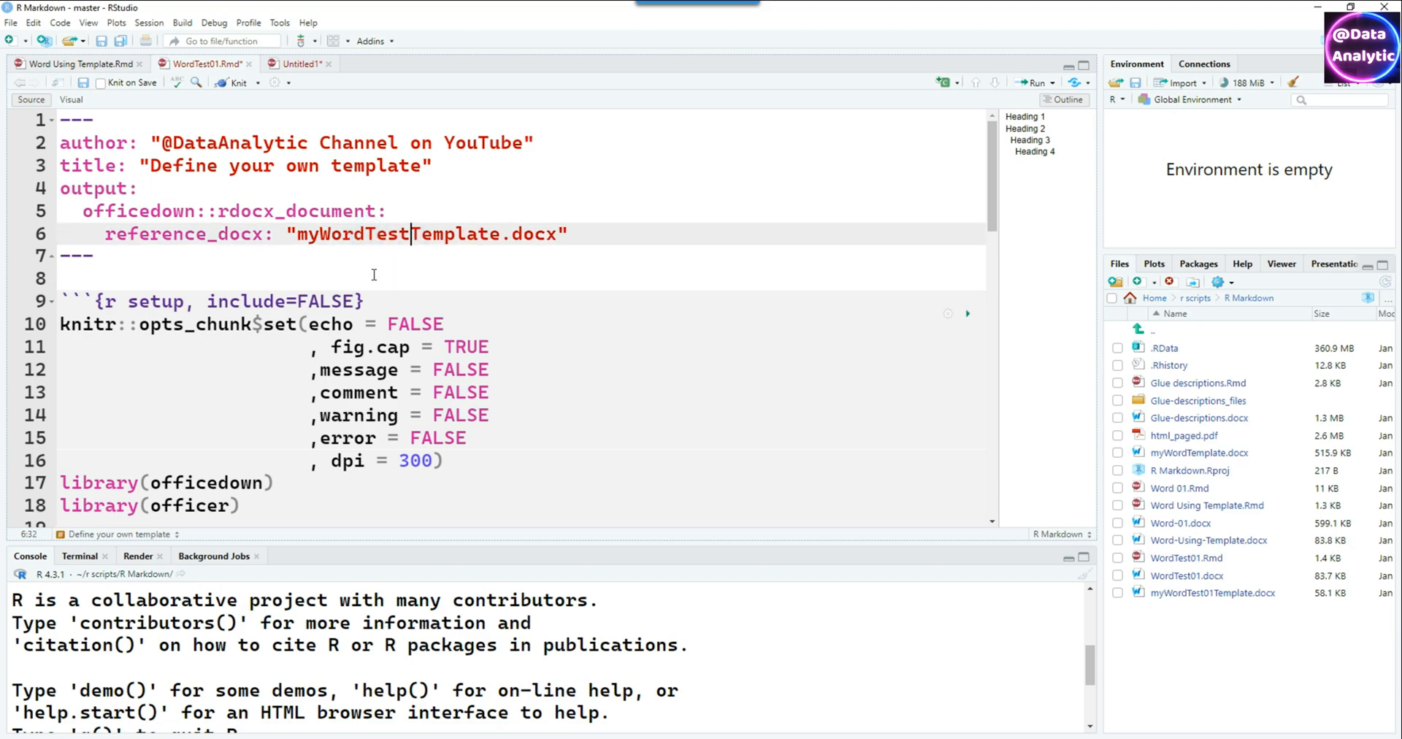
type("01")
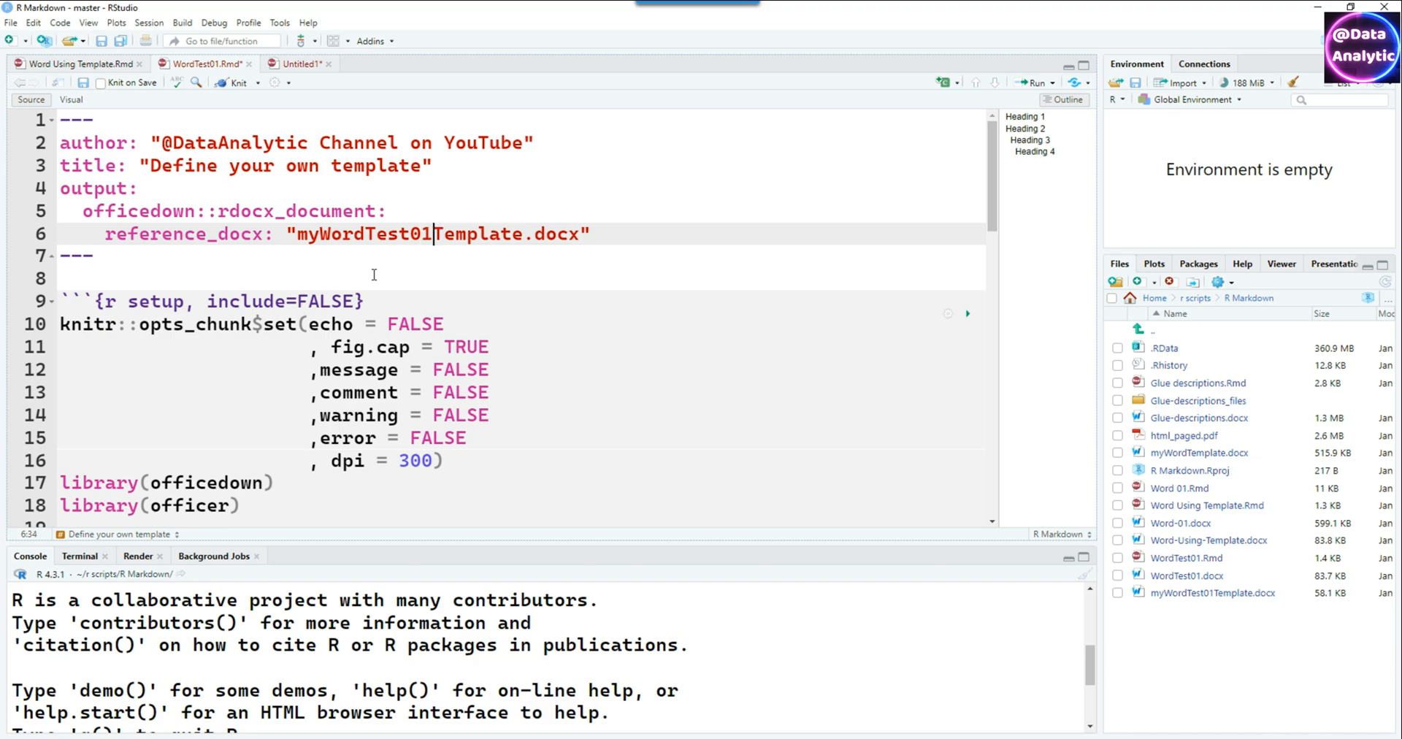
mouse_move(1198, 604)
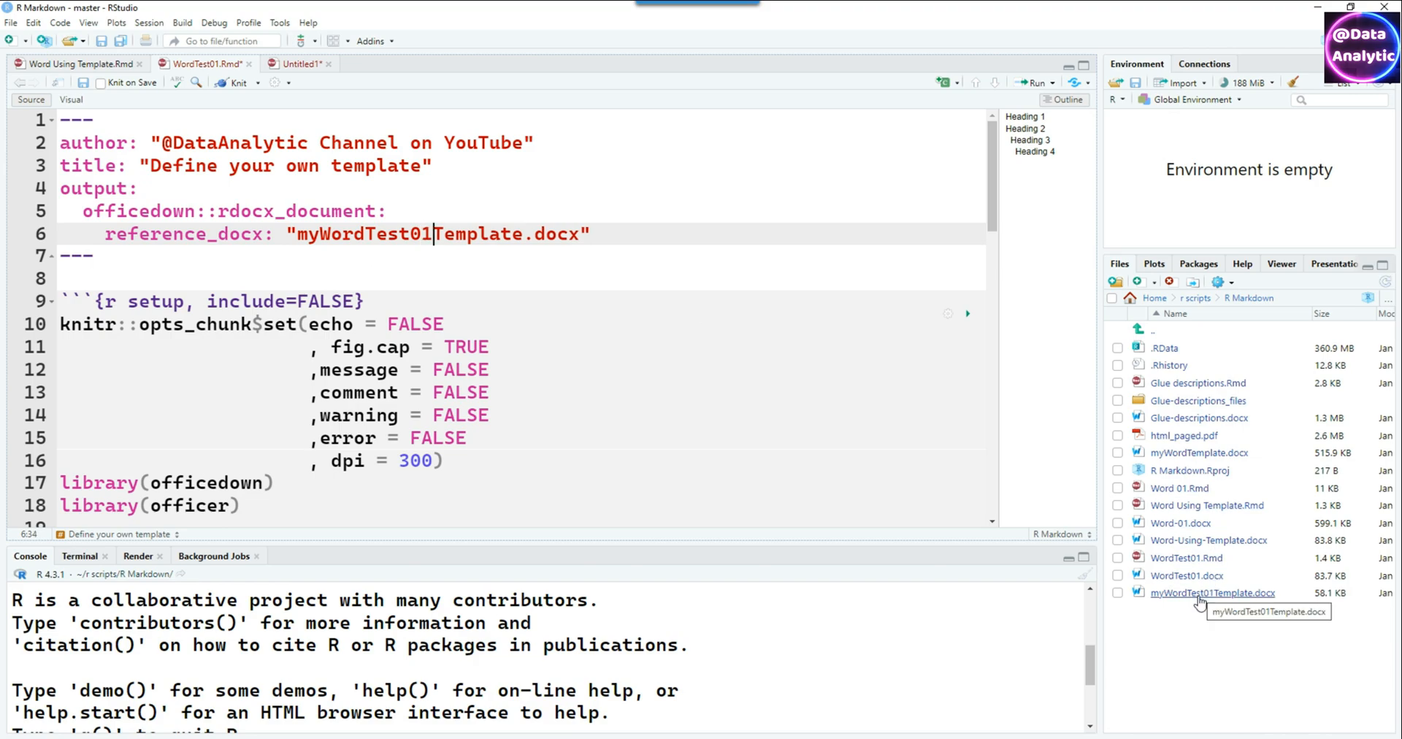
right_click(1201, 597)
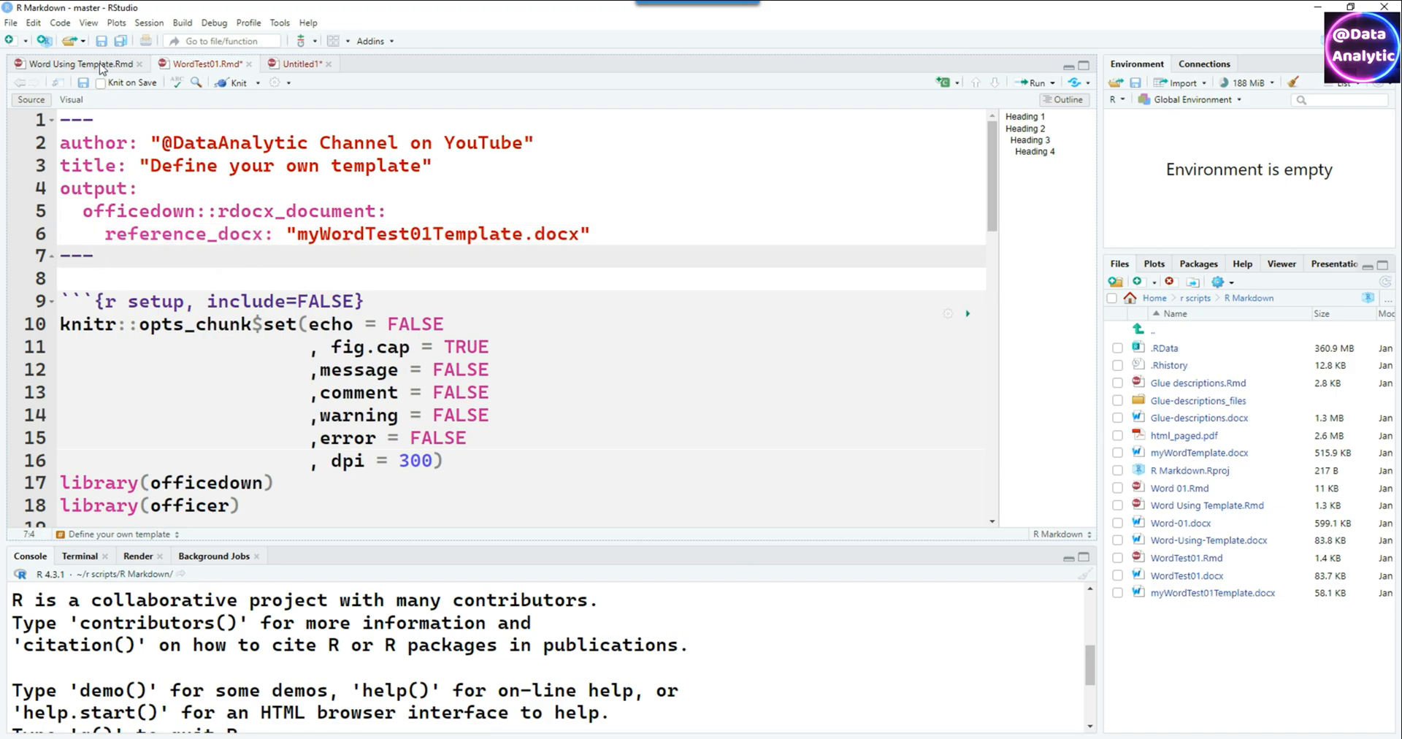
mouse_move(237, 83)
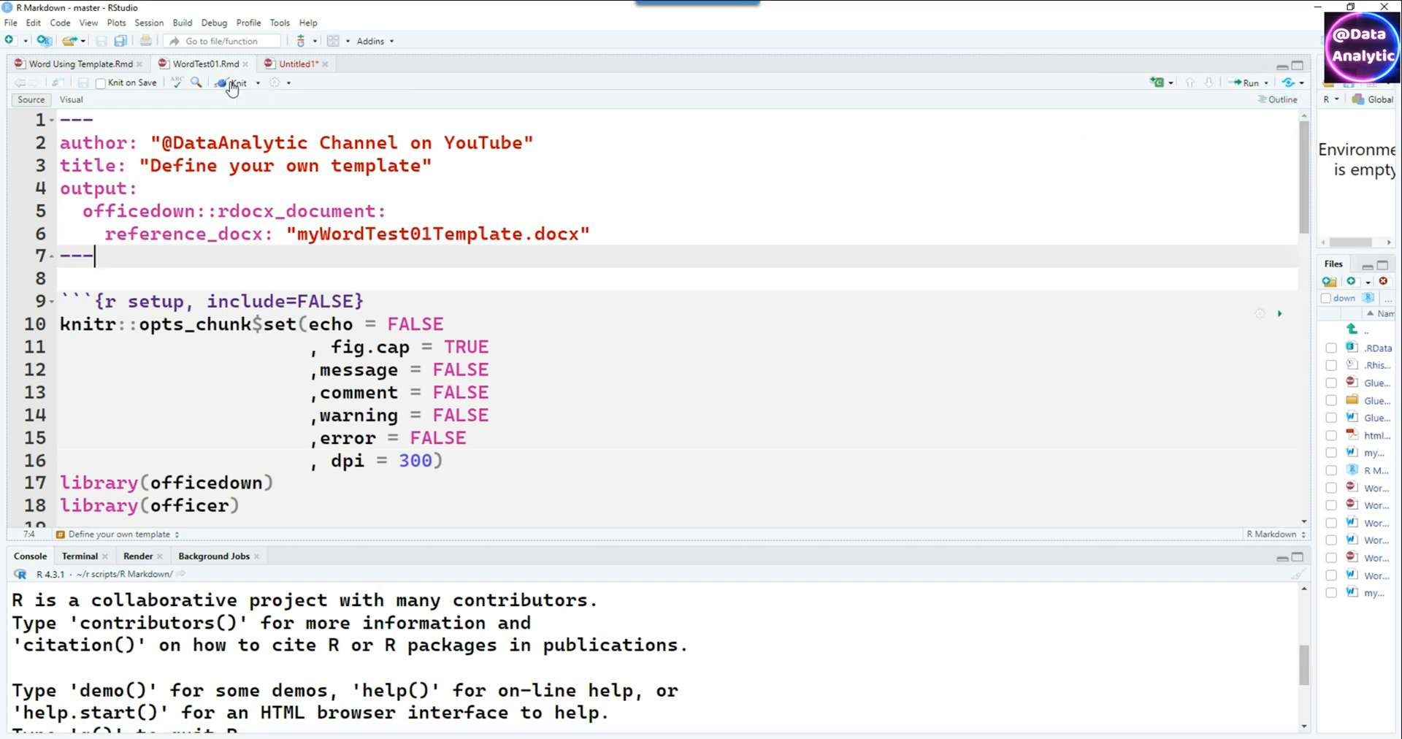
Knit with the custom template, accept Word's update-fields prompt and scroll to the captioned chart
left_click(233, 83)
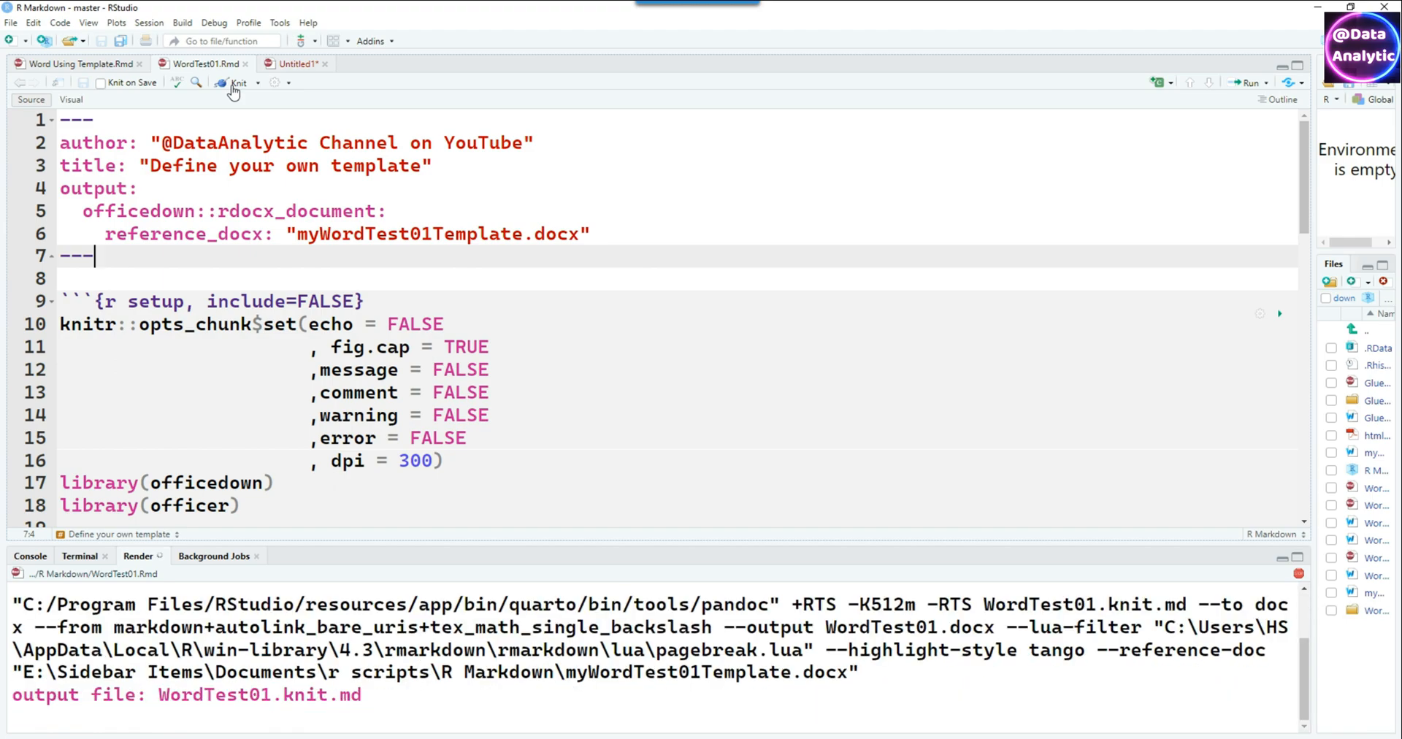
left_click(238, 83)
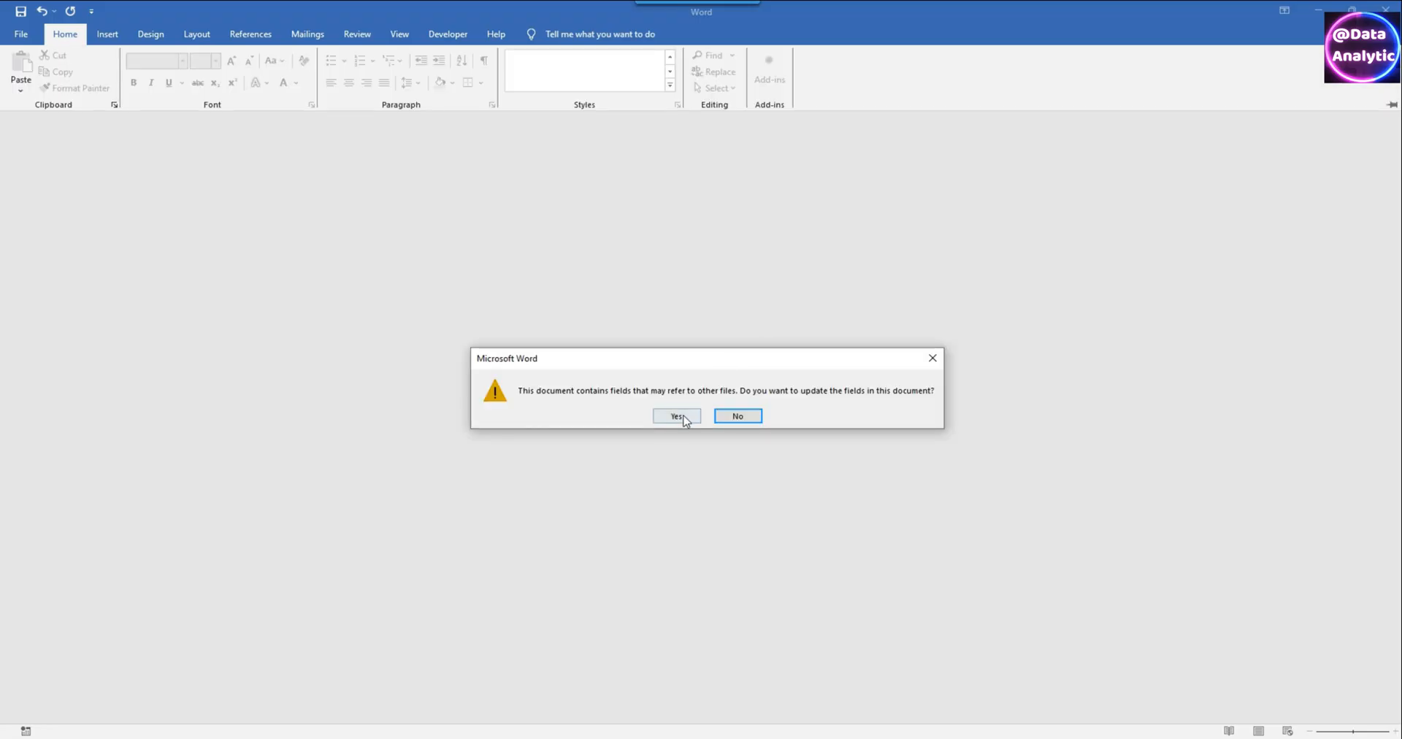
left_click(676, 416)
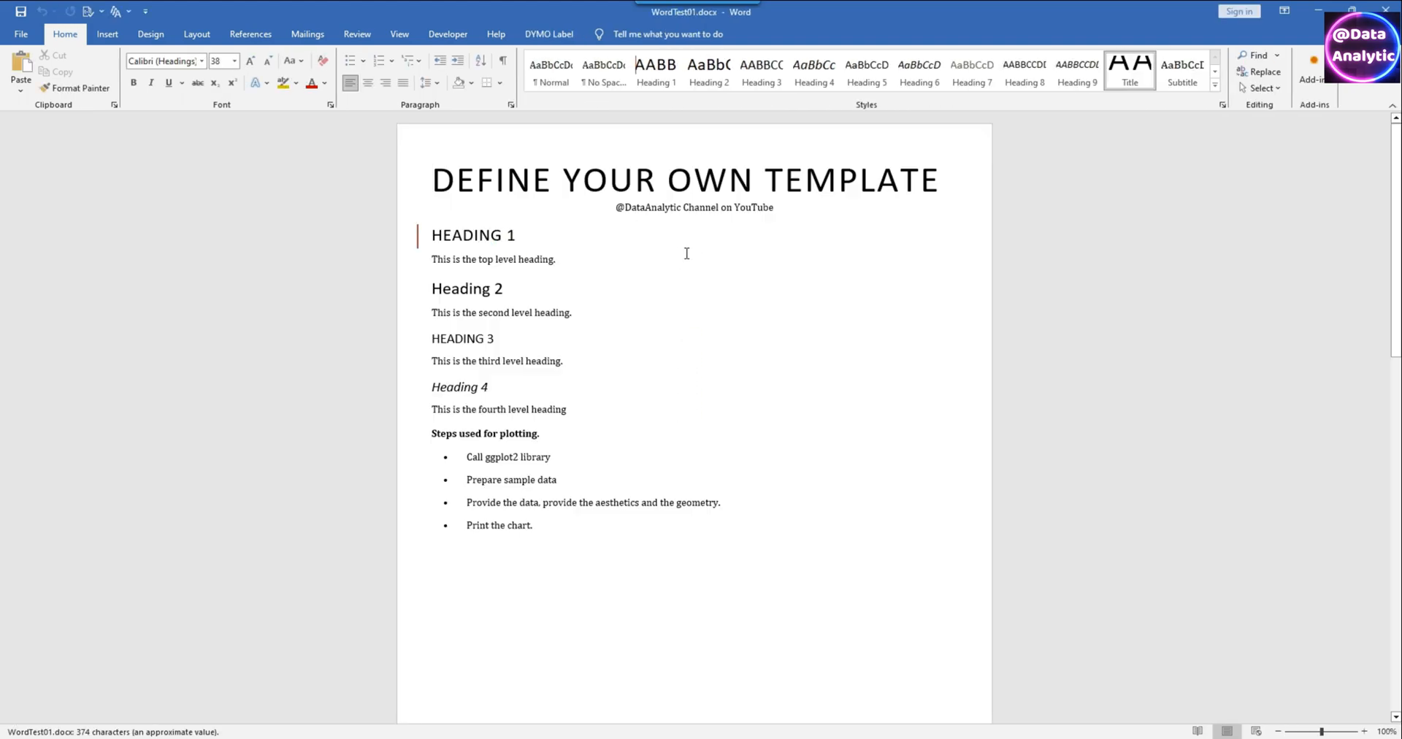
scroll("down", 3)
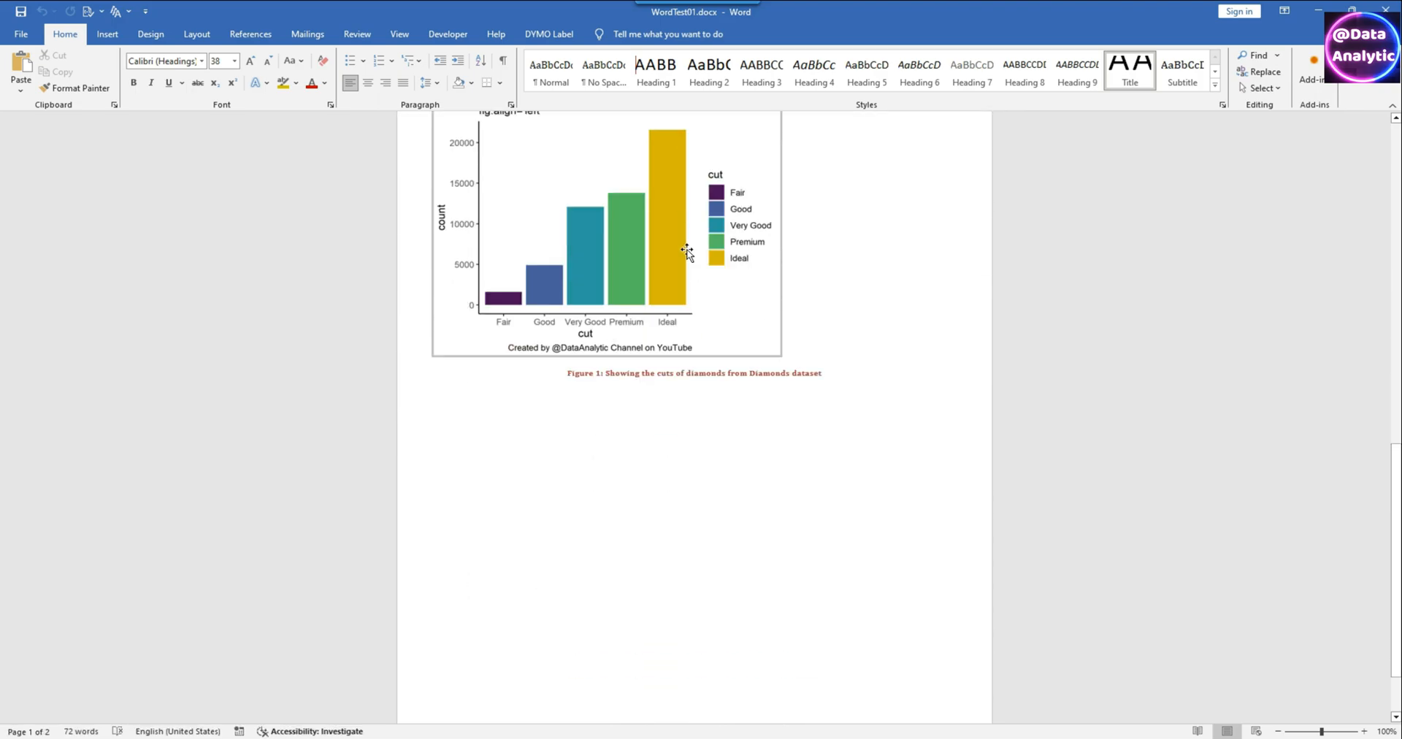